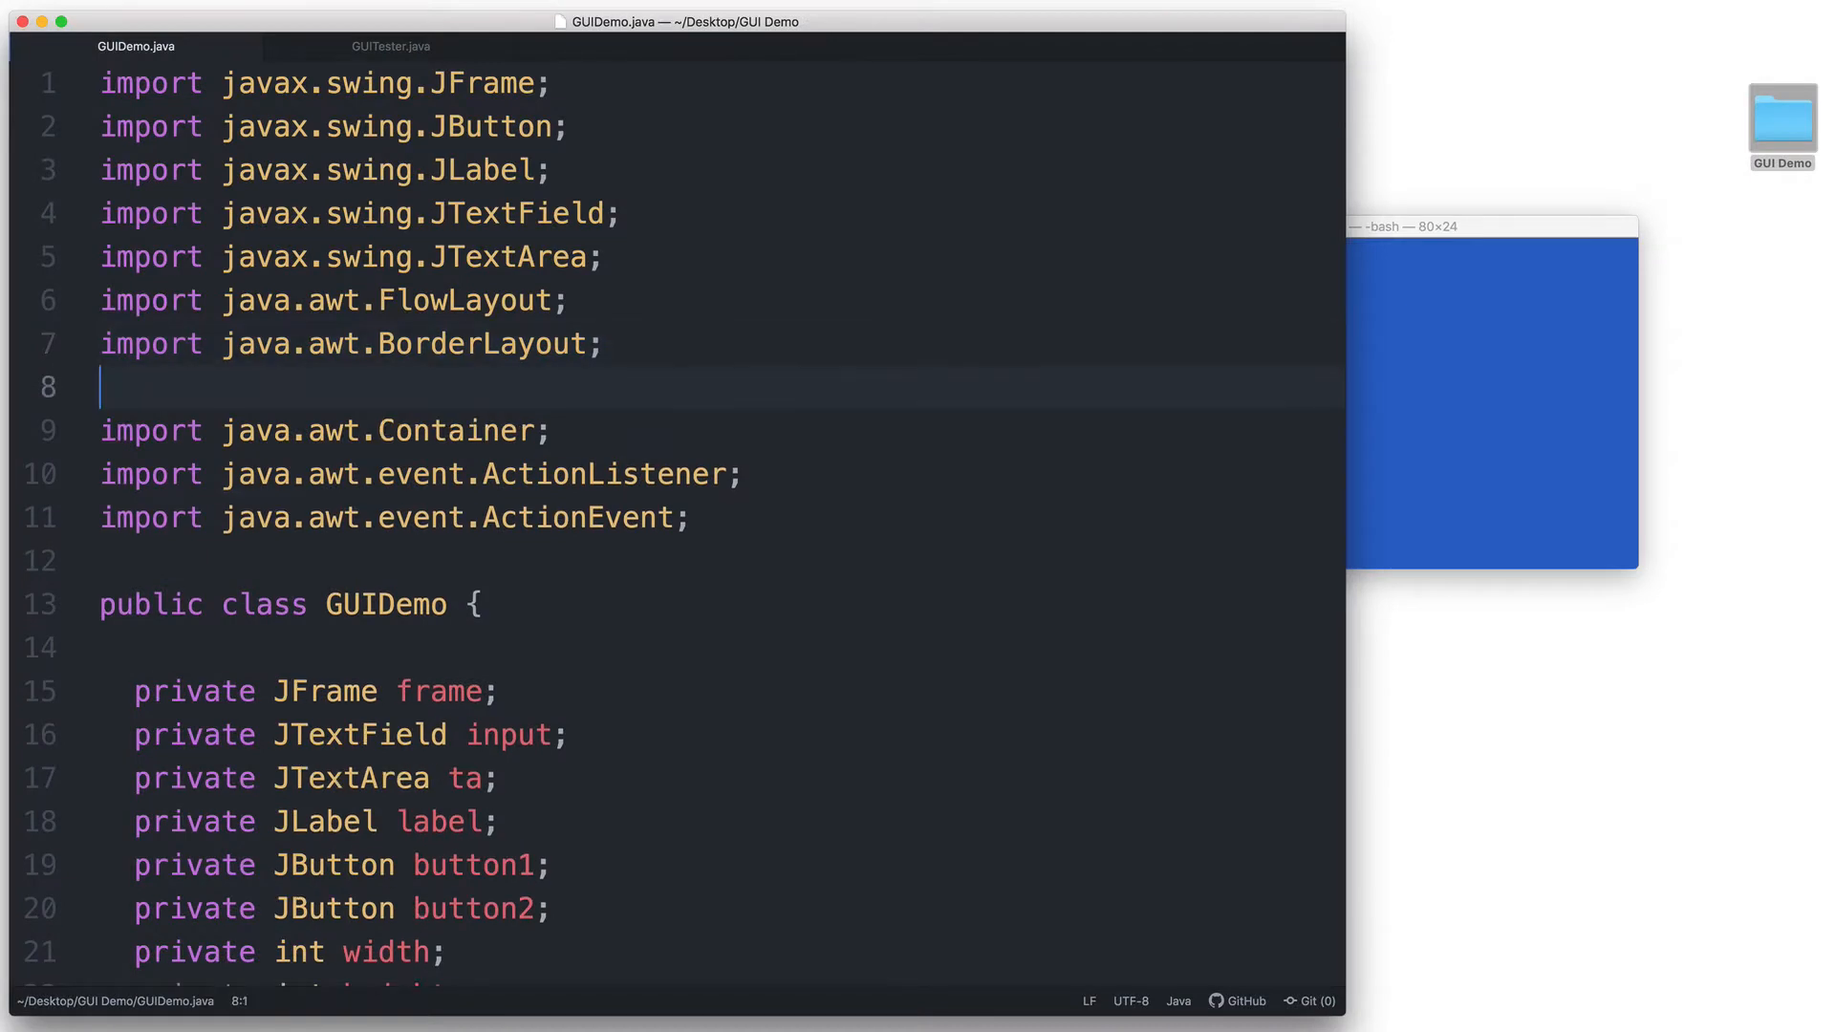
# Type 'import java.awt.GridLayout' on the empty line among the AWT imports
pyautogui.write('import java.a')
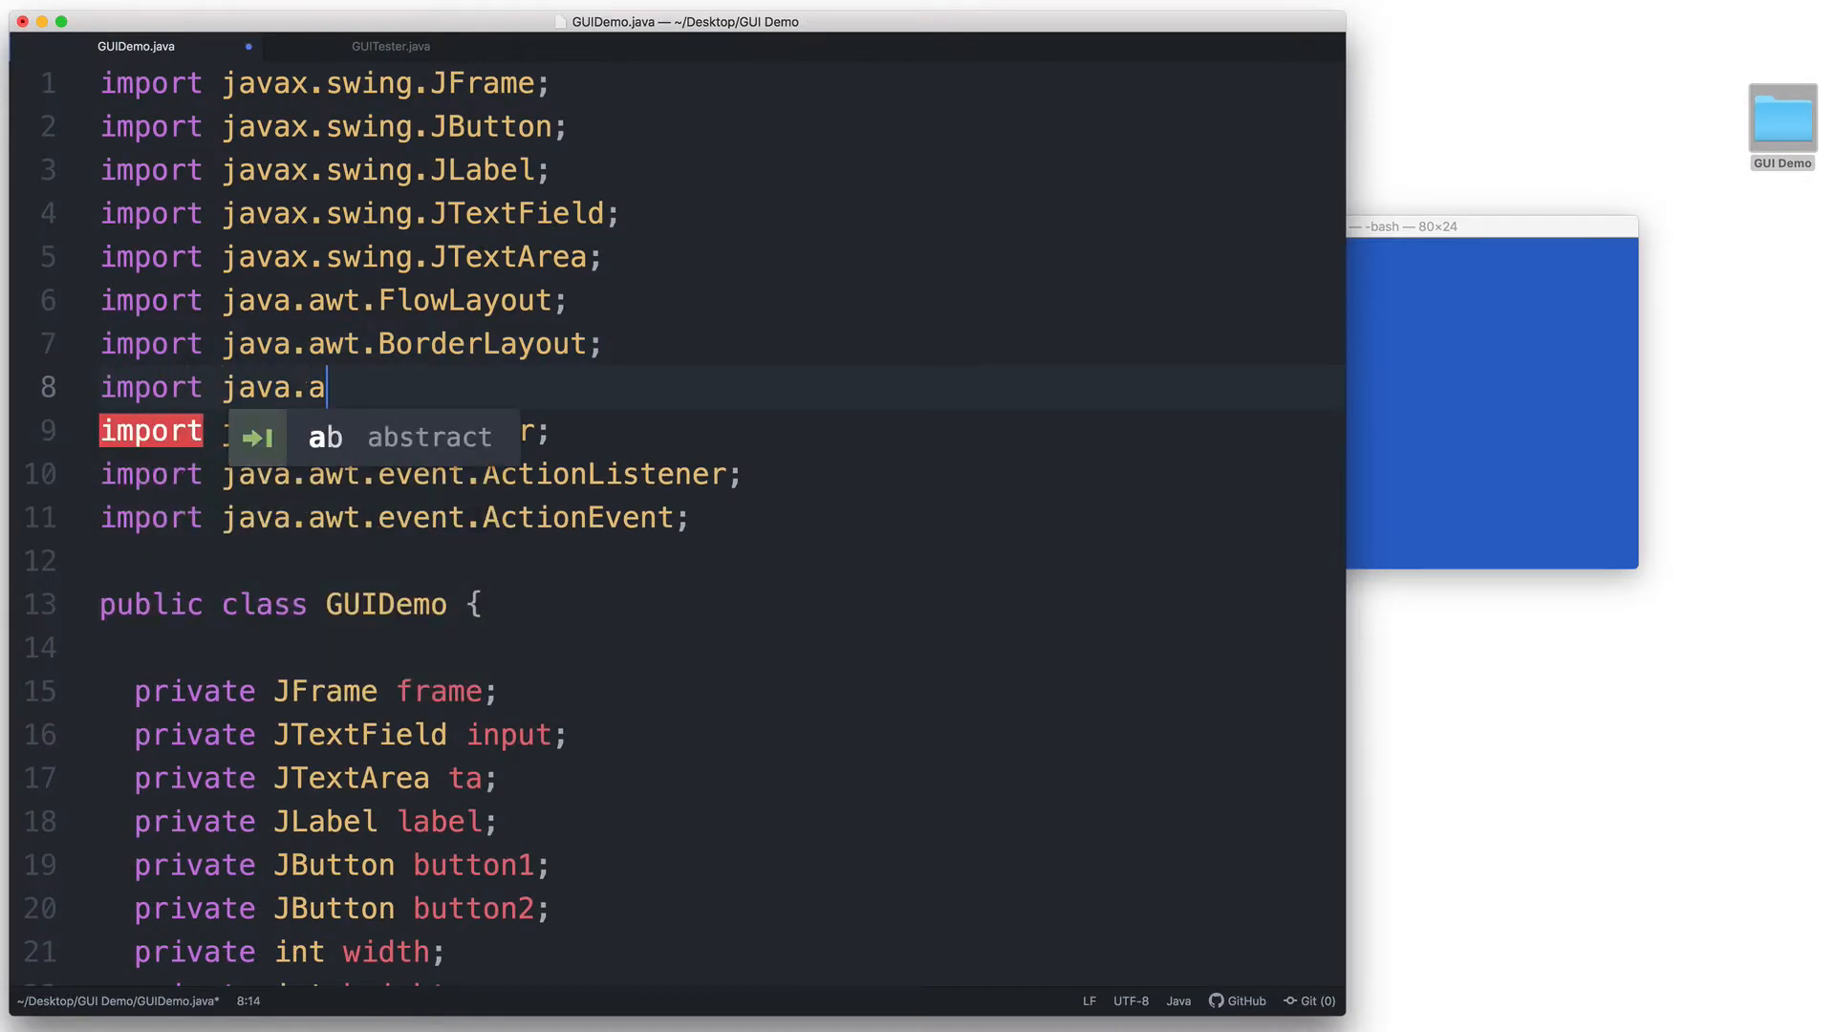
pyautogui.write('wt.G')
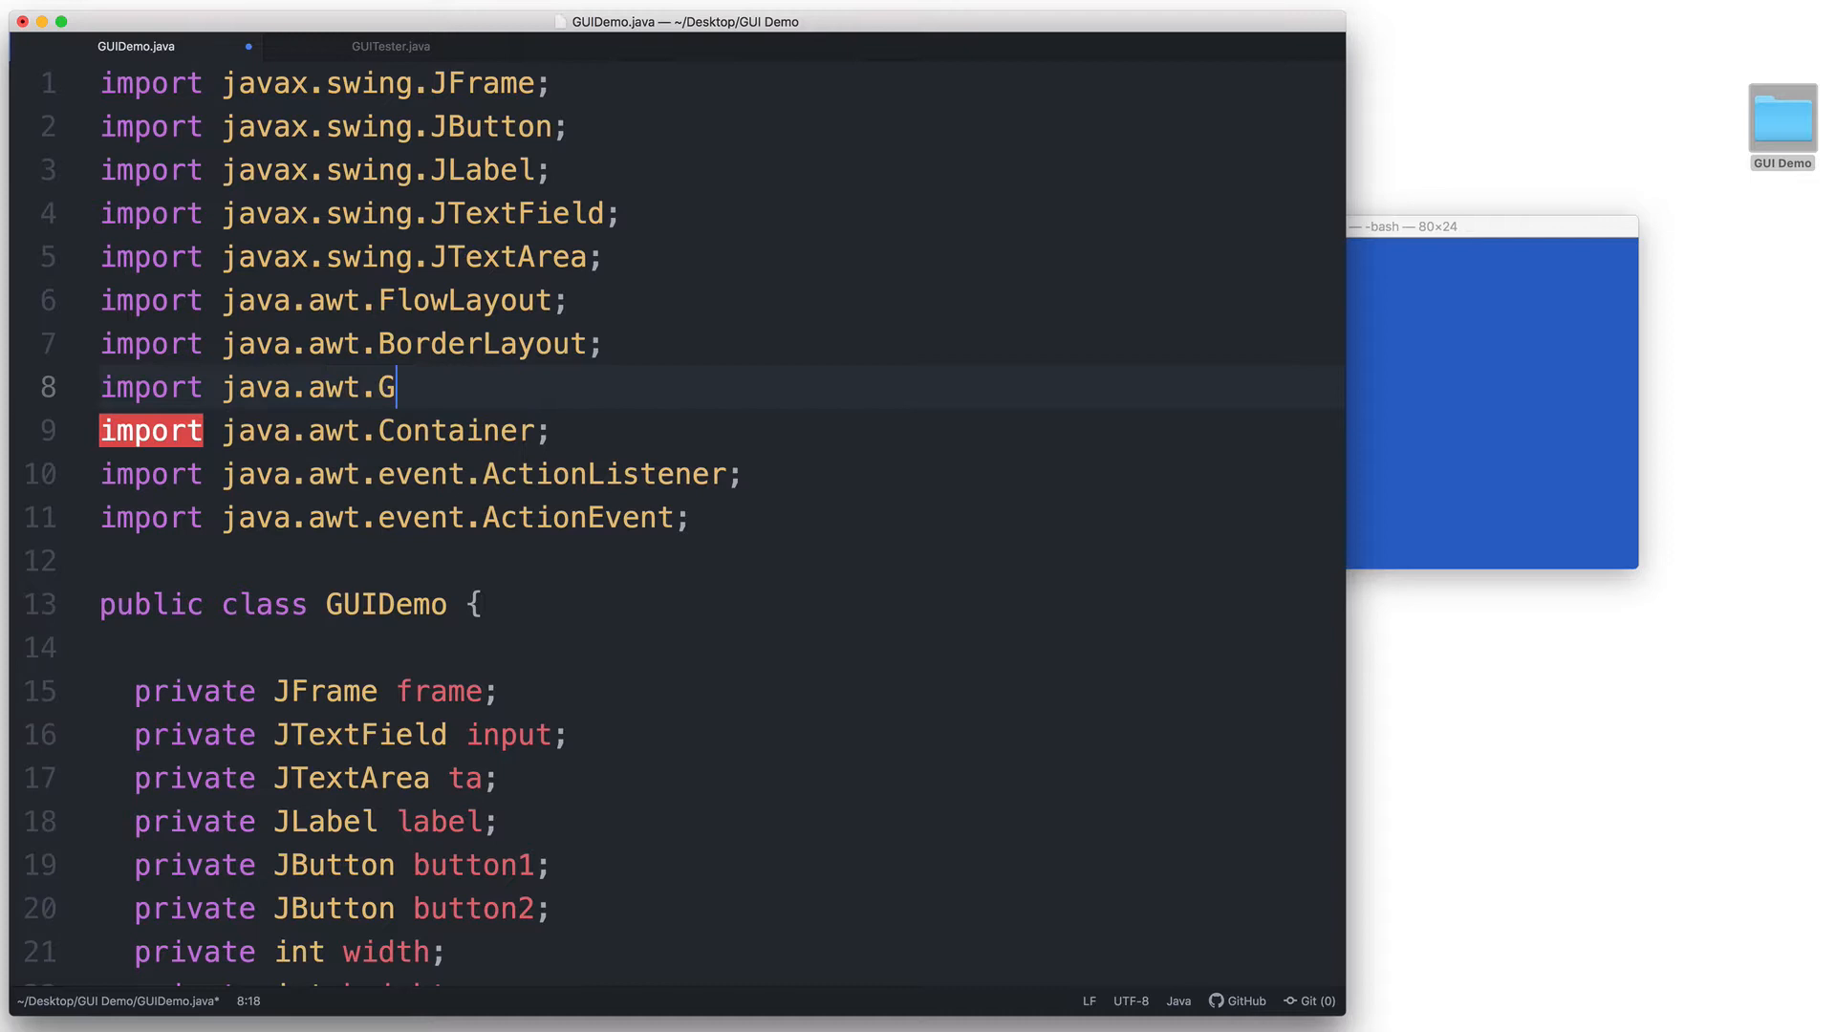
pyautogui.write('ridLa')
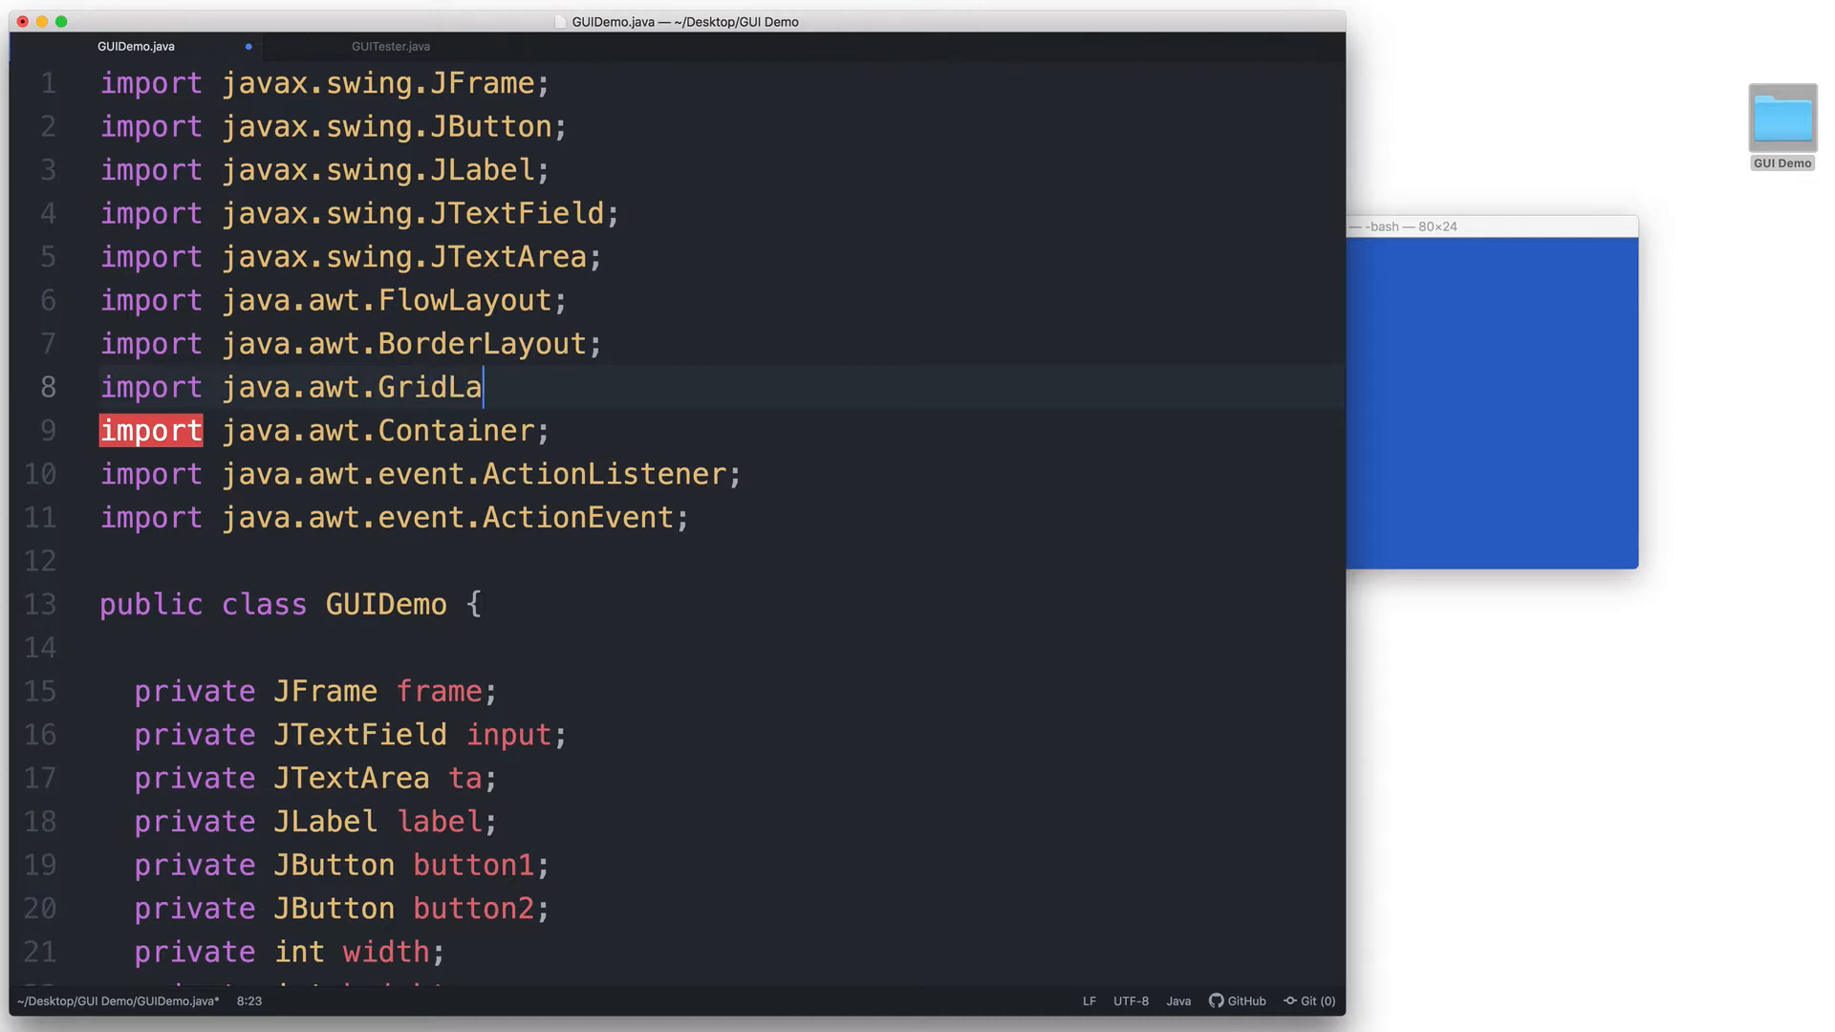
pyautogui.write('yout')
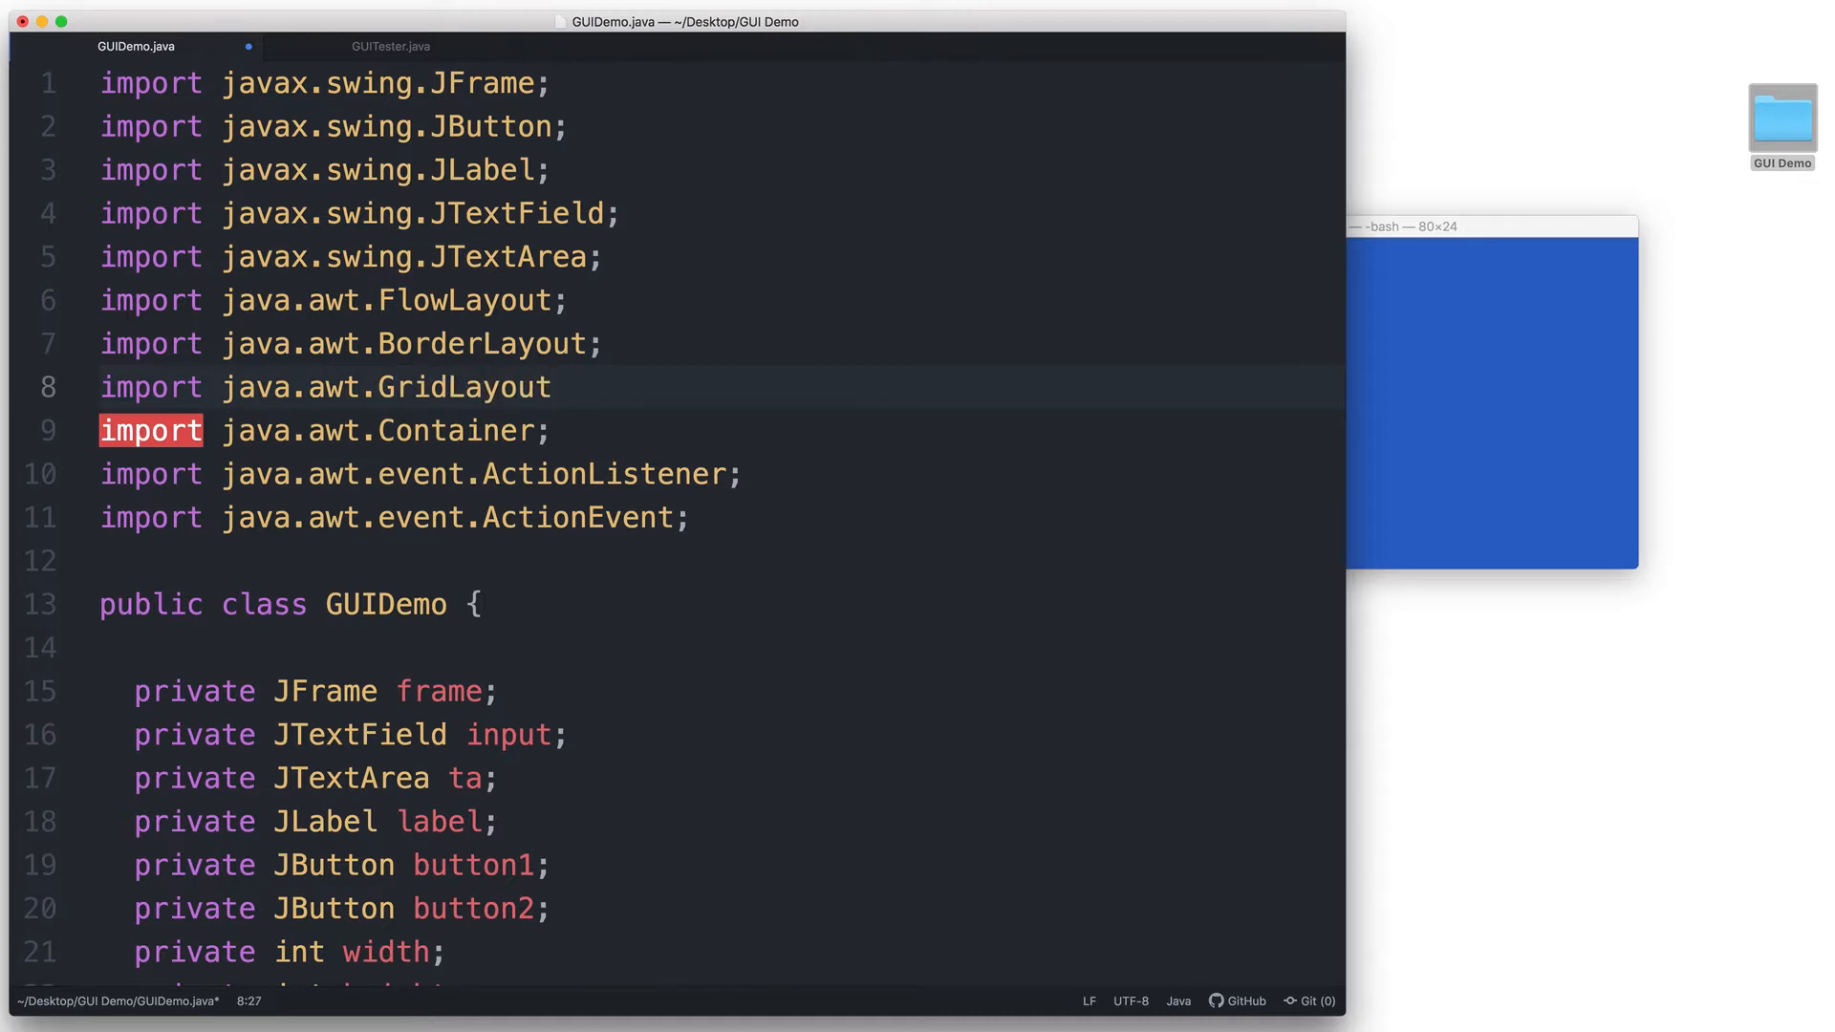
pyautogui.scroll(-3)
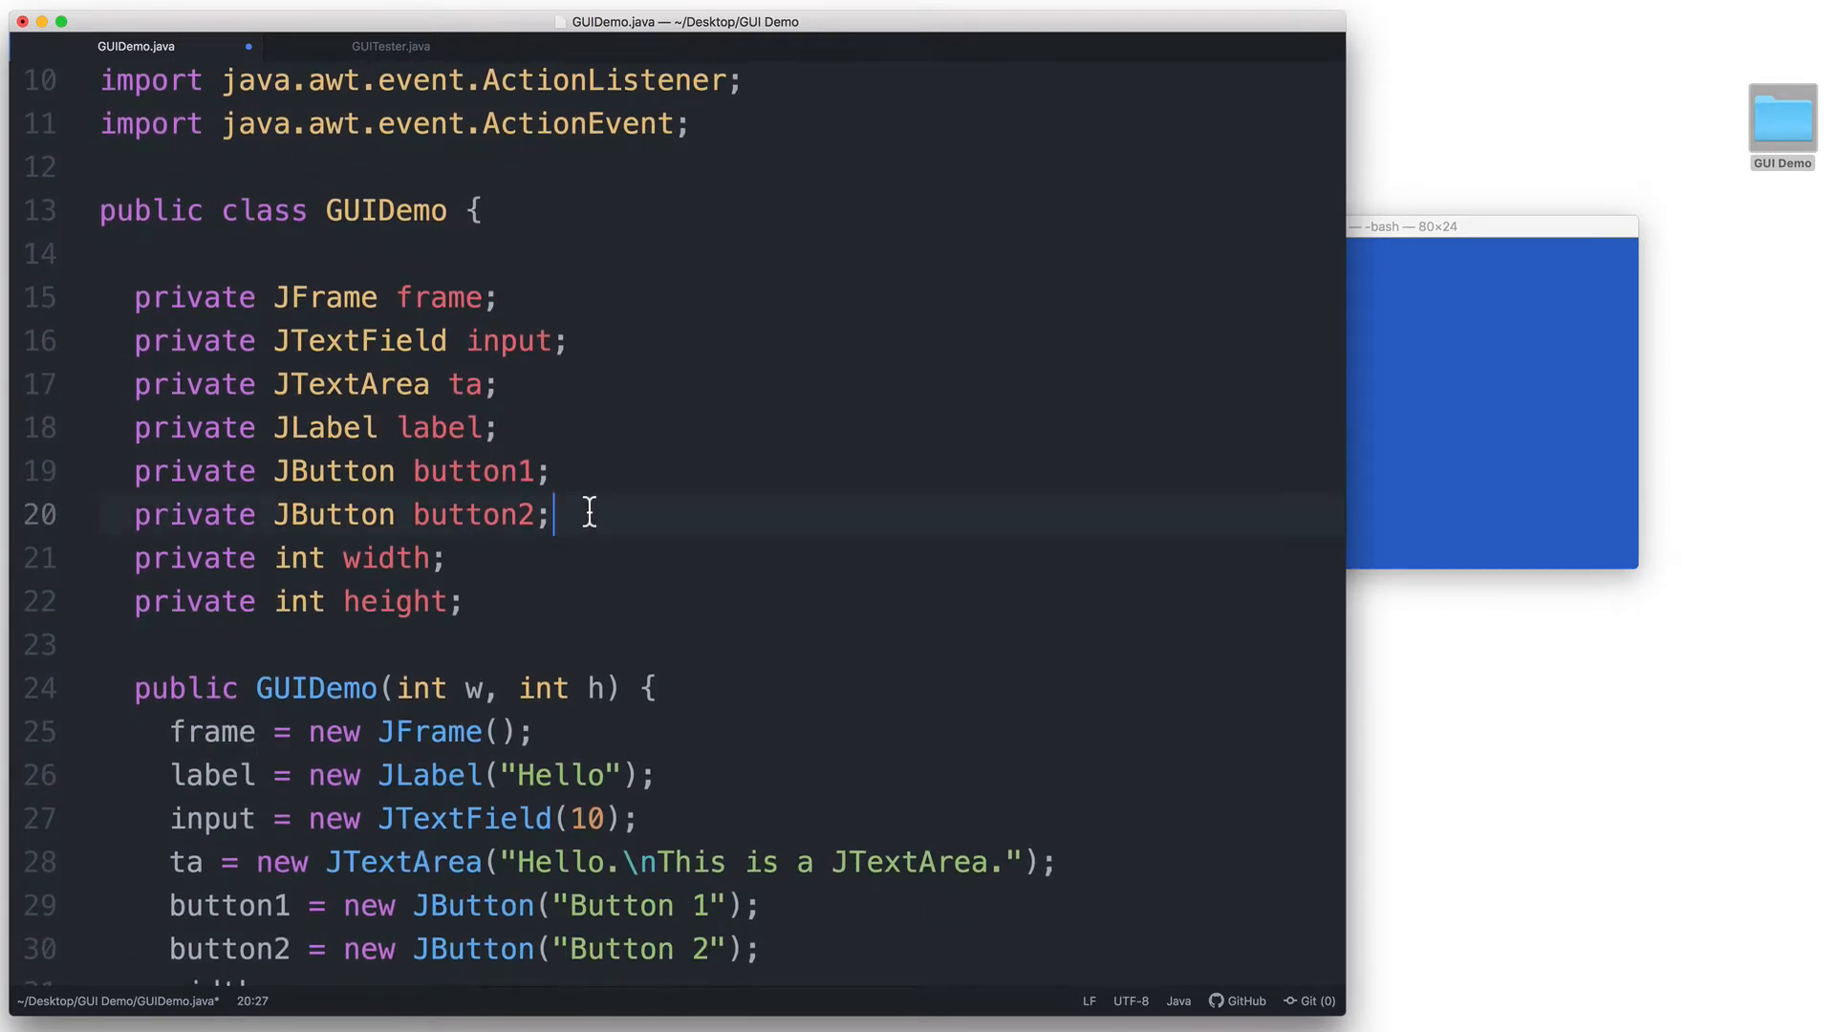
# Declare a JButton field named button3 after the button2 field
pyautogui.press('Enter')
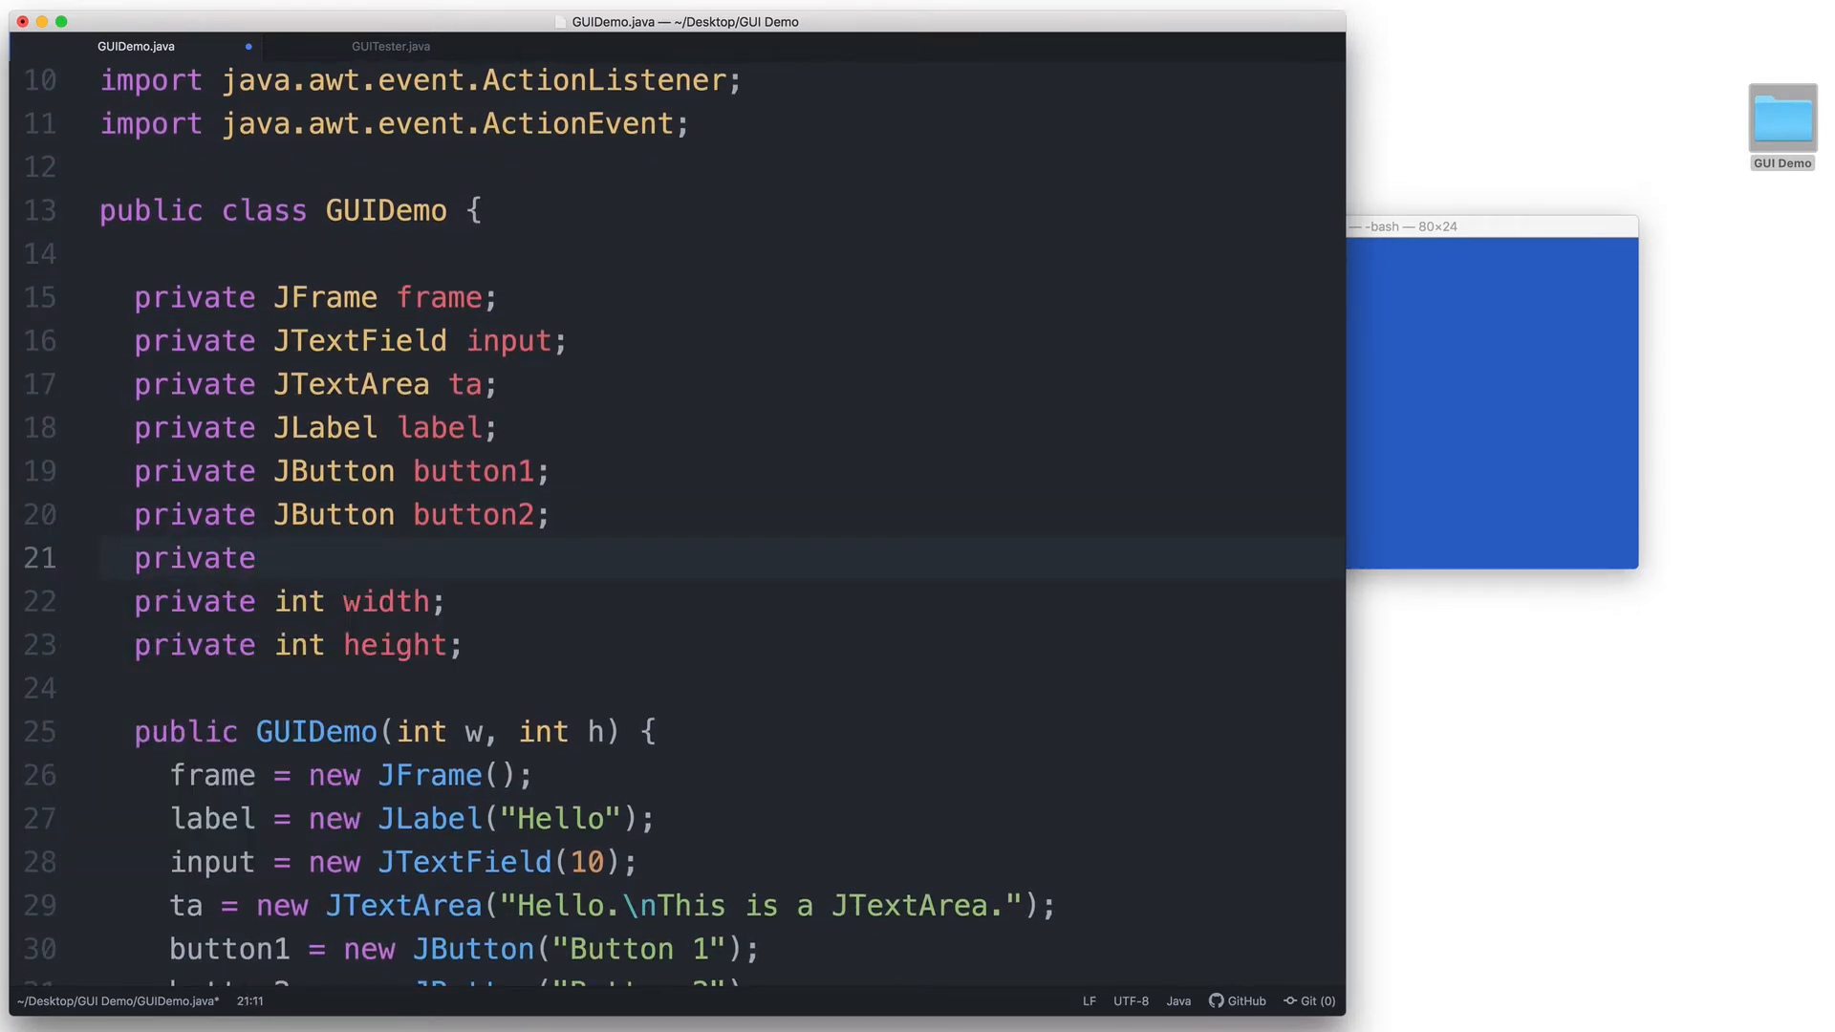
pyautogui.write('JButton button')
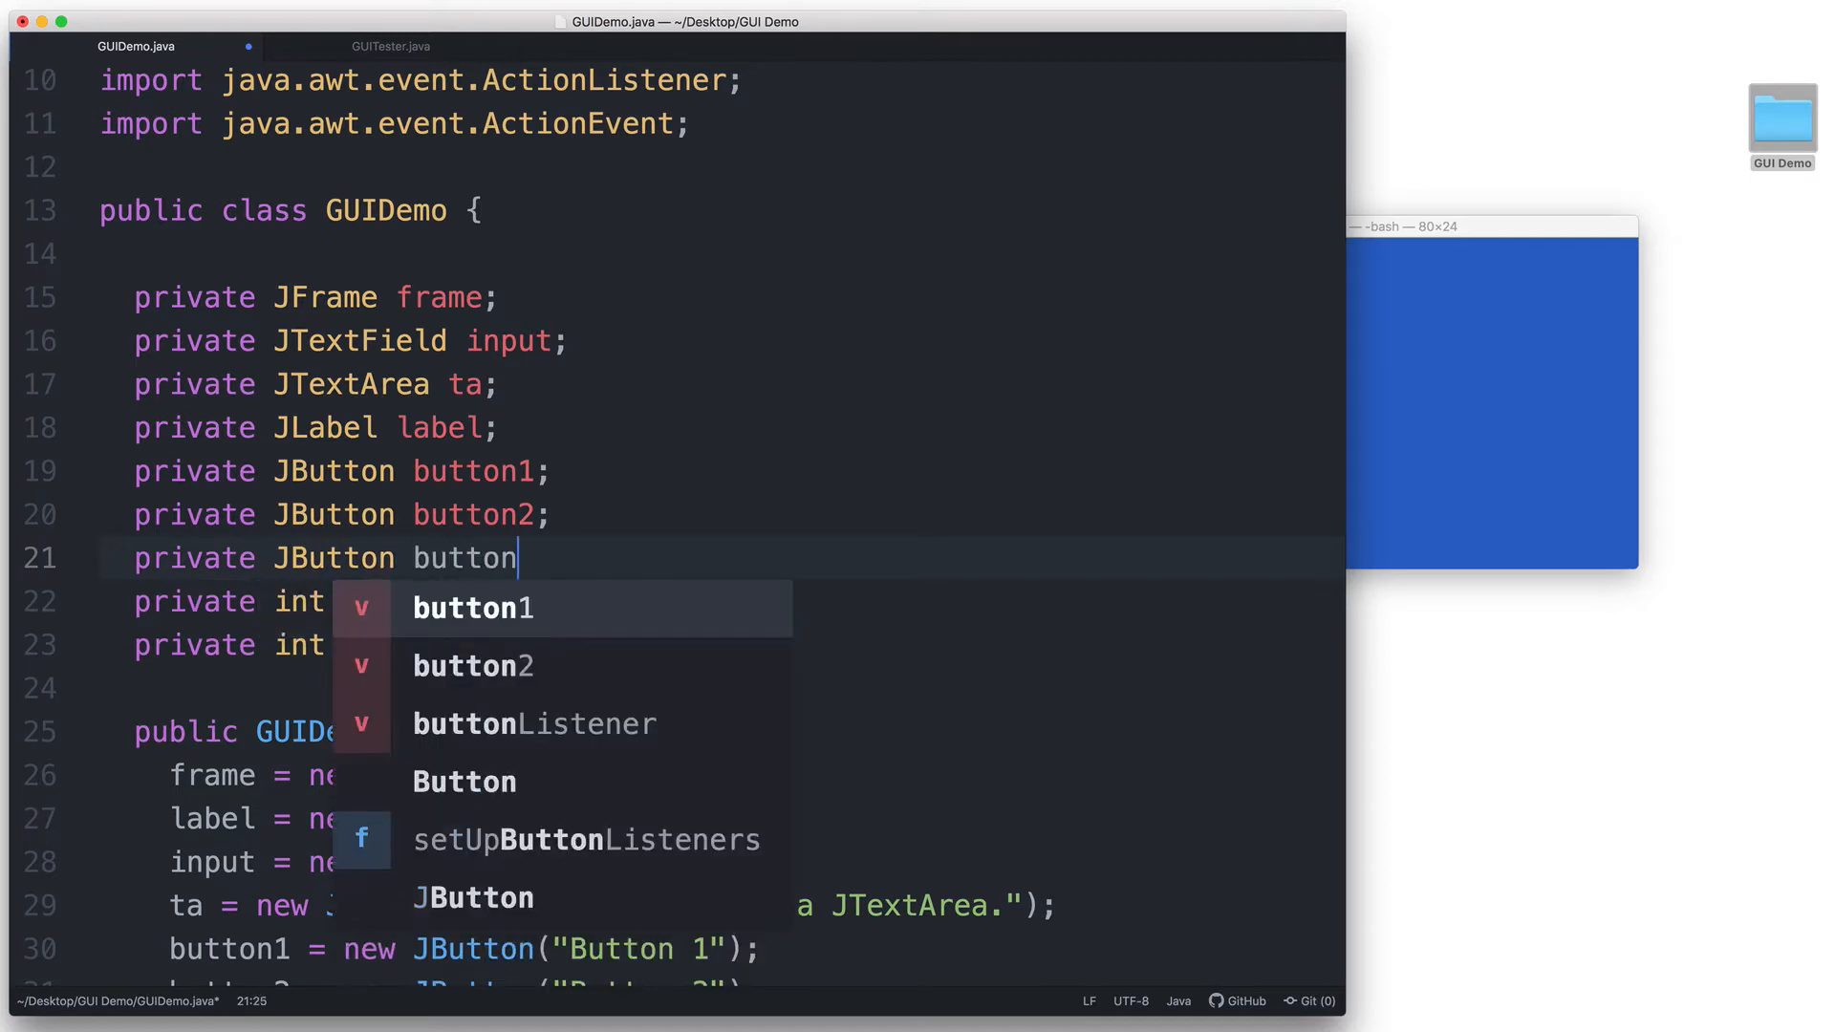
pyautogui.write('3;')
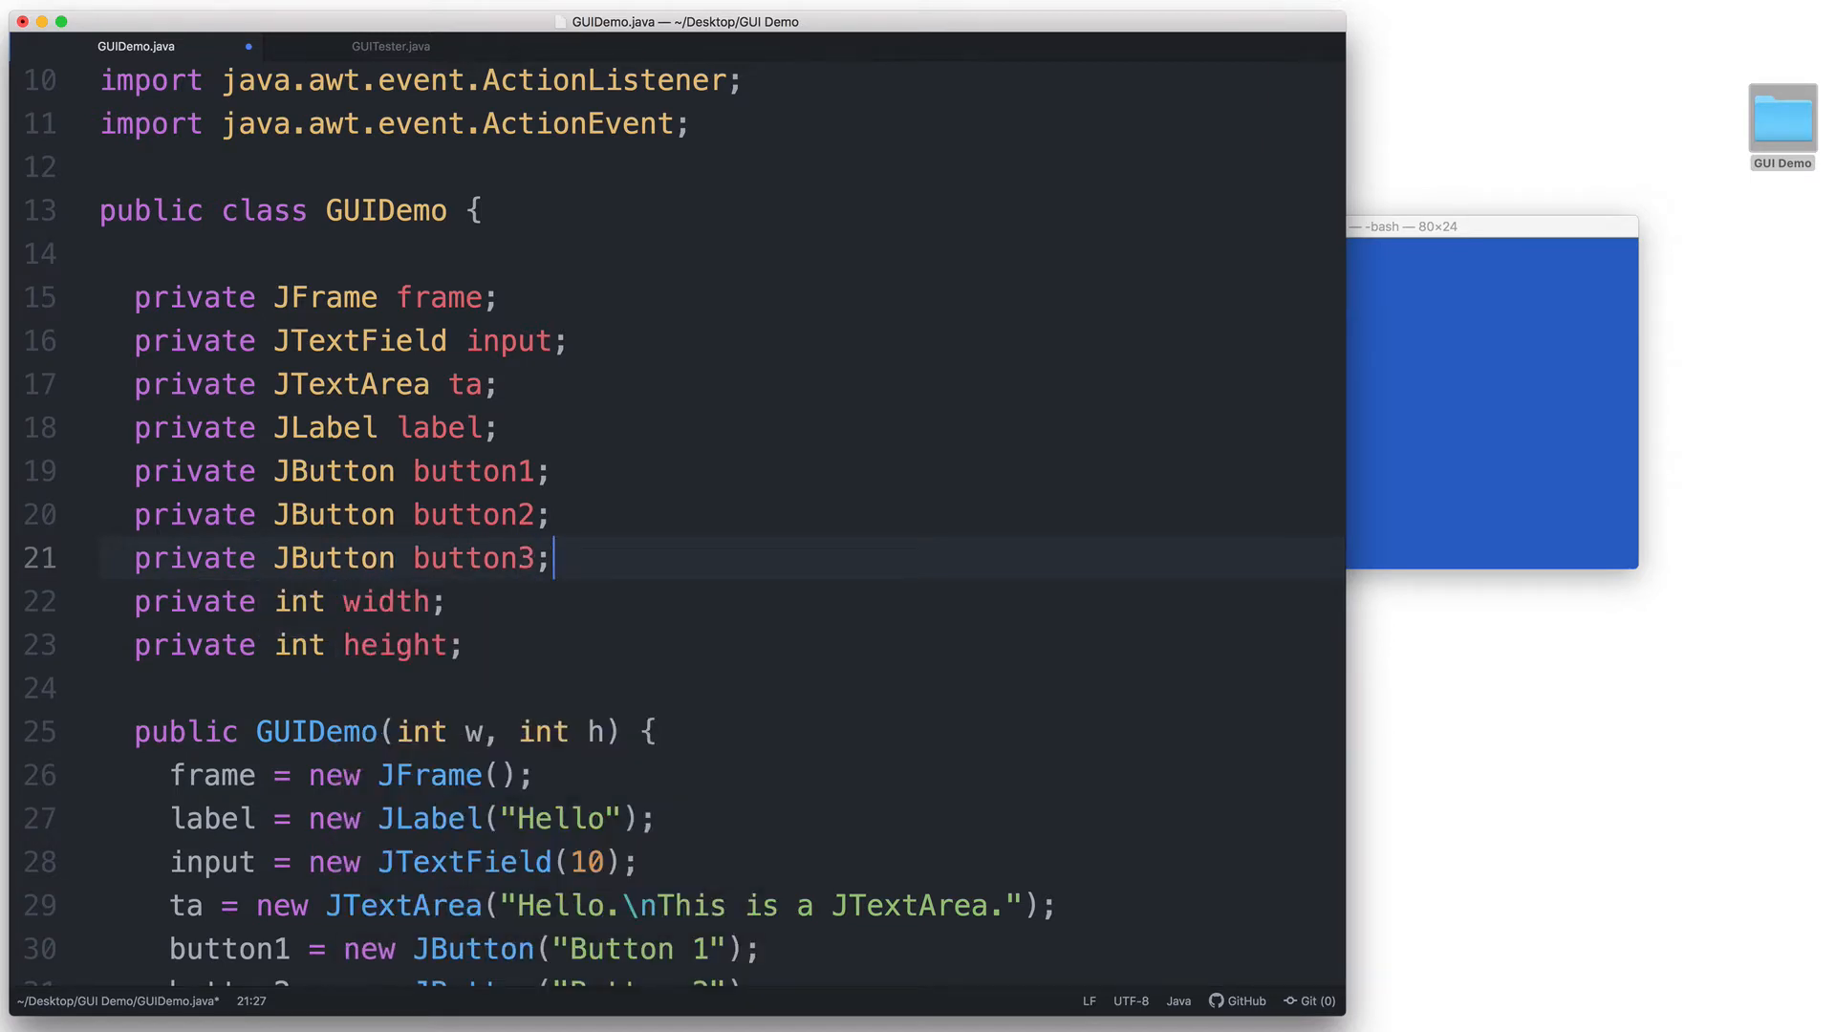
pyautogui.scroll(-3)
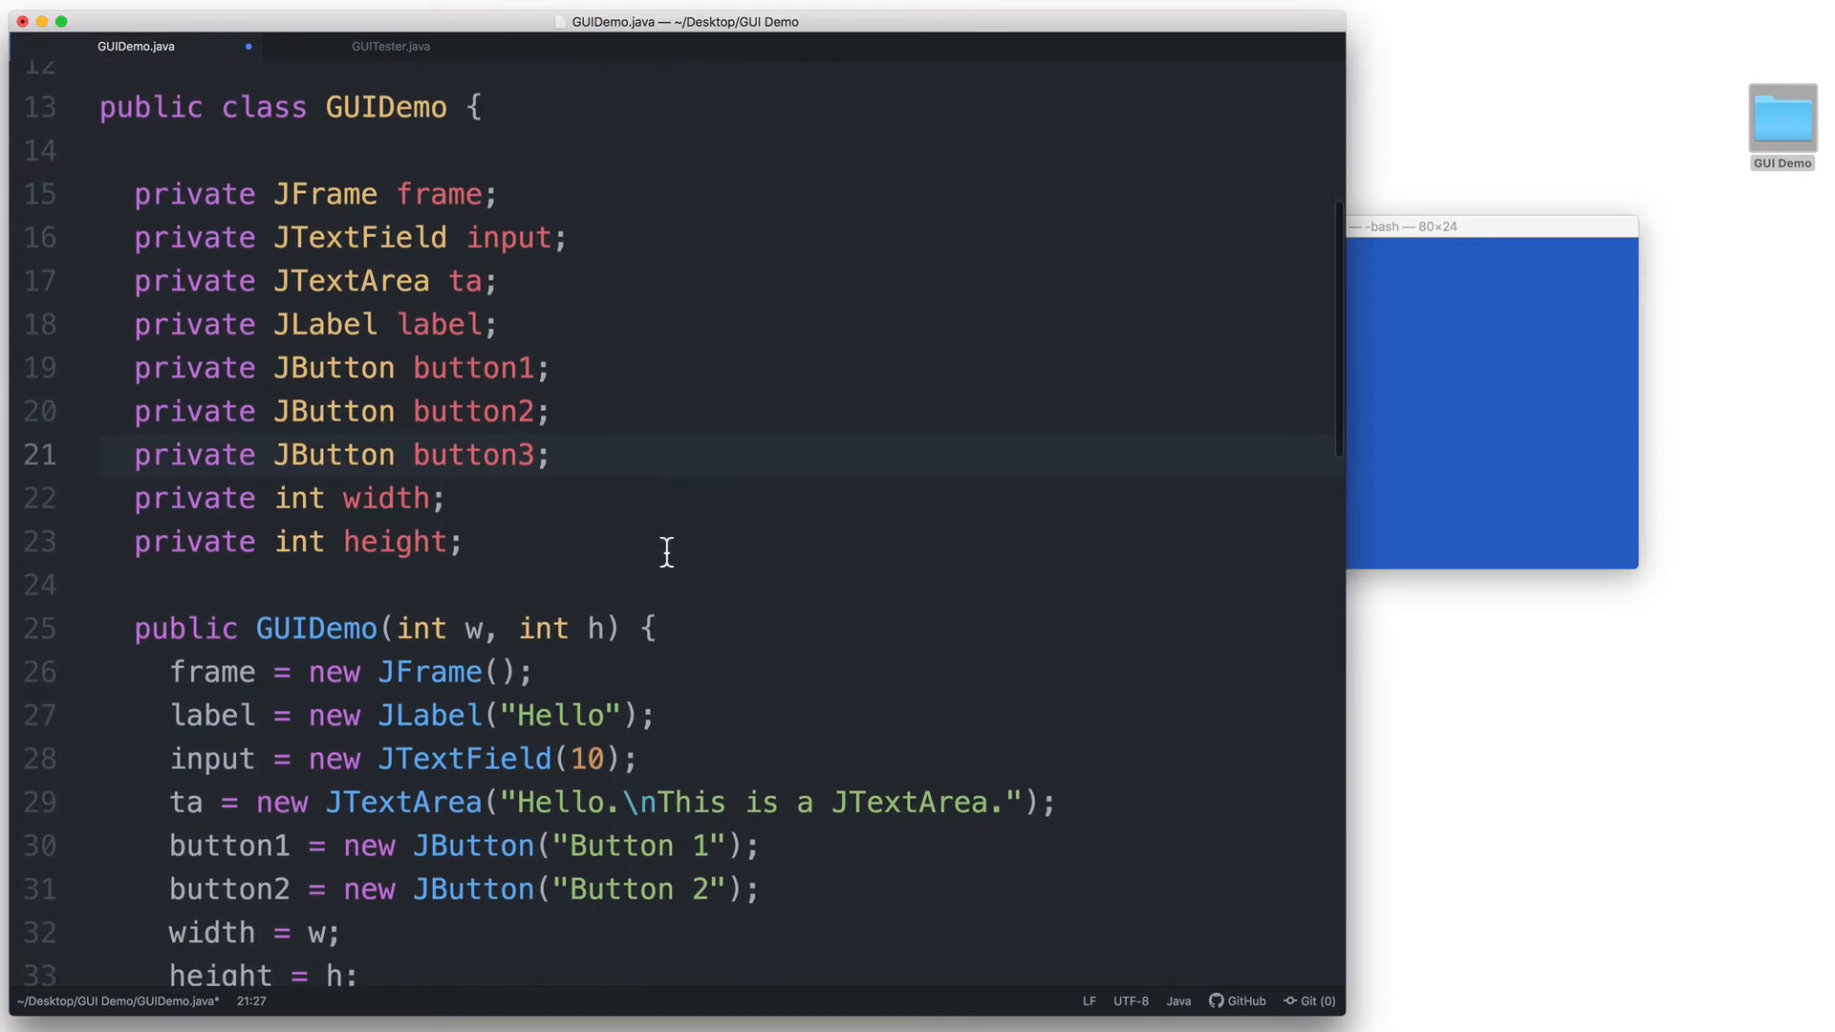
# In the constructor, create button3 as a new JButton labelled "Button 3"
pyautogui.click(551, 454)
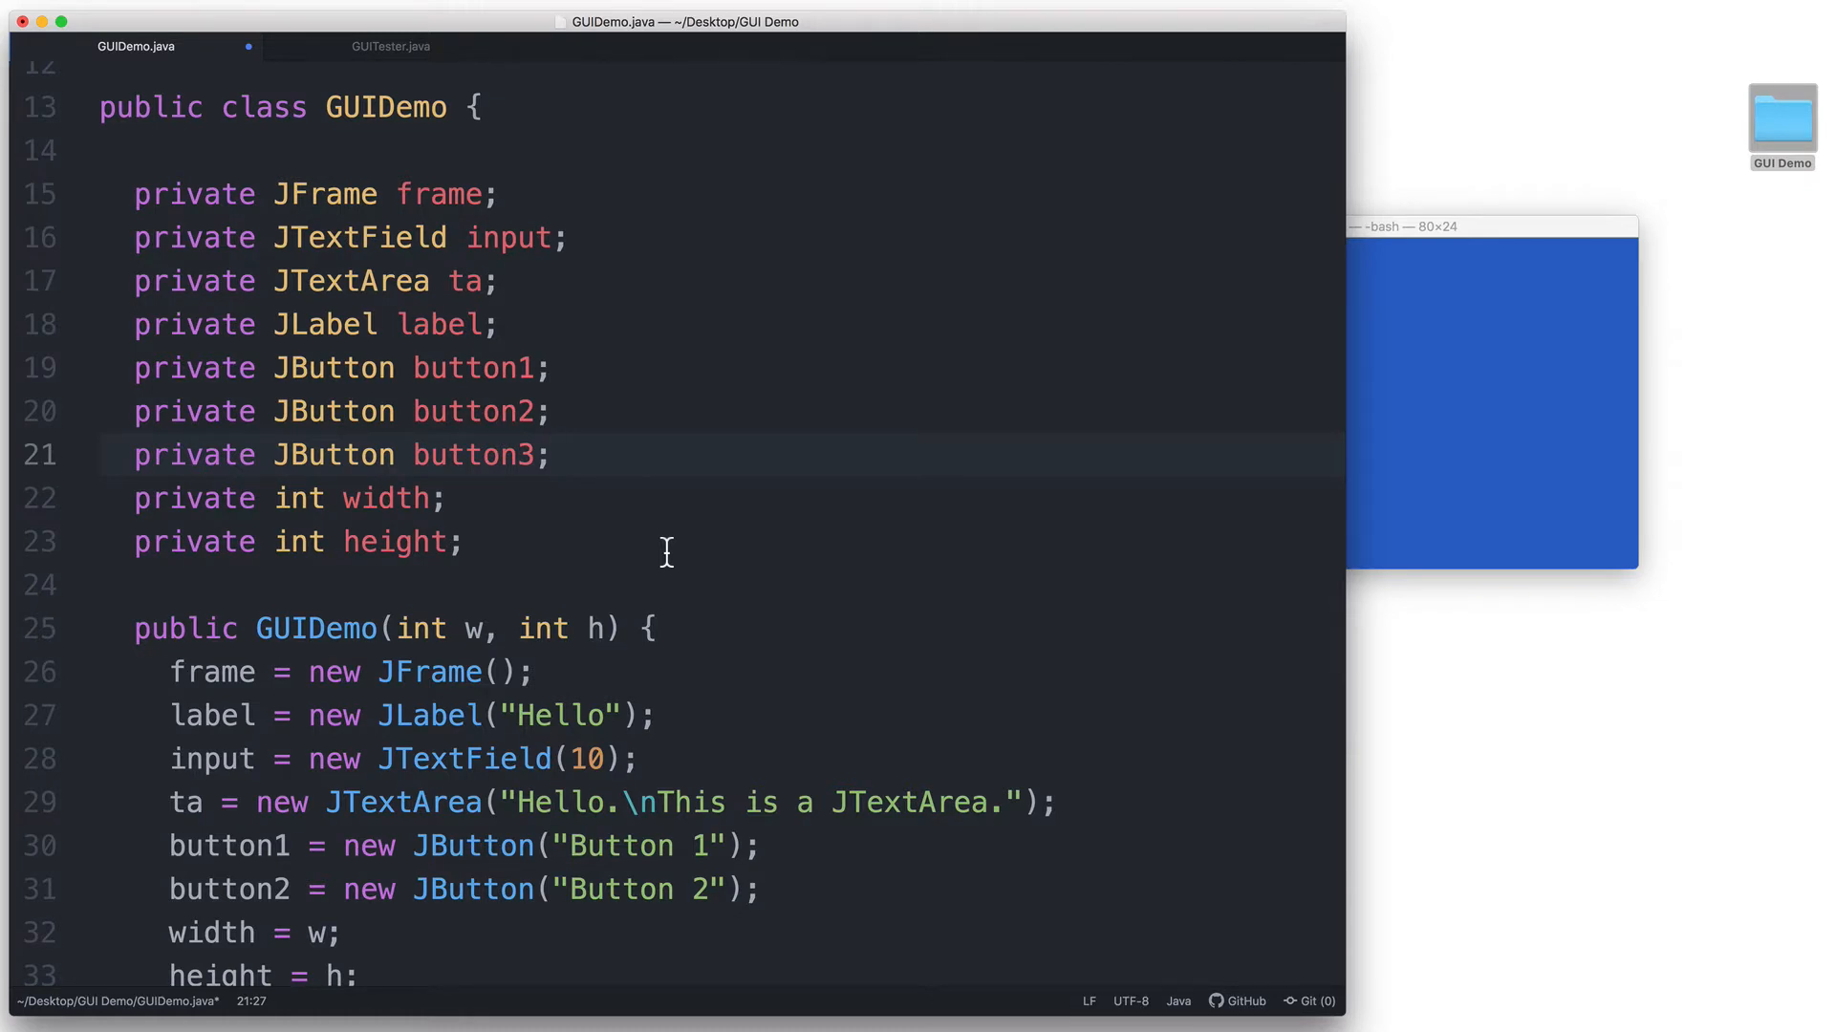
pyautogui.scroll(-3)
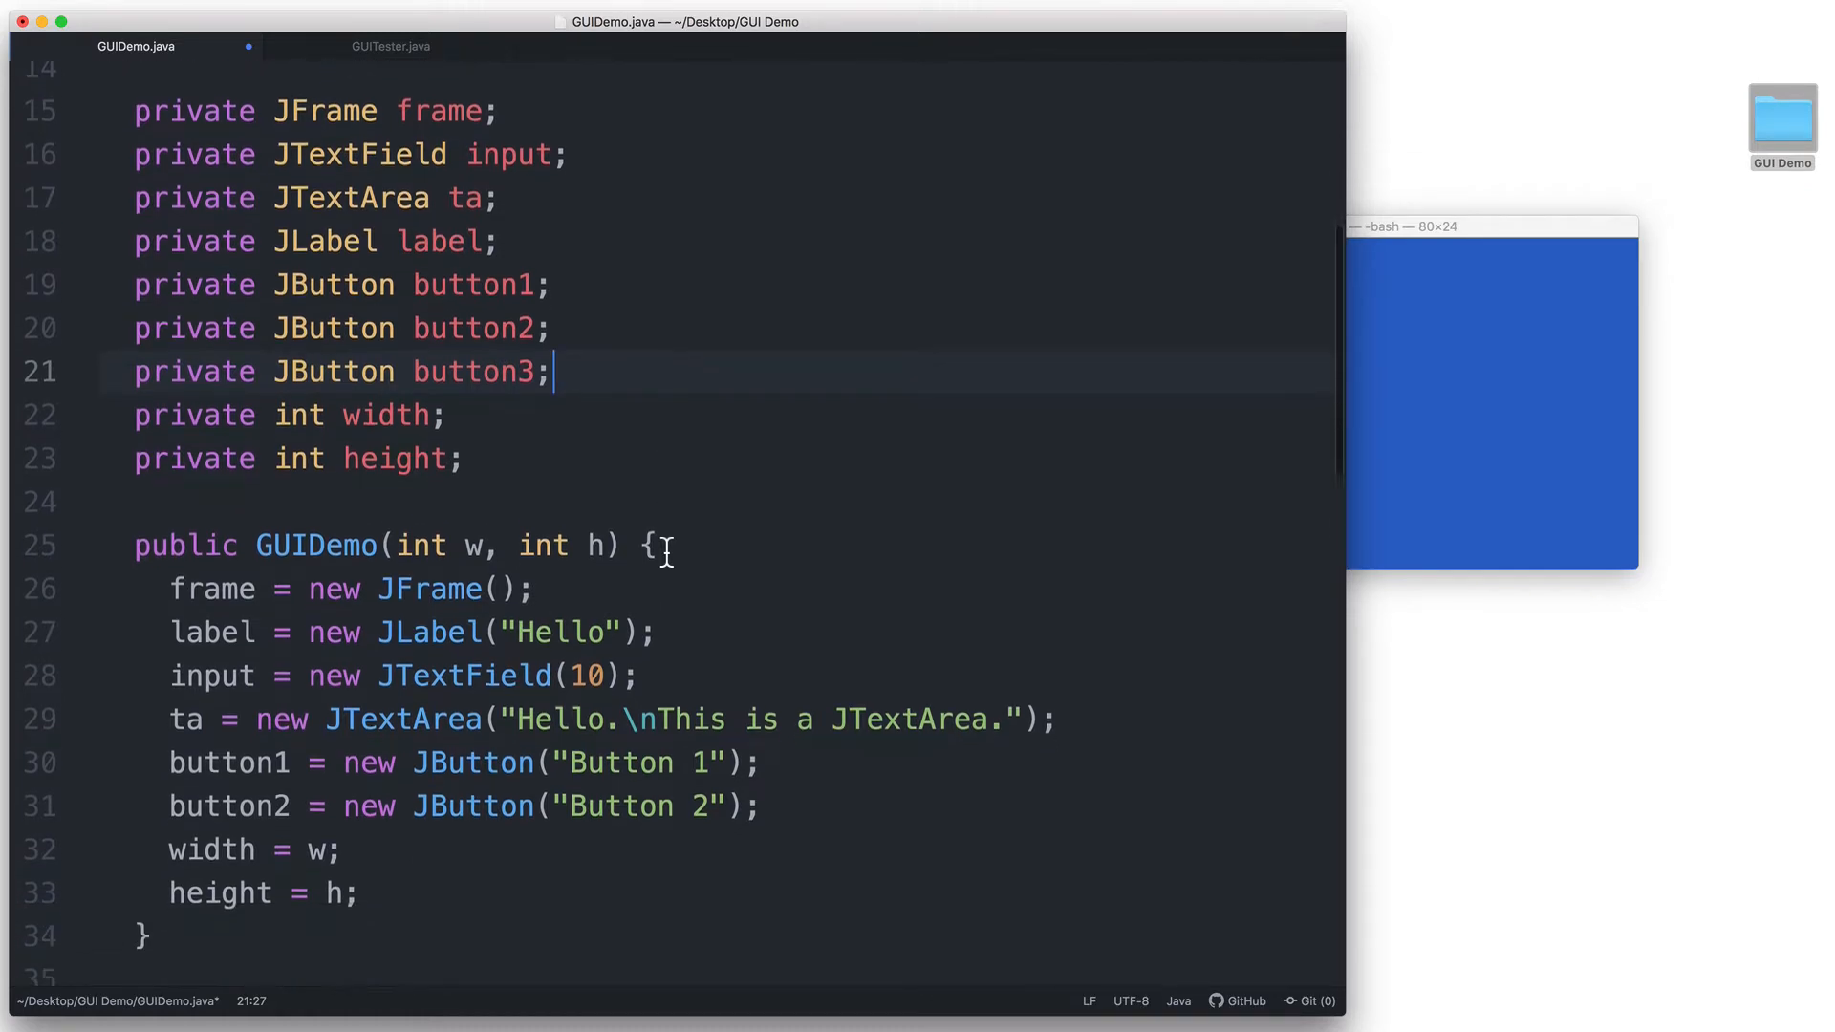
pyautogui.scroll(-3)
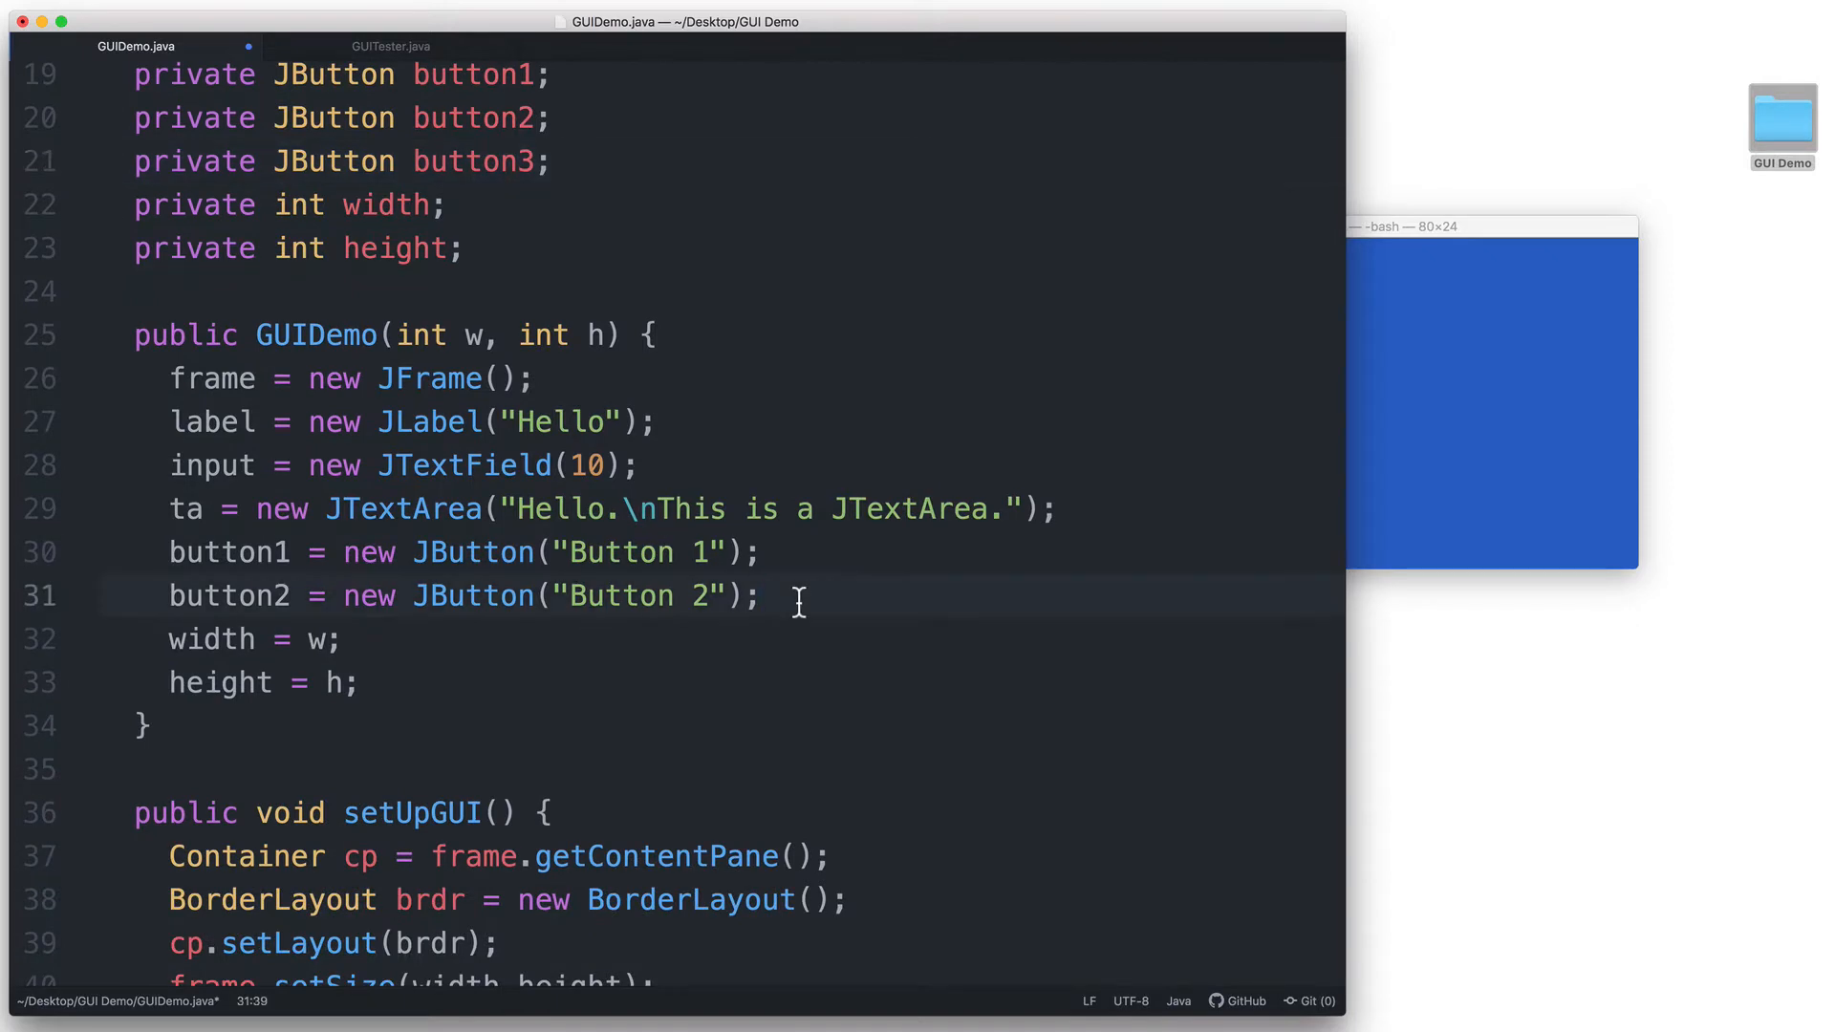
pyautogui.write('button3 = new JButton("B')
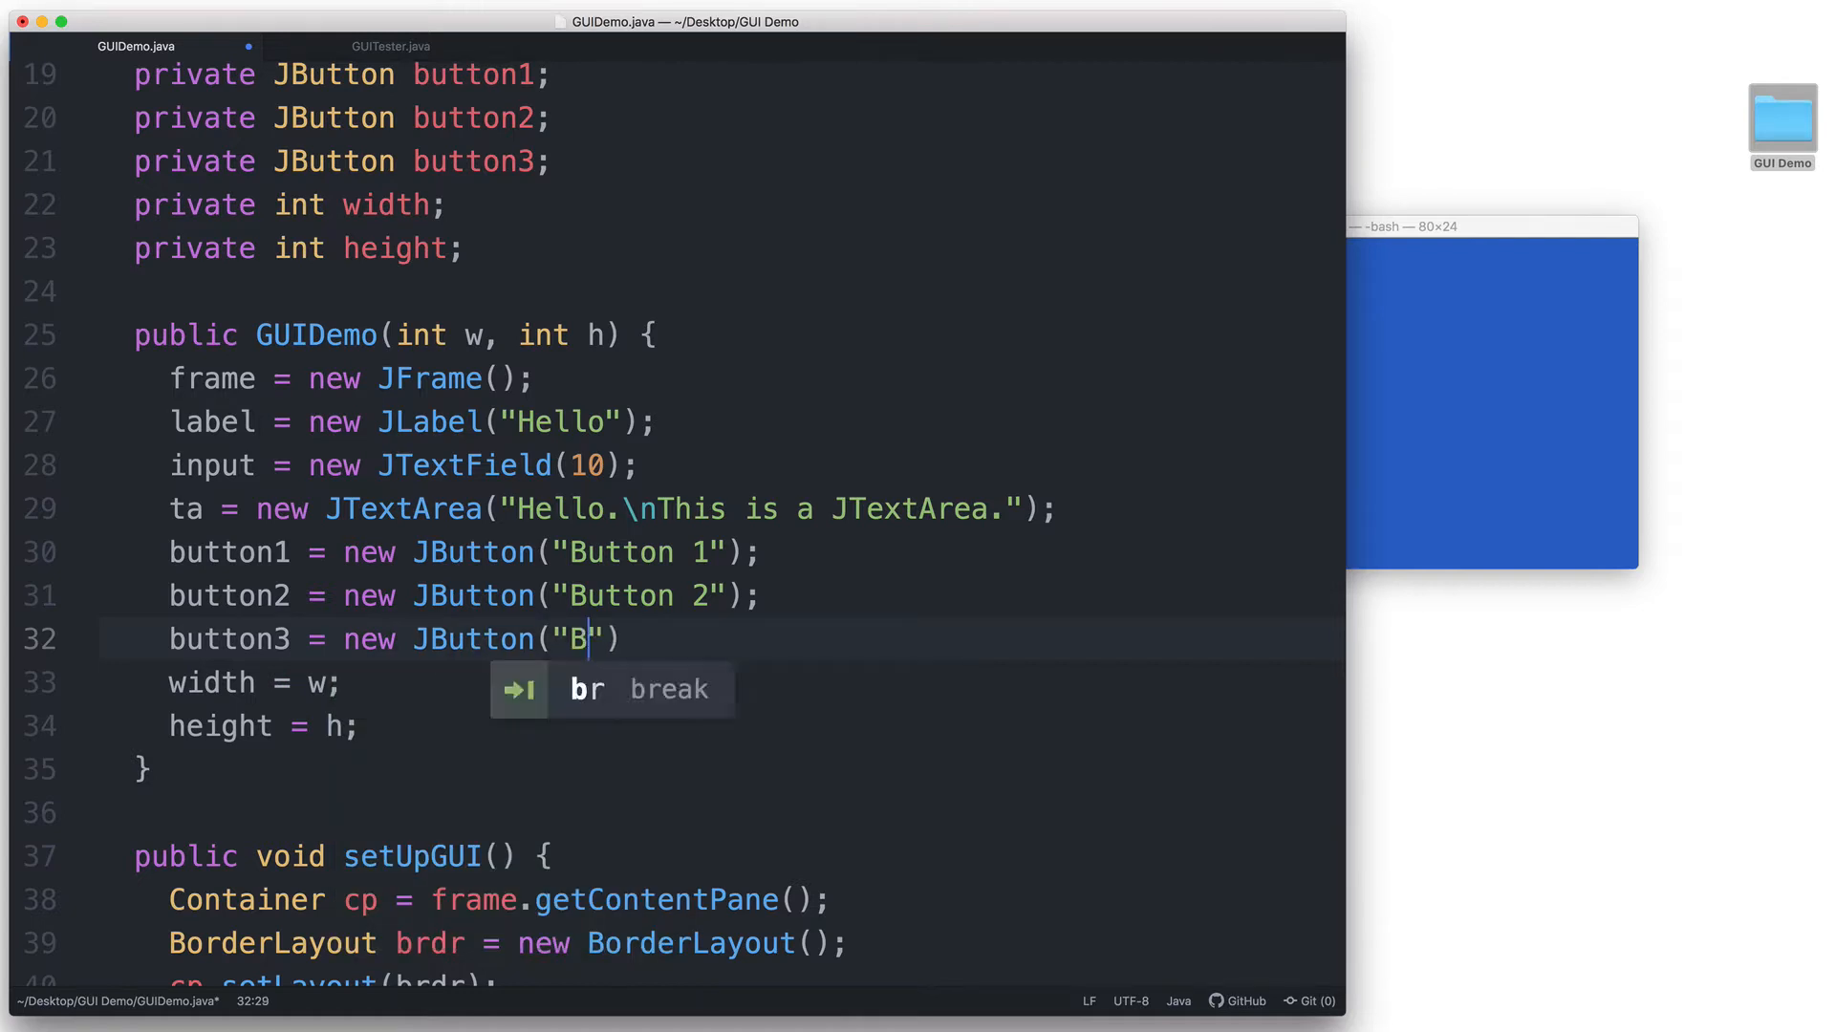
pyautogui.write('utton3')
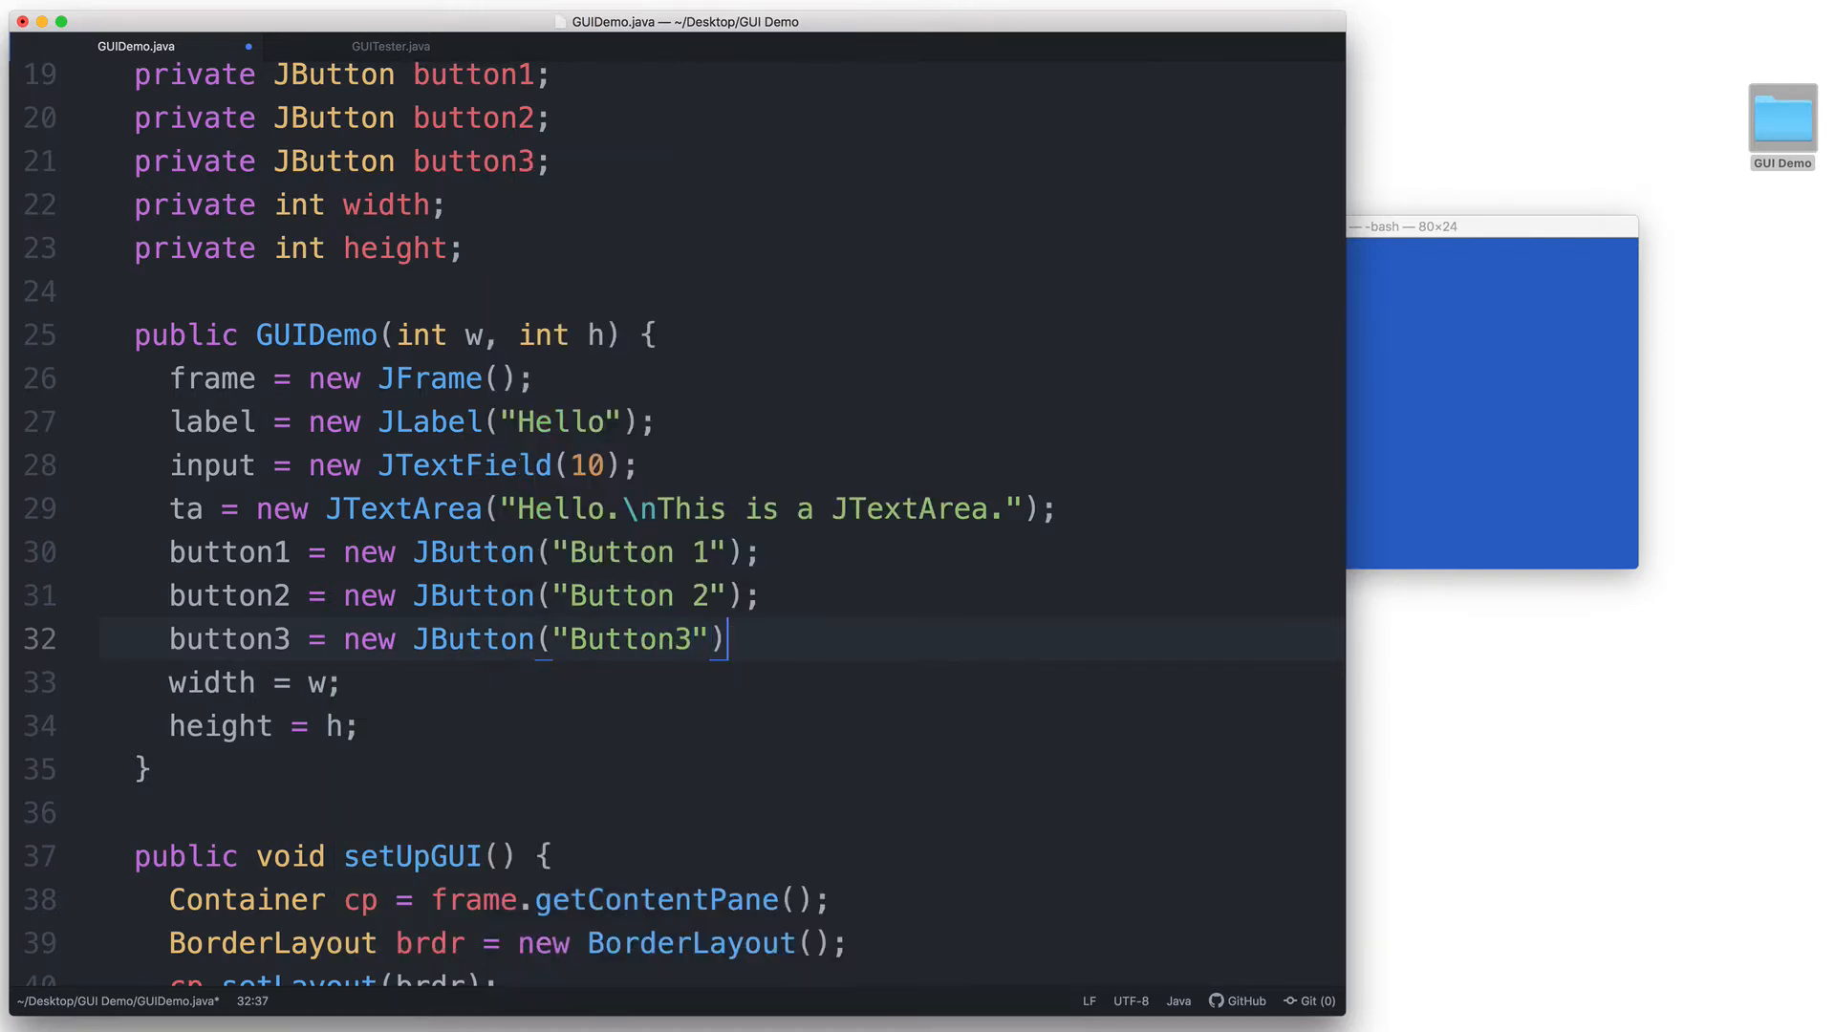
pyautogui.write('" "')
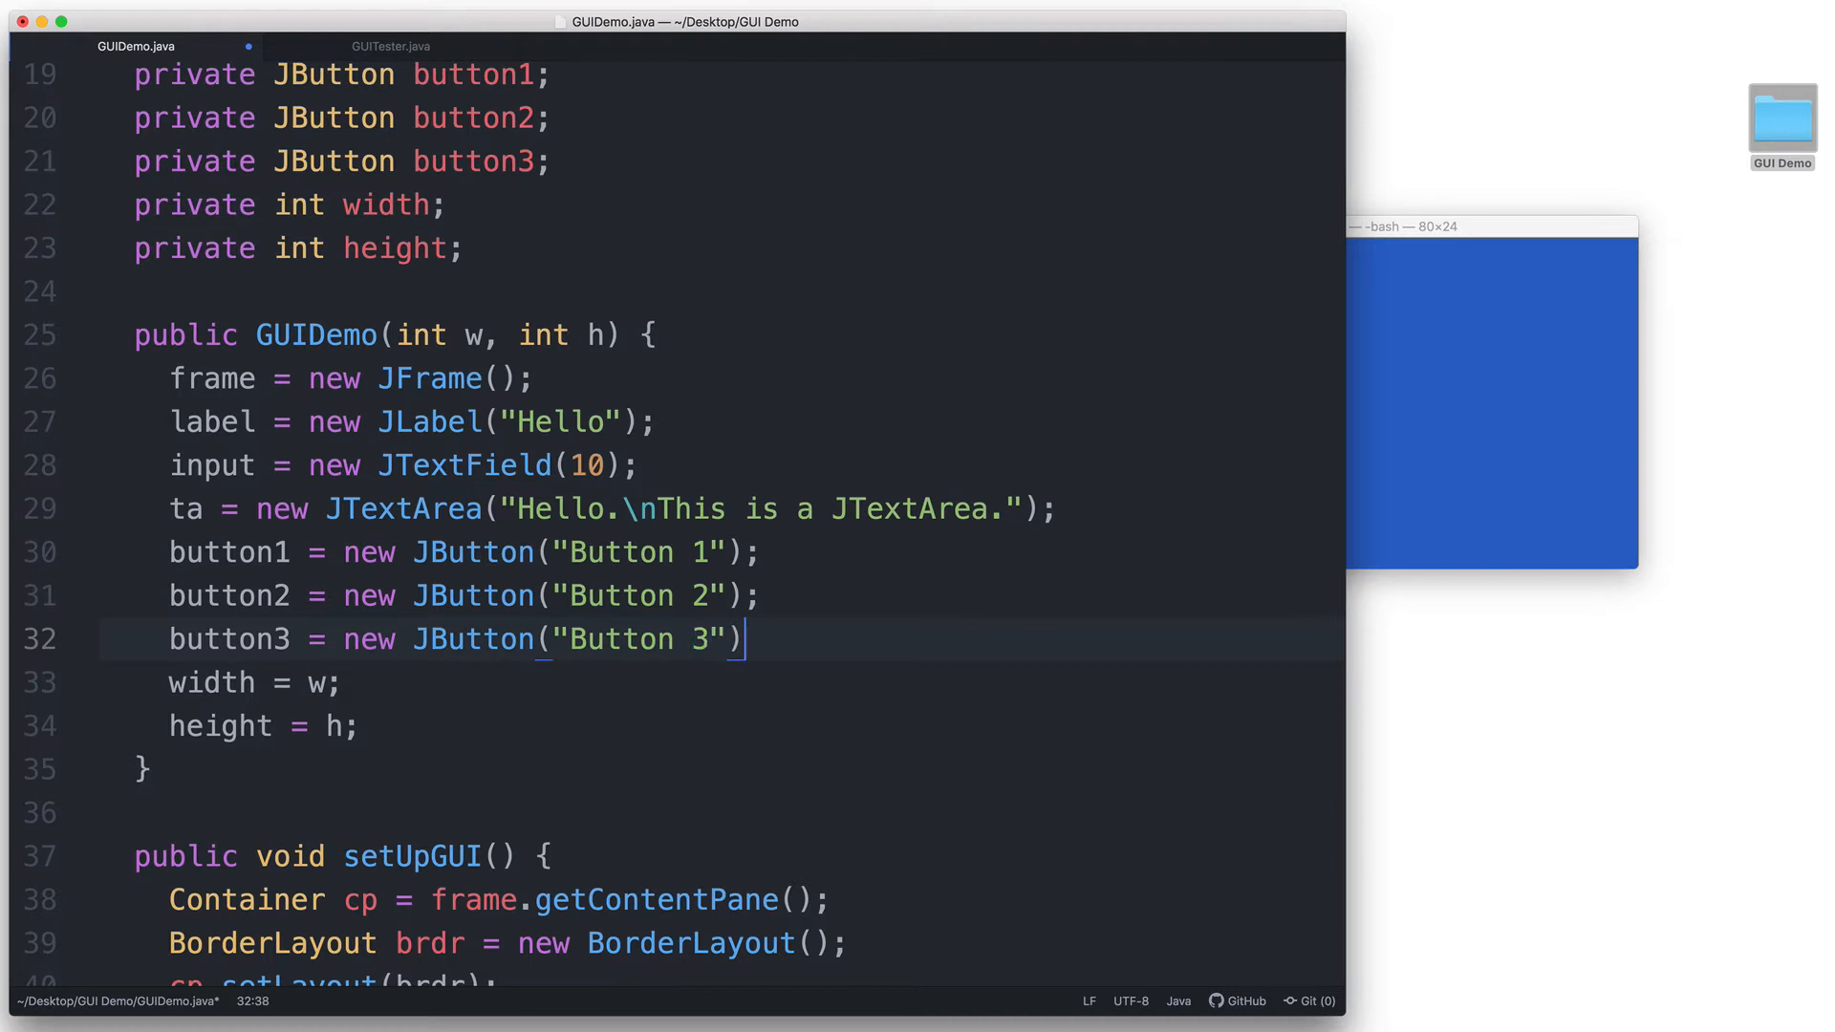
pyautogui.write(';')
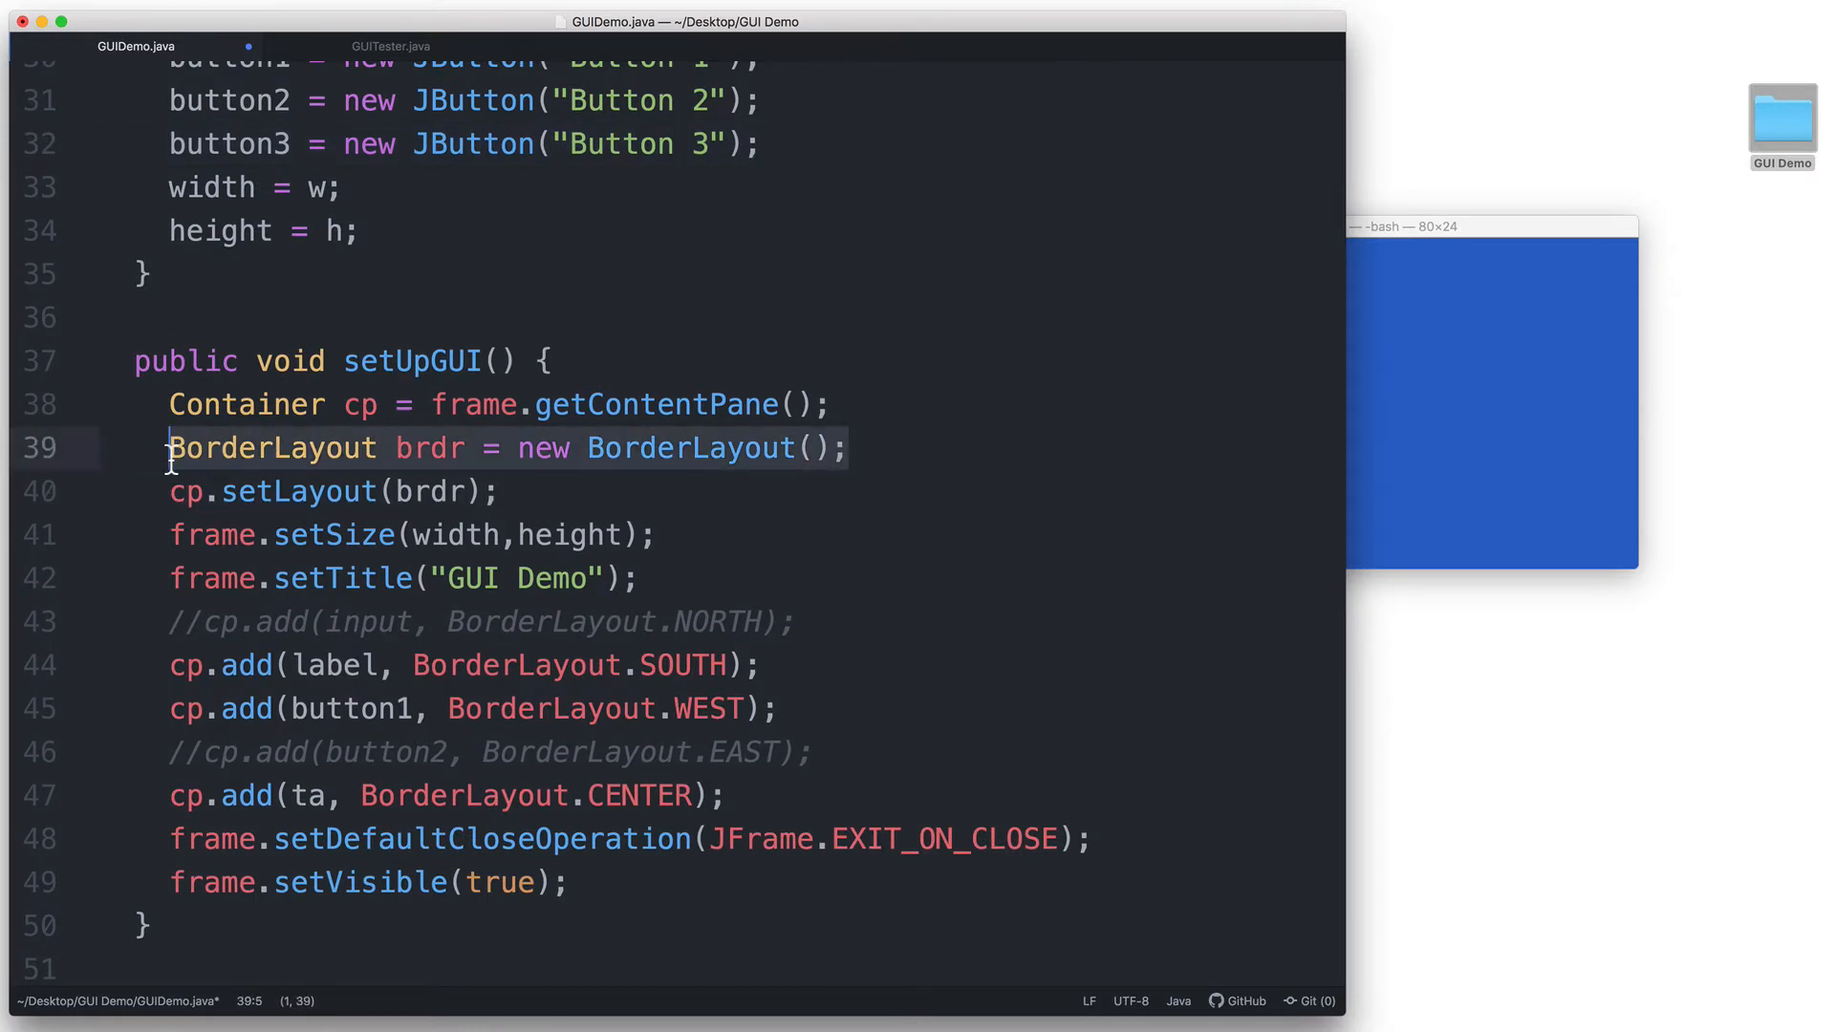
# In setUpGUI, create GridLayout grid = new GridLayout(2, 3) and pass grid to cp.setLayout
pyautogui.write('GridLayout')
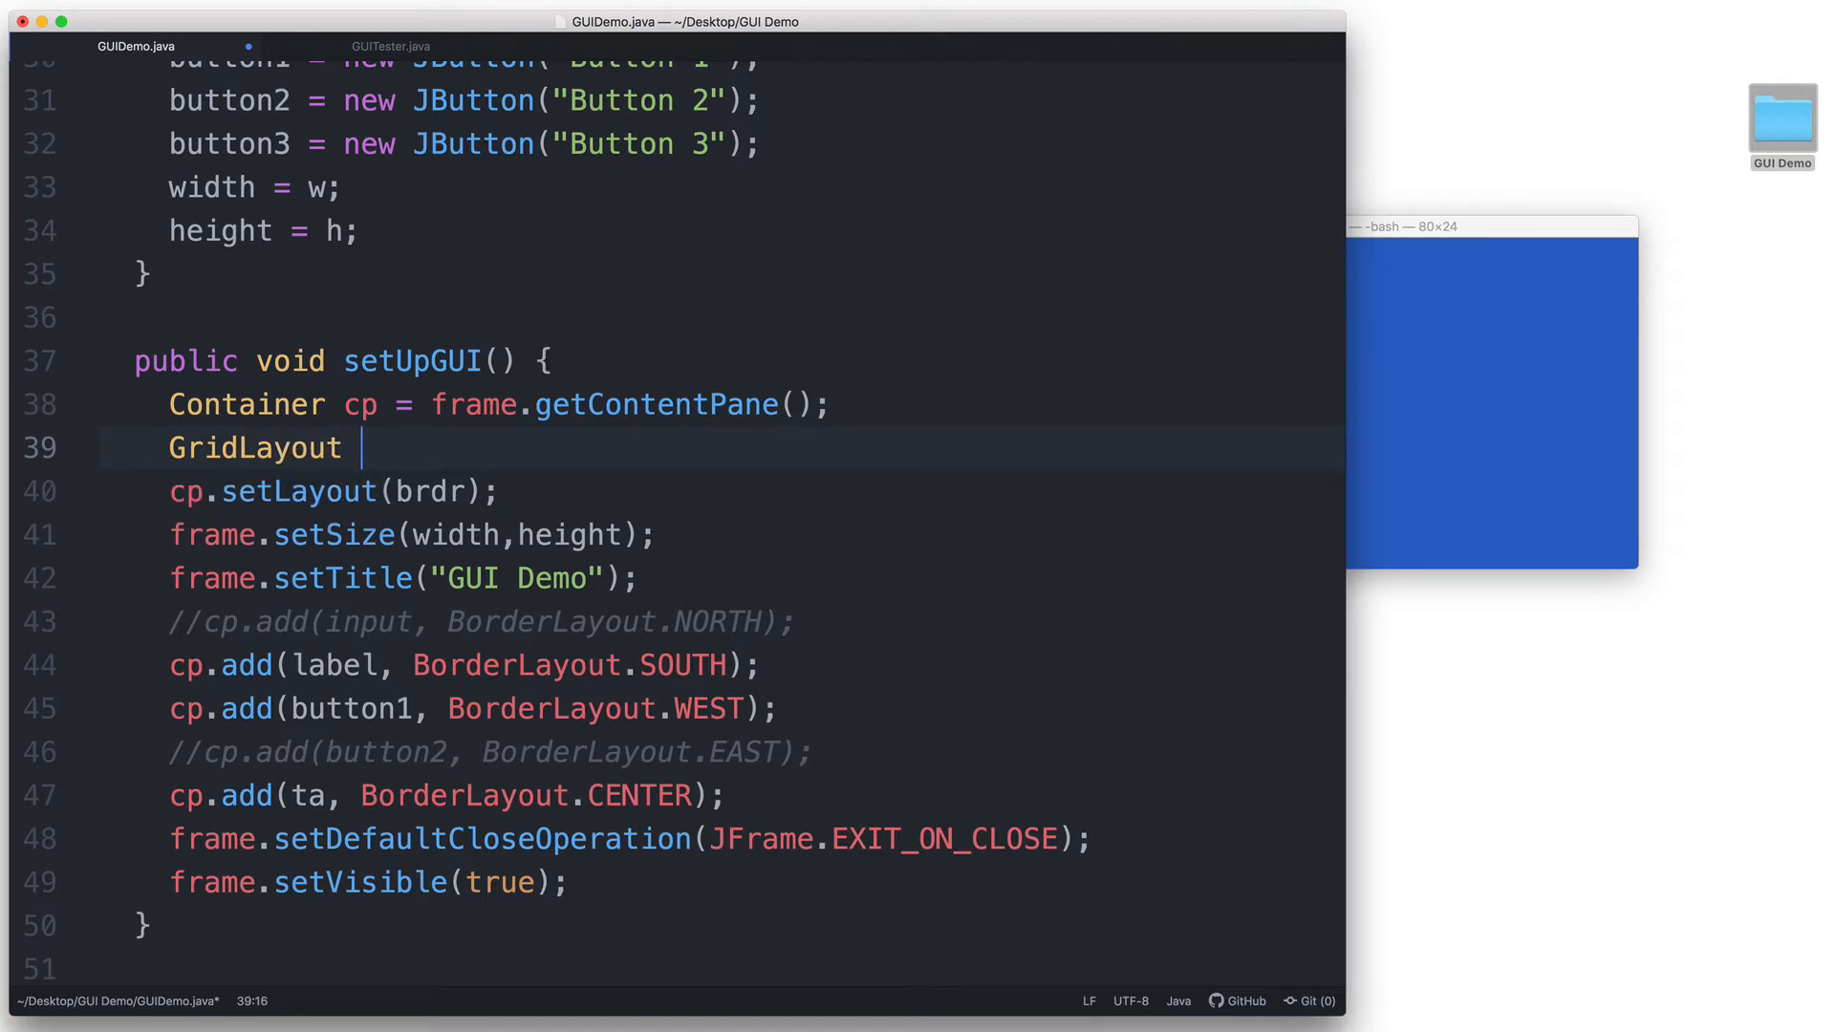
pyautogui.write('grid = new')
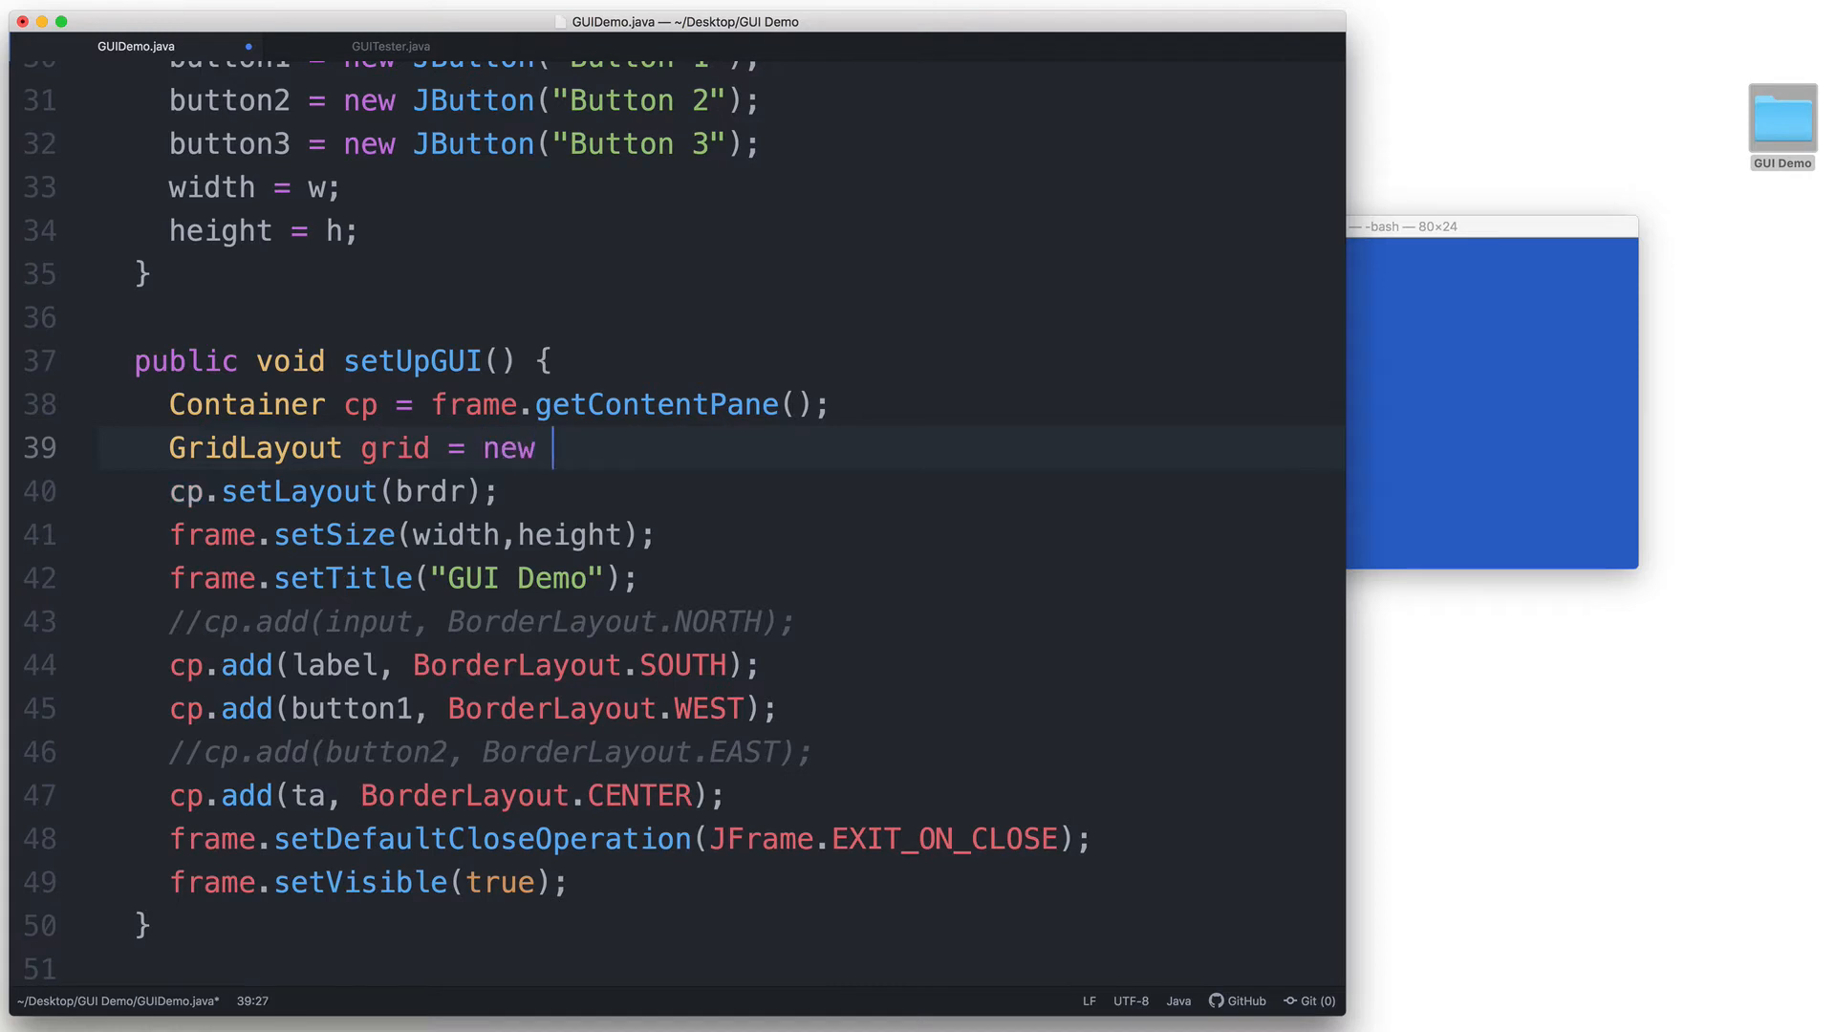
pyautogui.write('GridLayout')
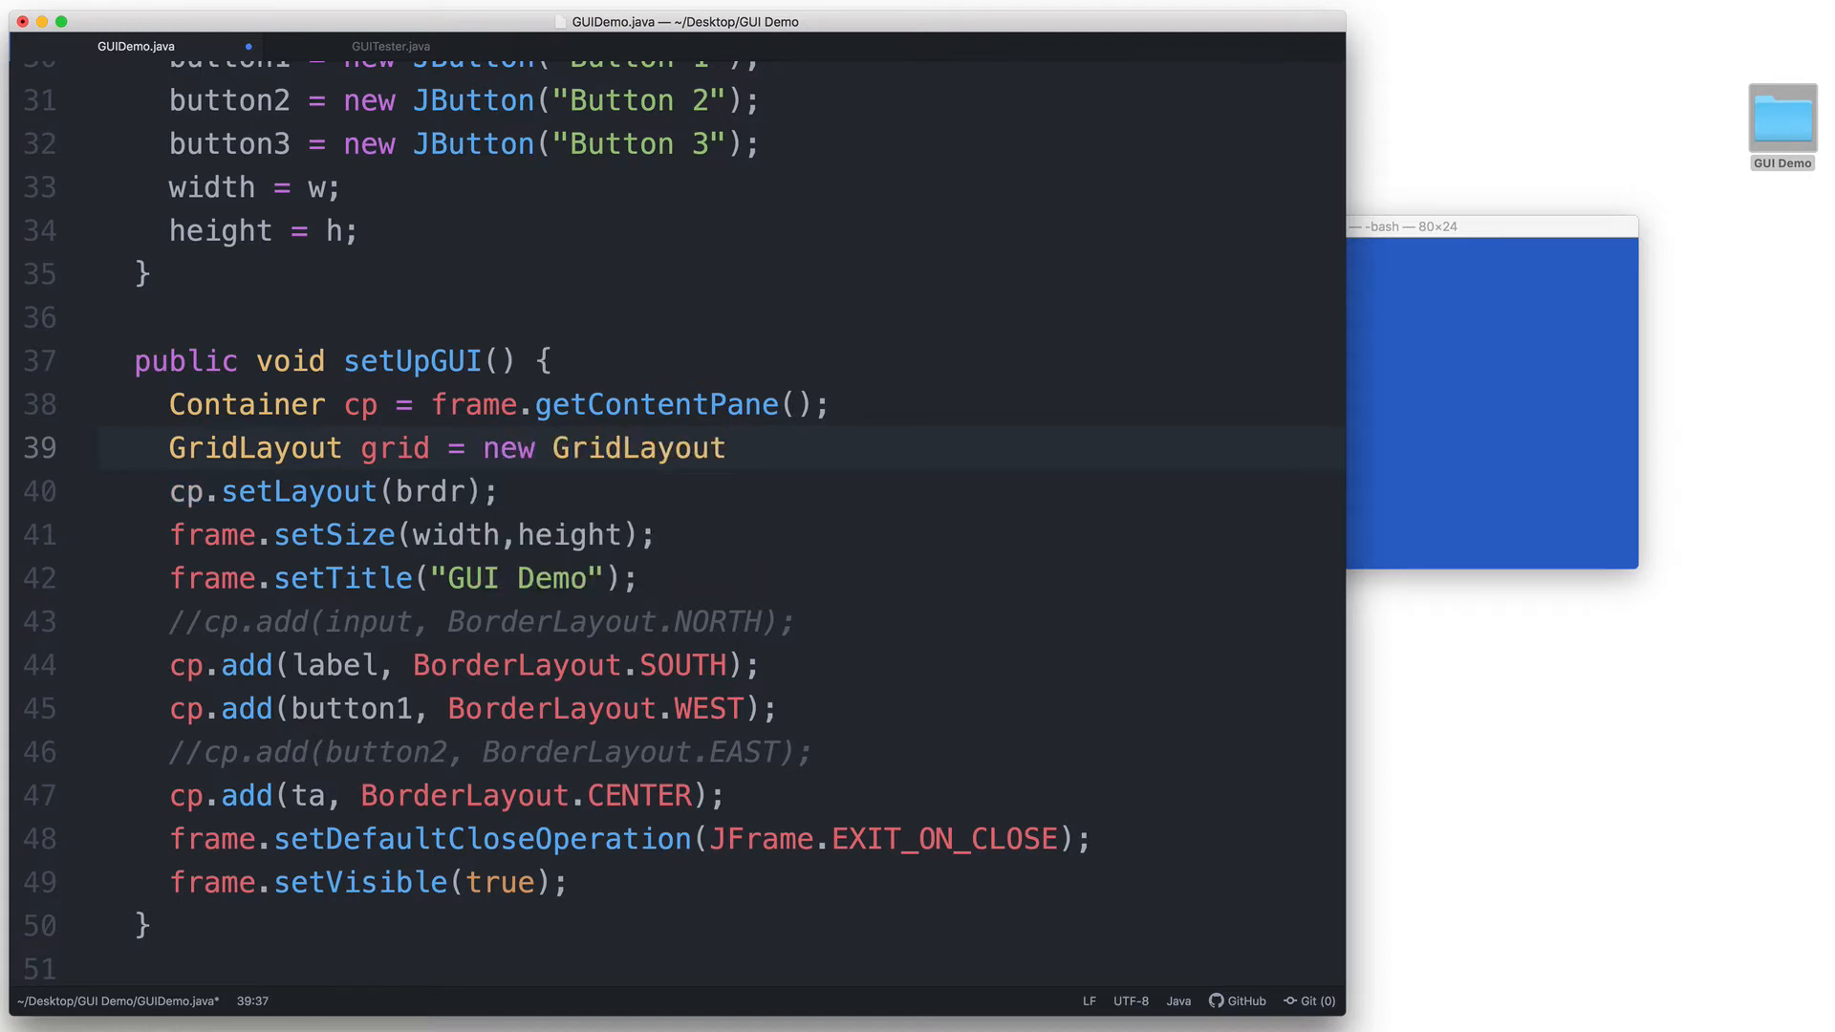
pyautogui.write('()')
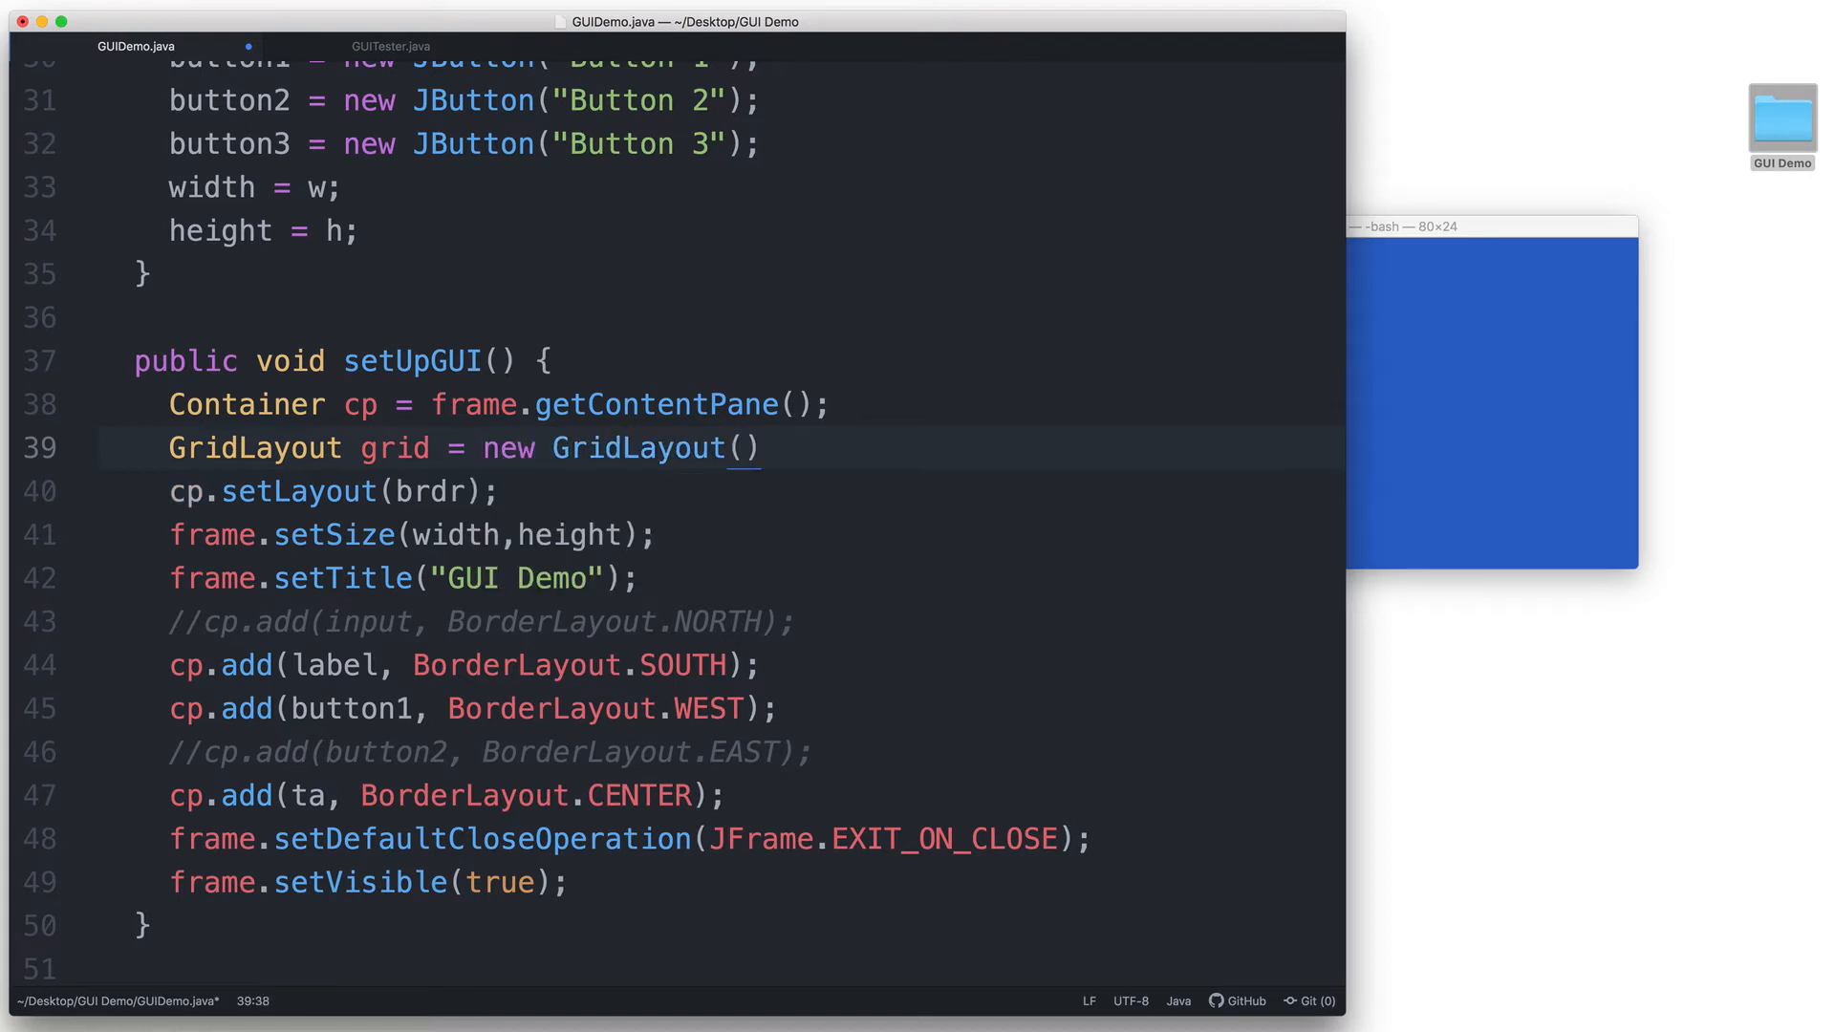
pyautogui.write('2, 3')
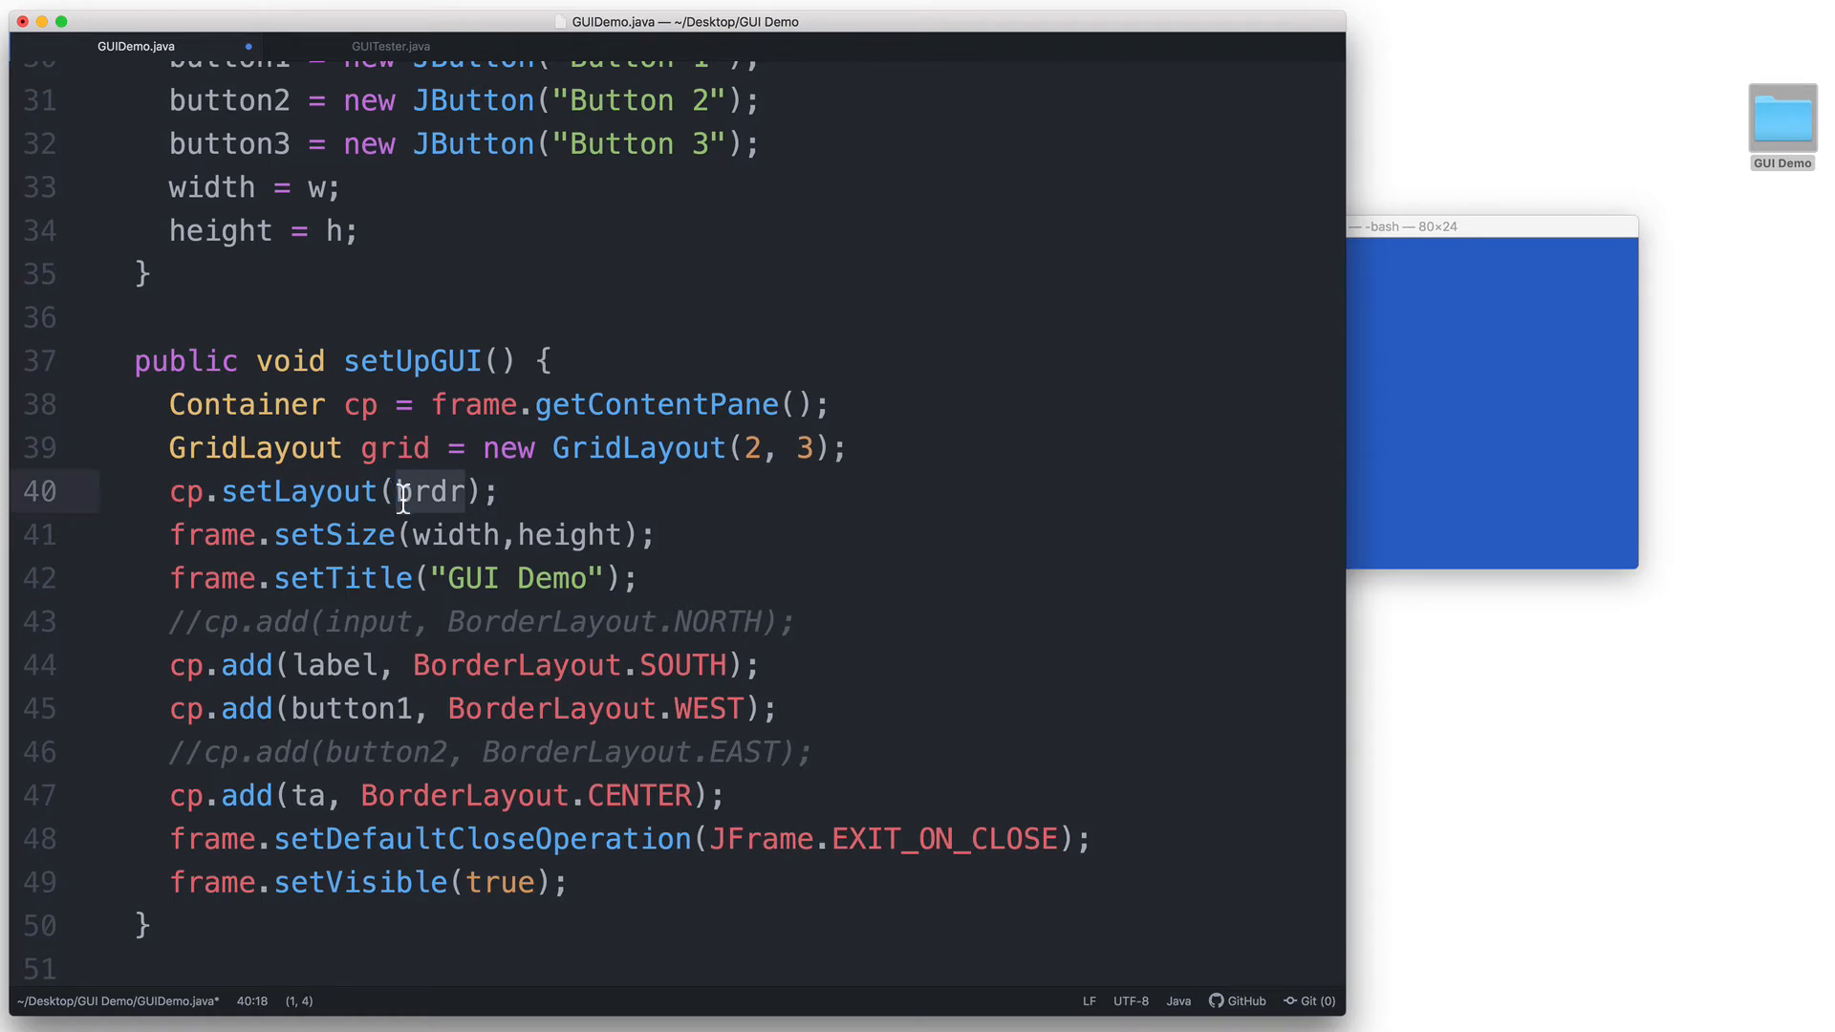
pyautogui.write('grid')
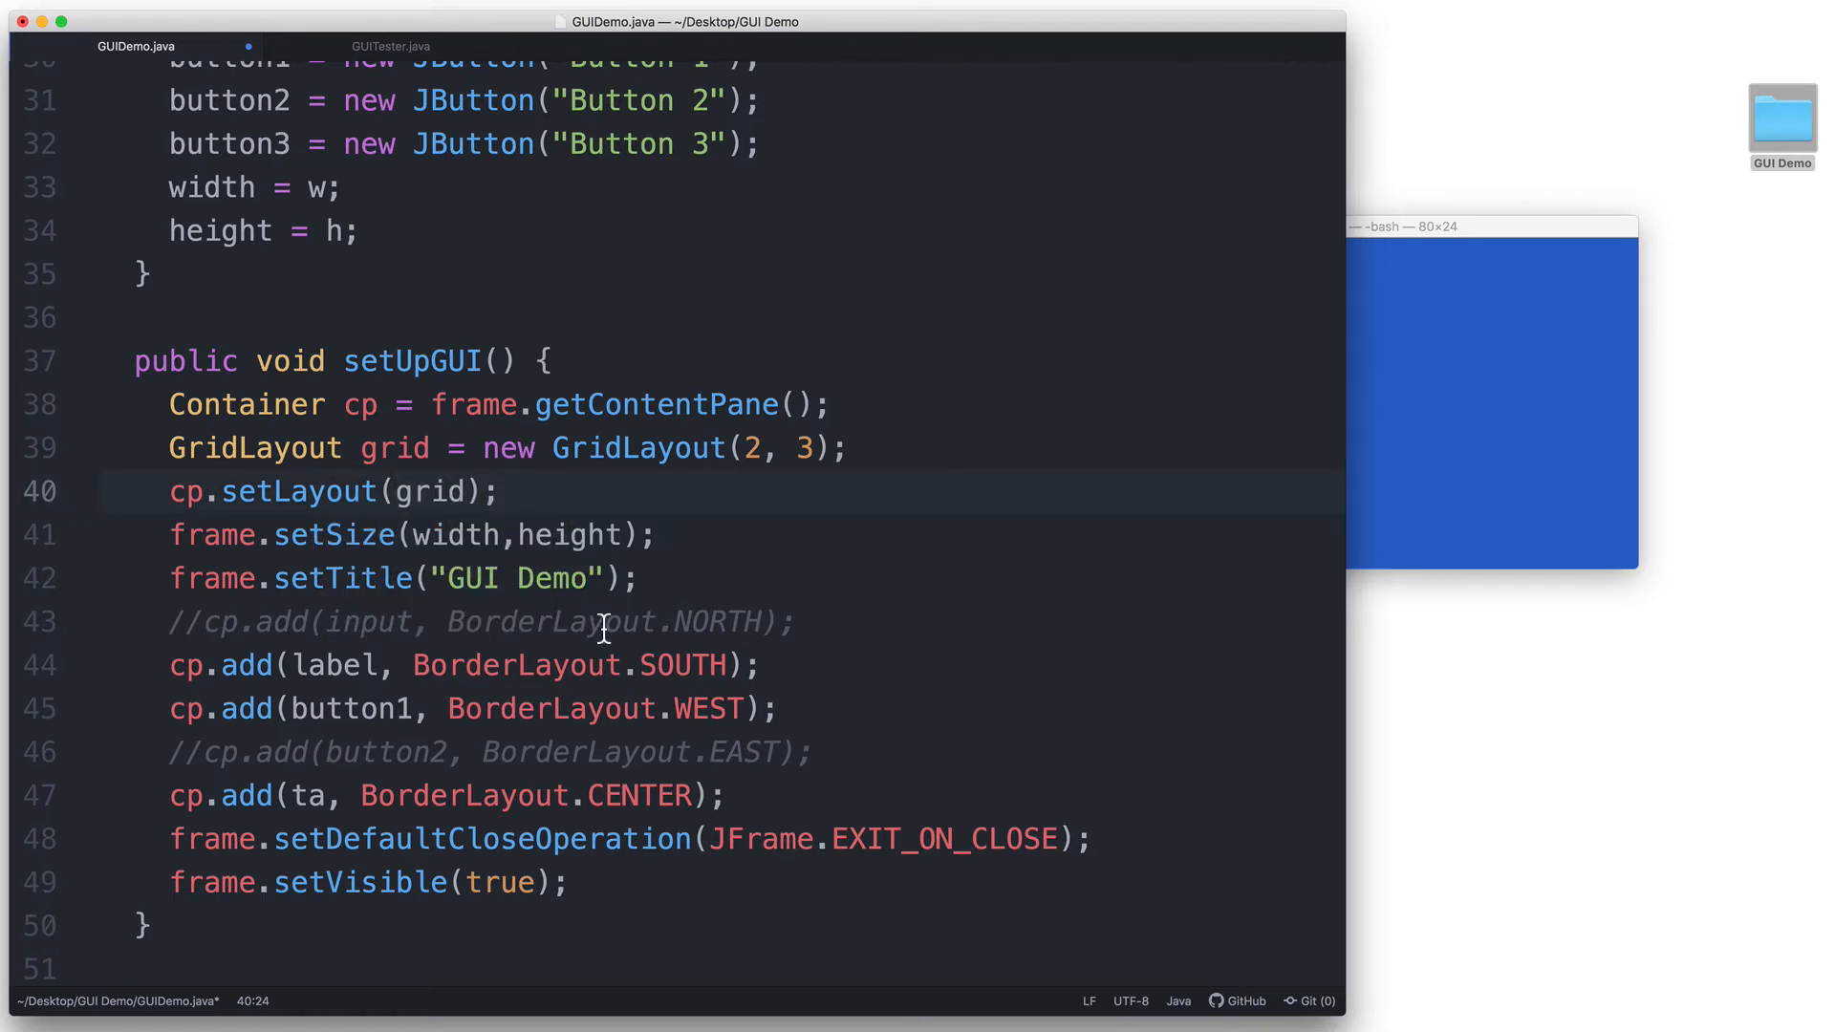
pyautogui.scroll(-3)
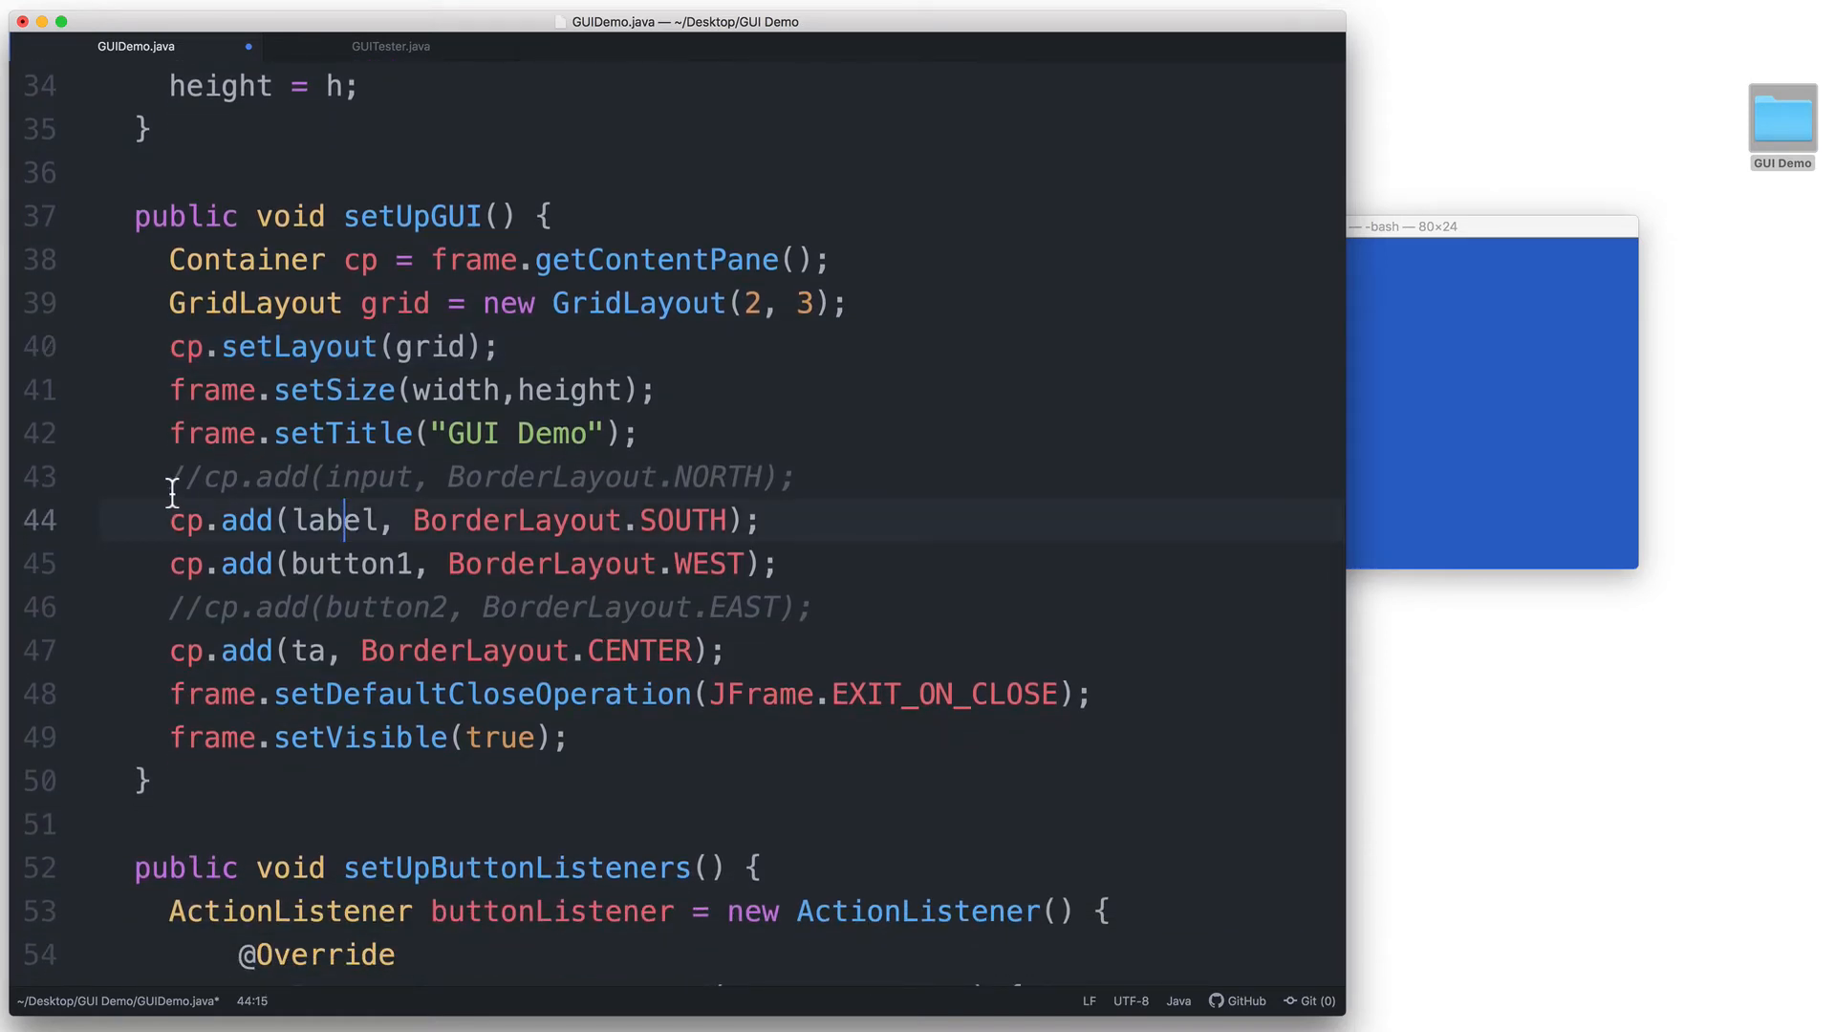
# Replace the old BorderLayout add lines with cp.add calls for input, label and ta
pyautogui.moveTo(170, 476); pyautogui.dragTo(726, 651)
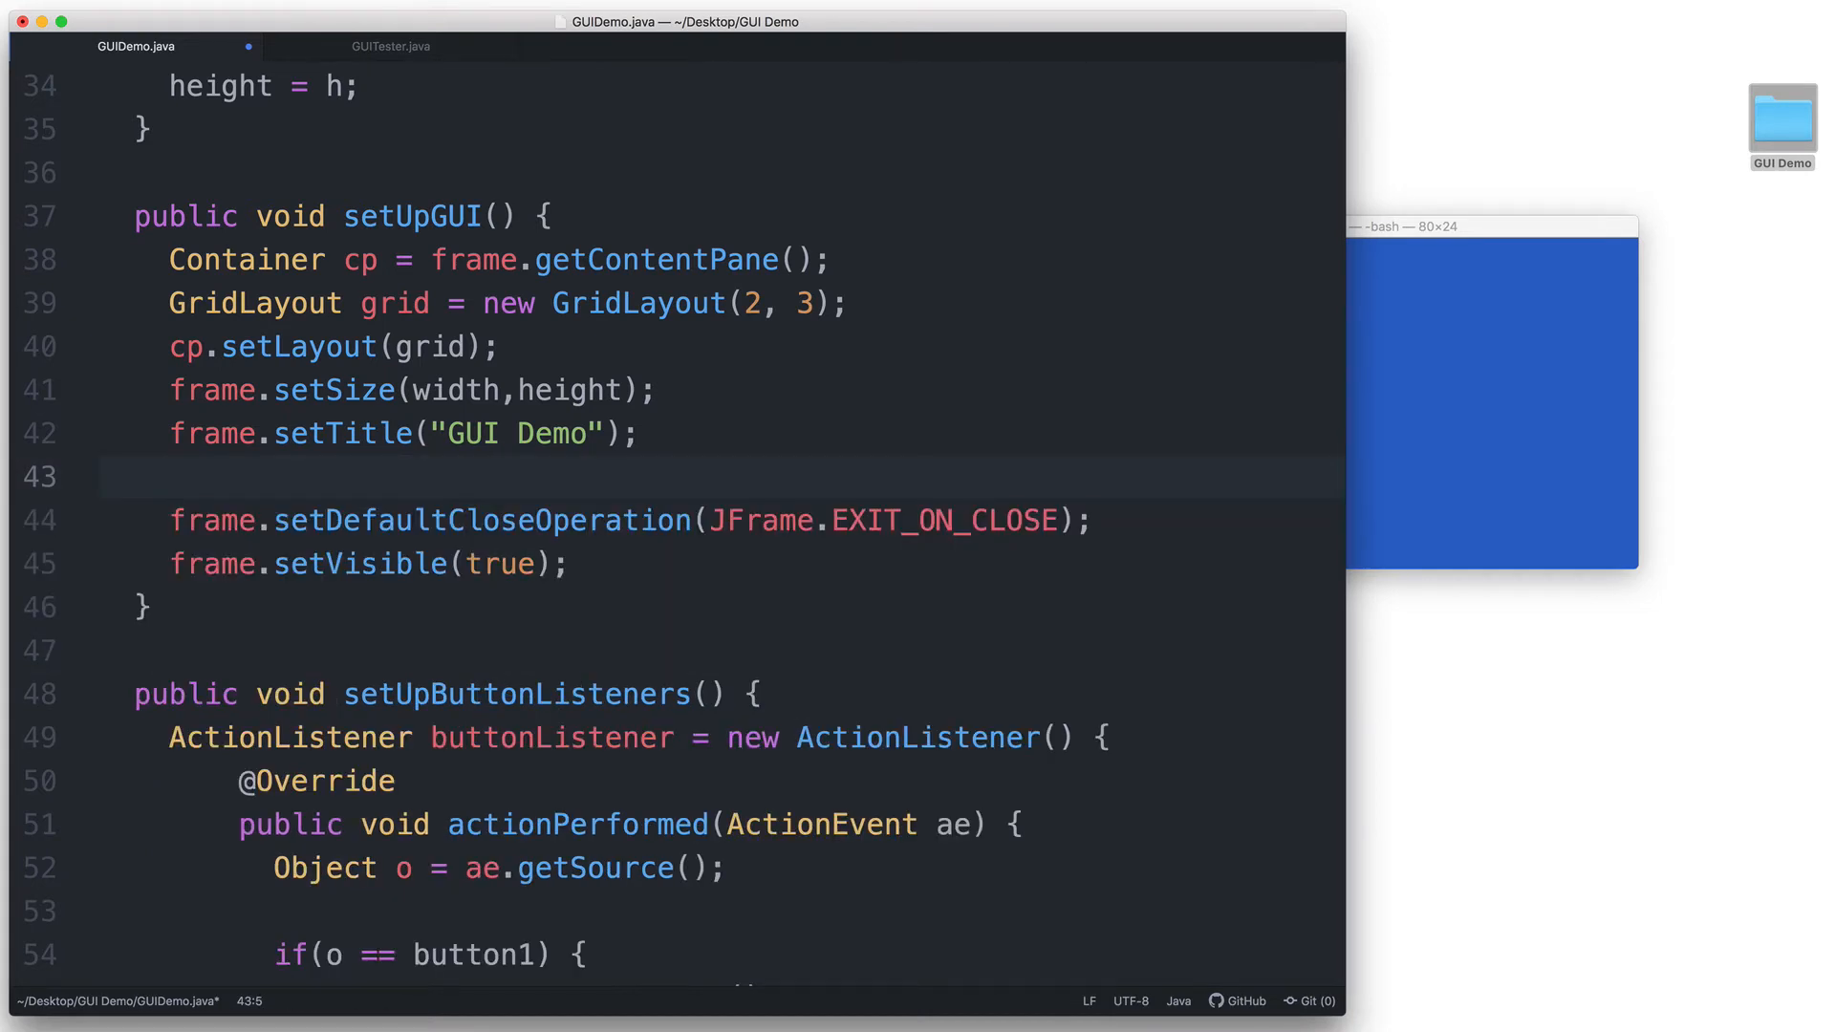
pyautogui.write('cp')
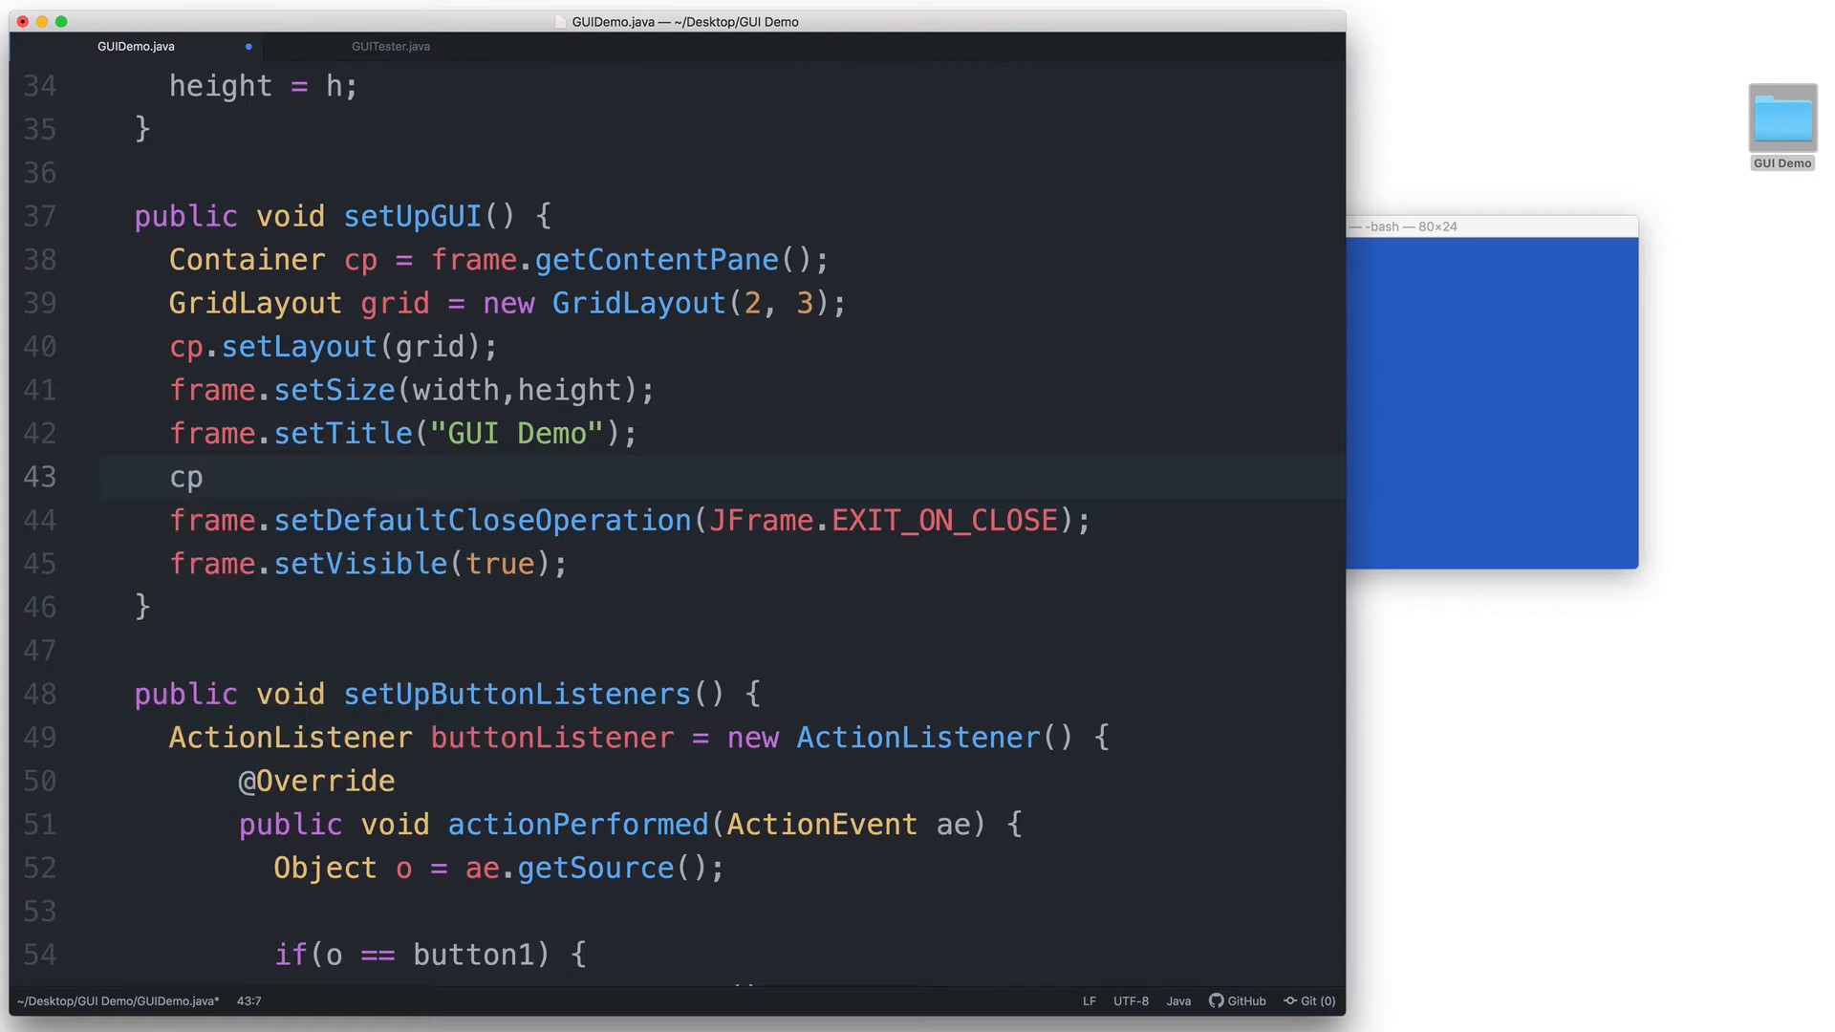
pyautogui.write('.add()')
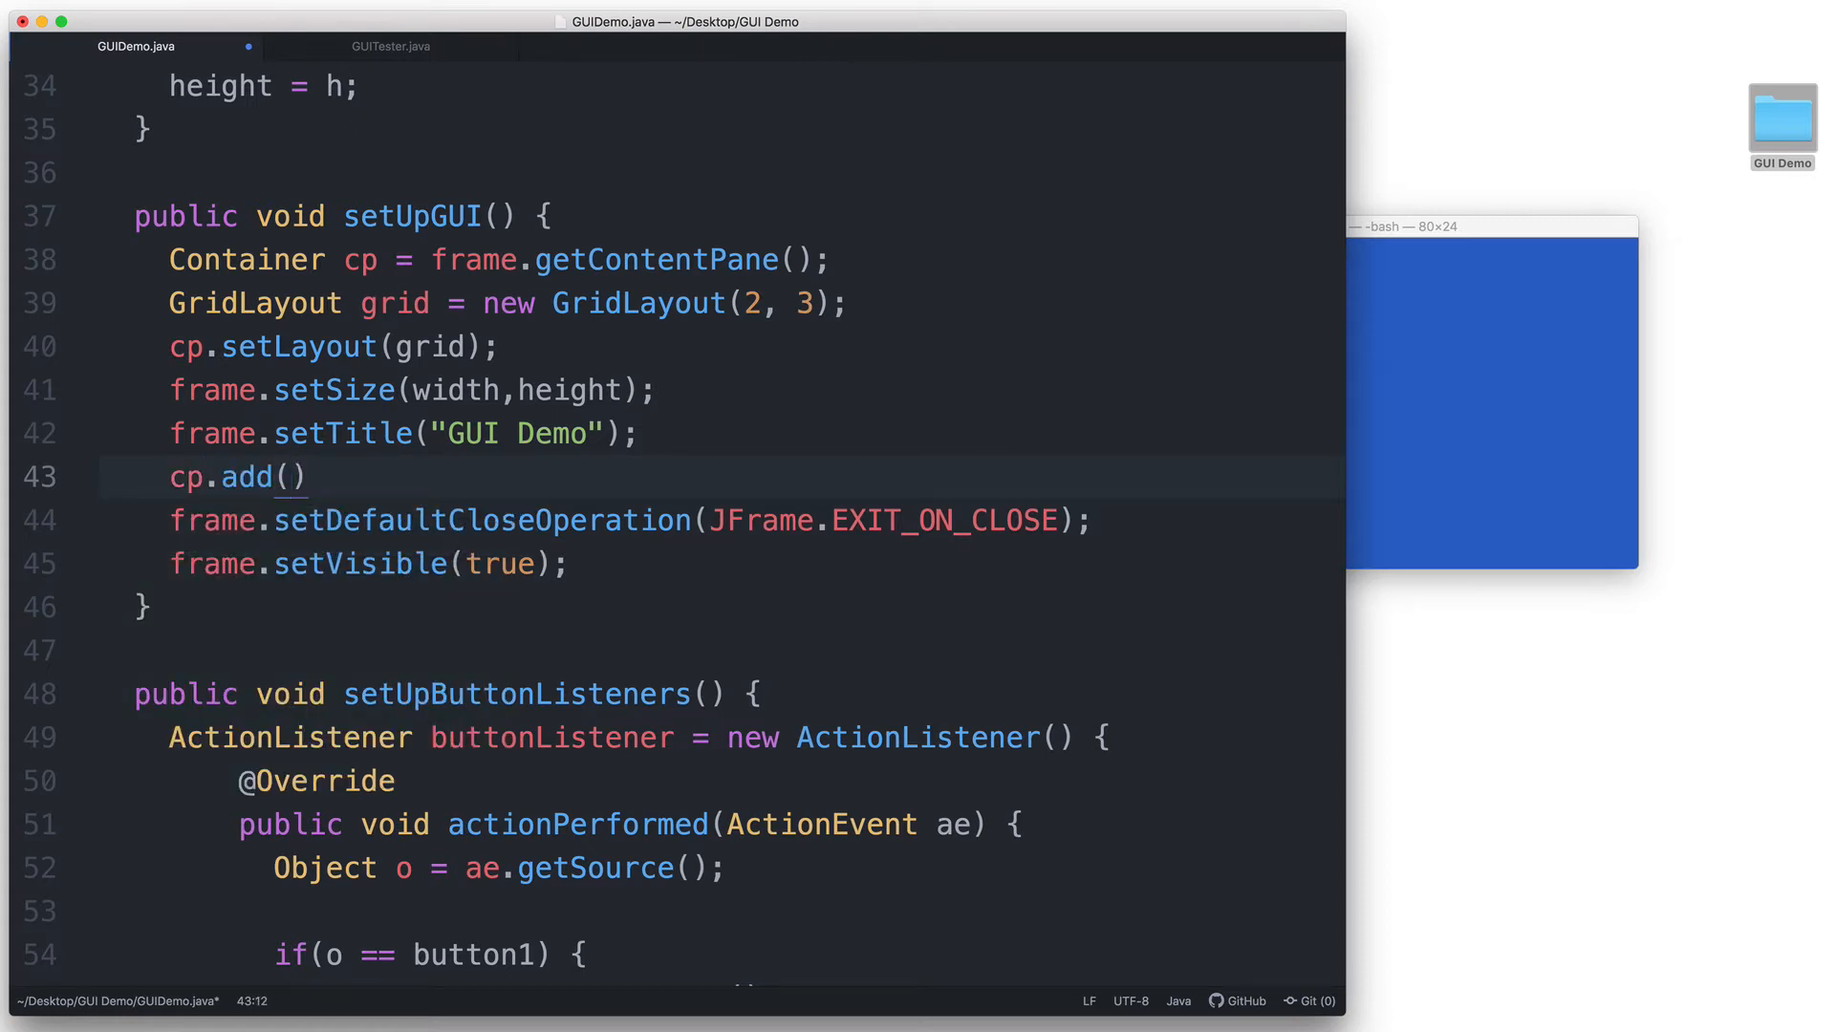
pyautogui.write('input')
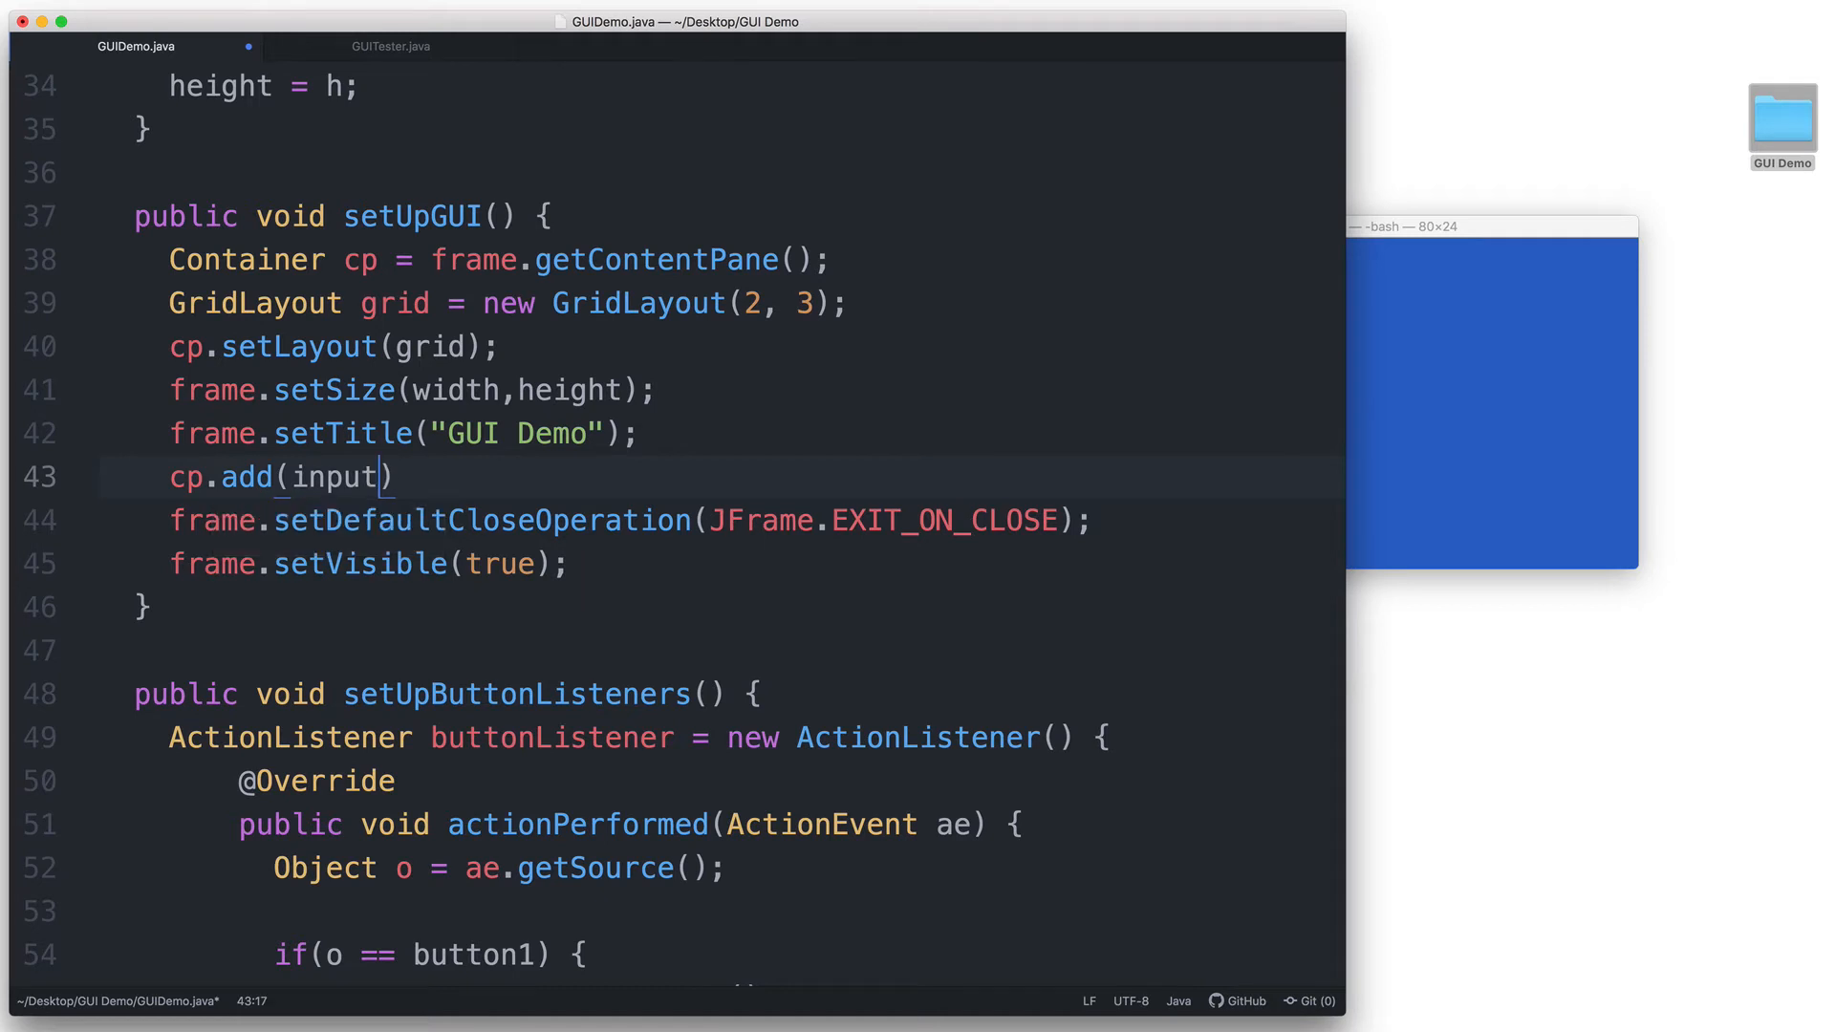
pyautogui.write(';')
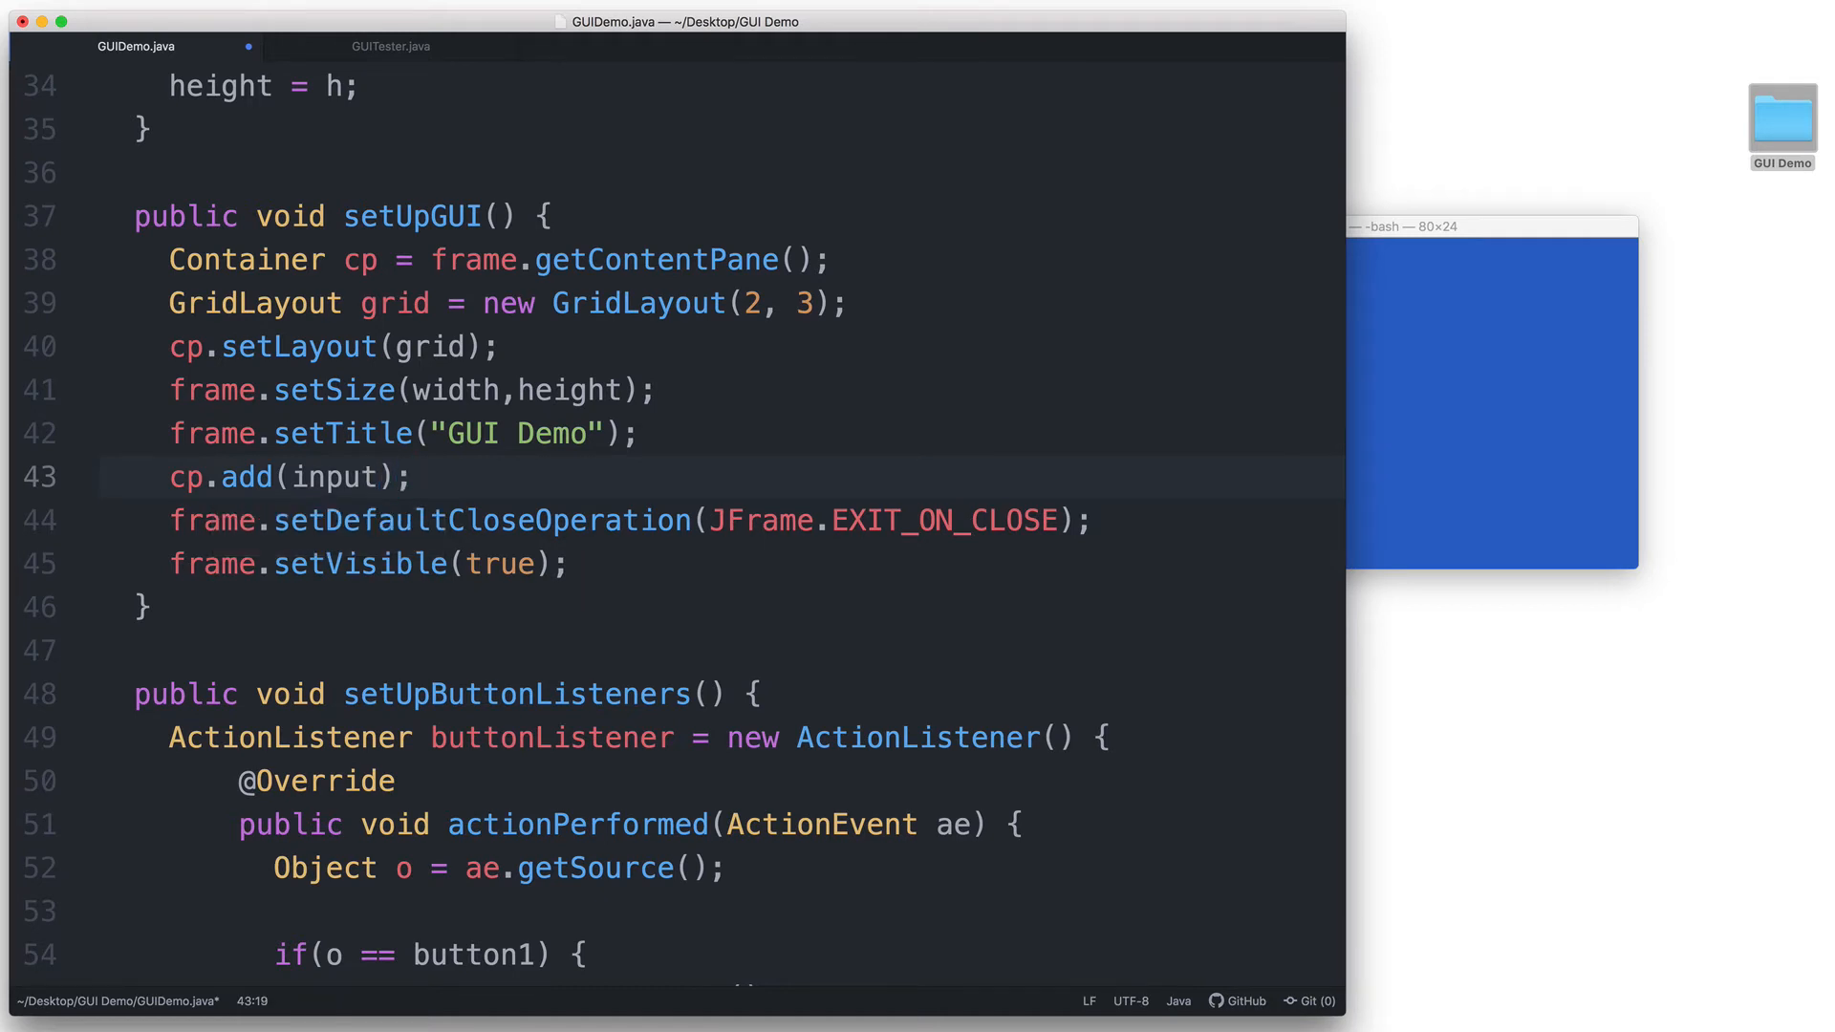
pyautogui.write('cp')
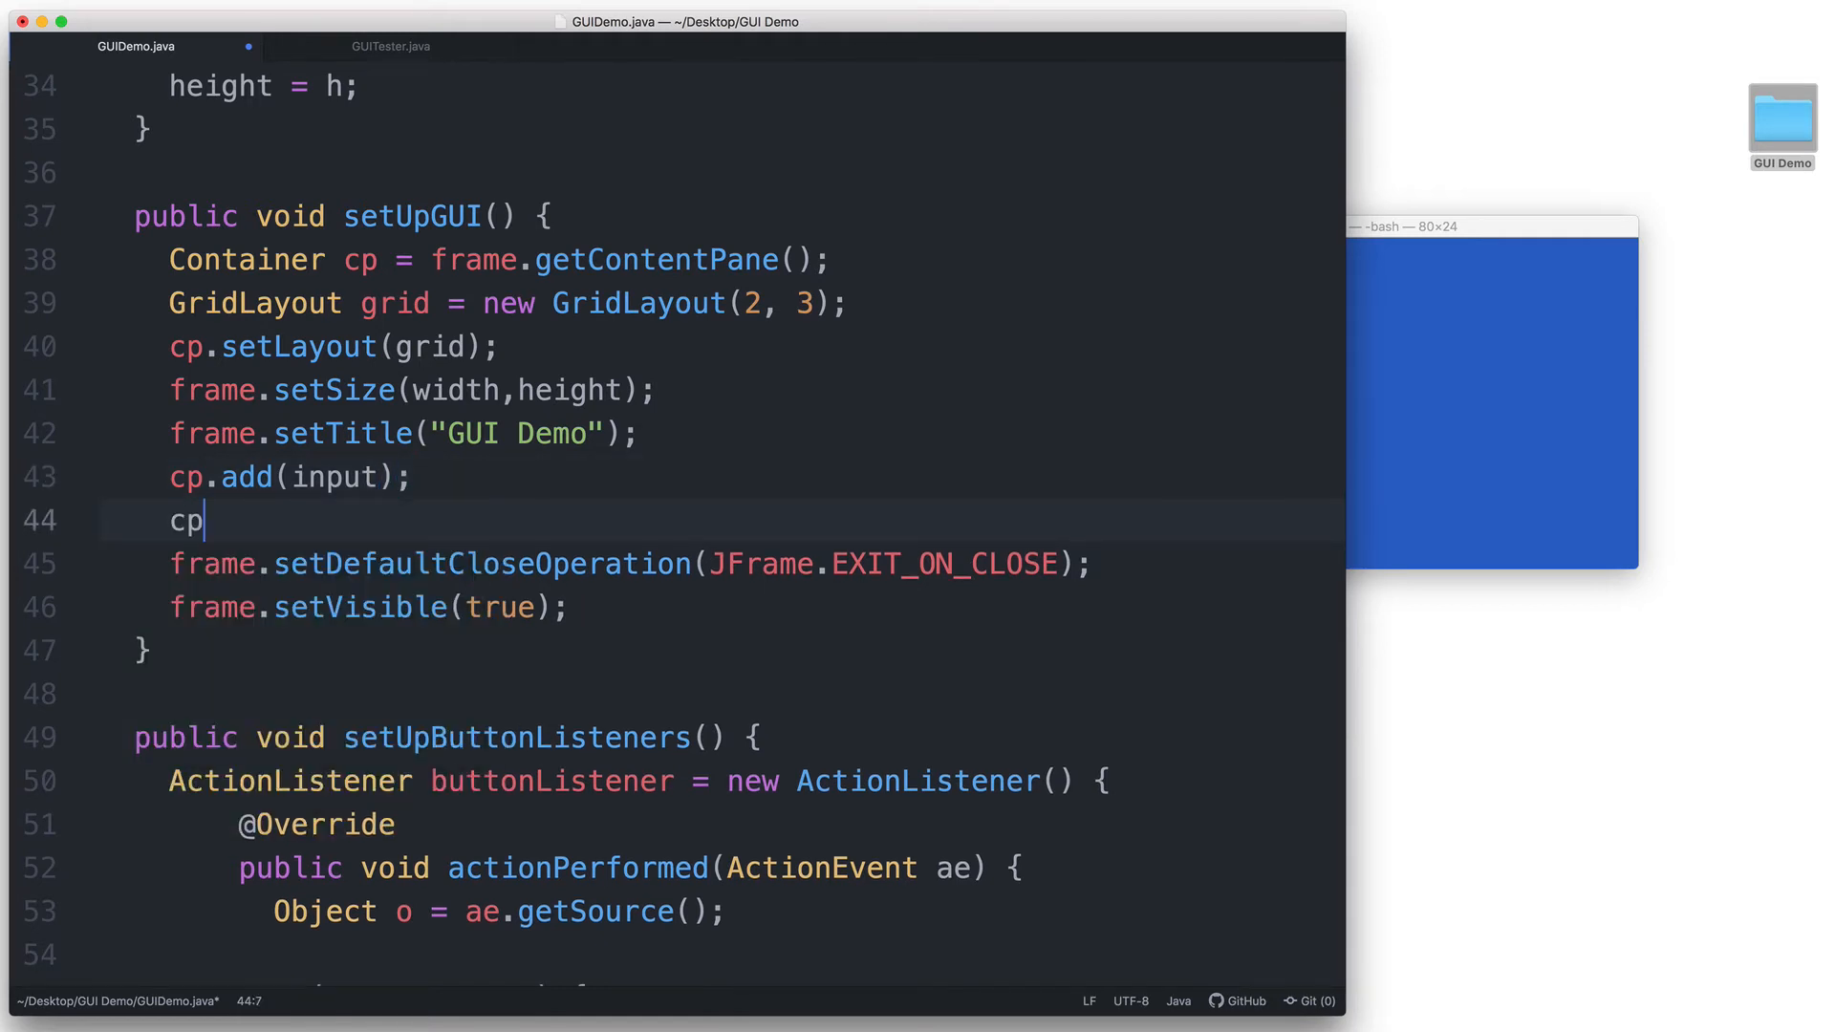
pyautogui.write('.add(lab')
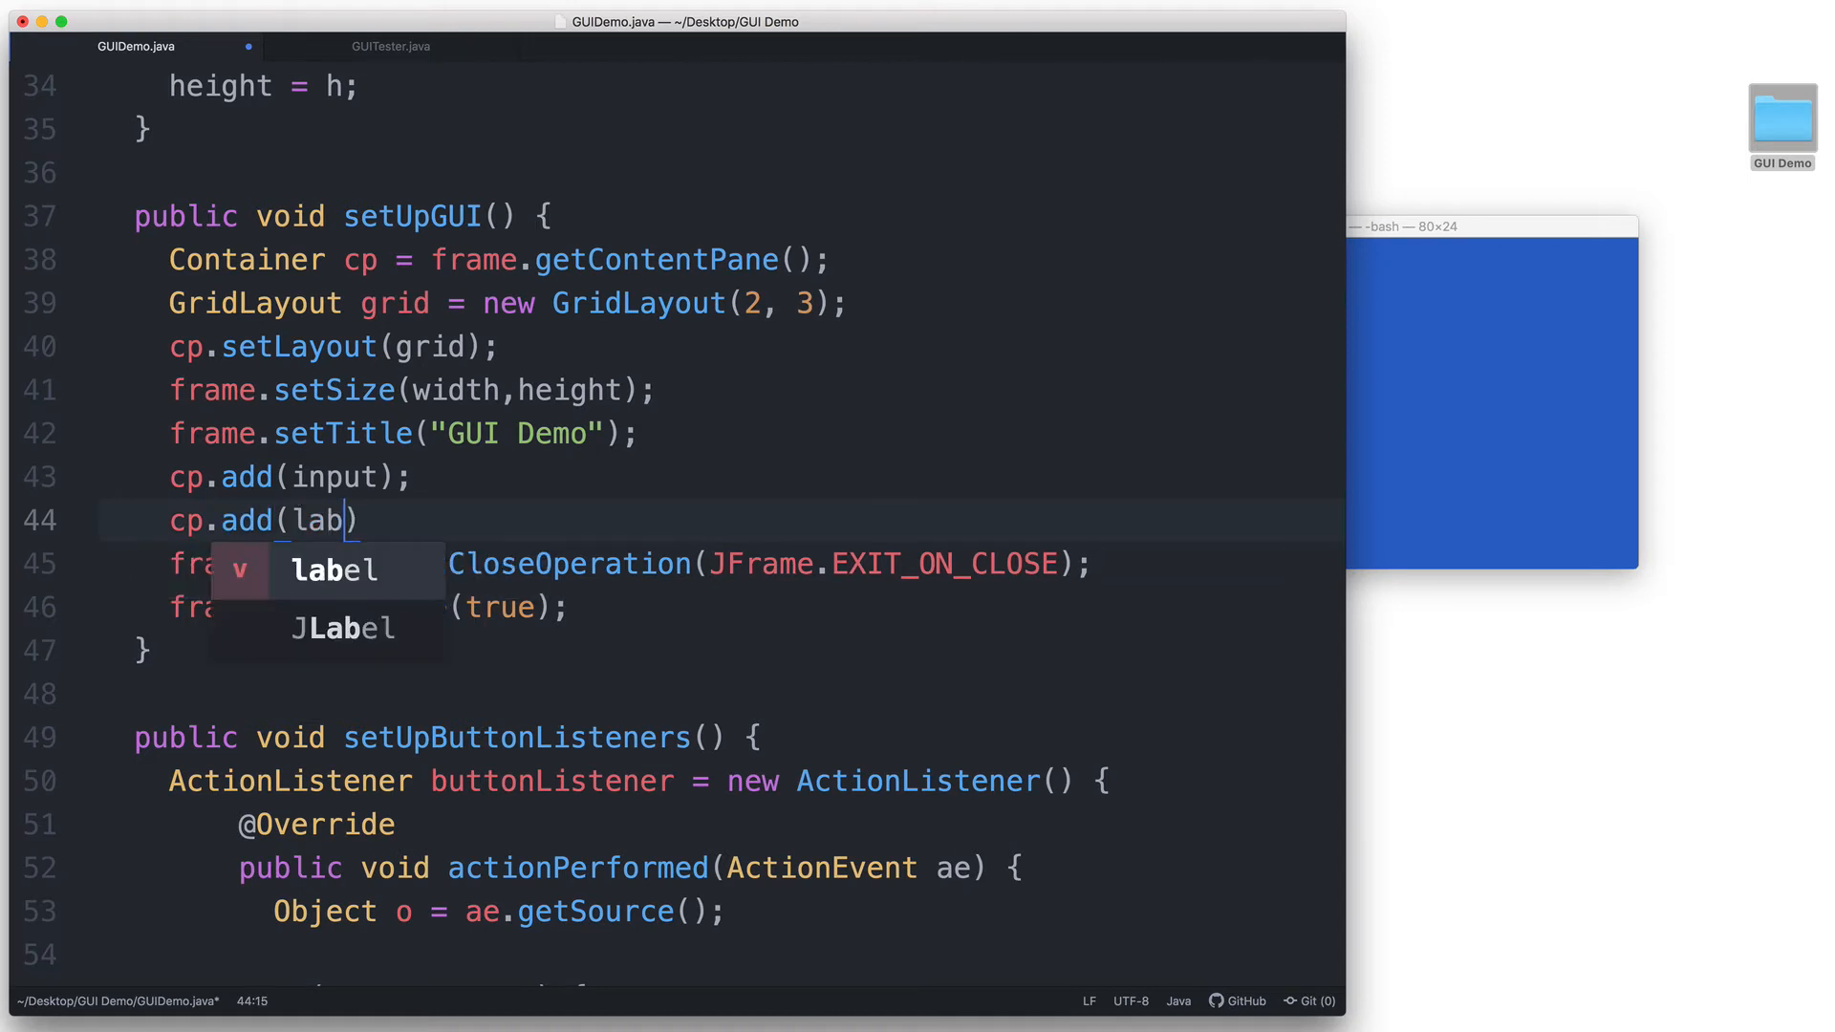
pyautogui.press('Tab')
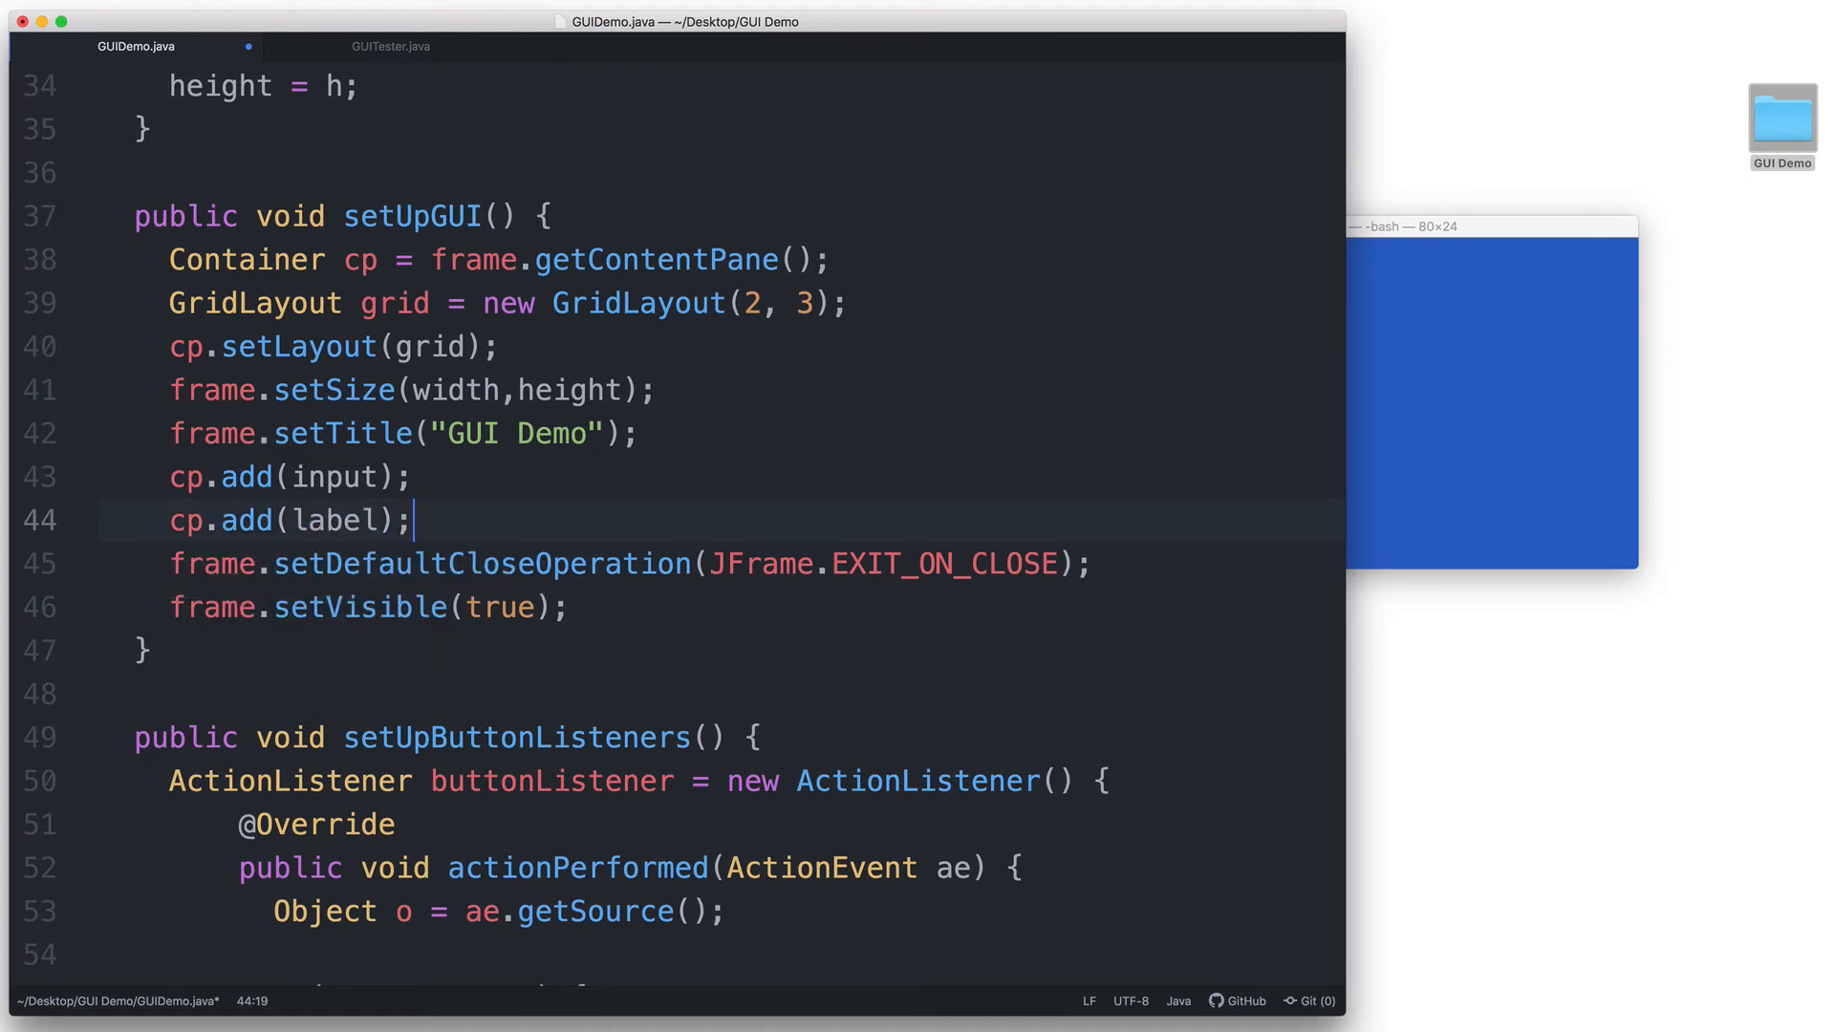
pyautogui.write('cp.add')
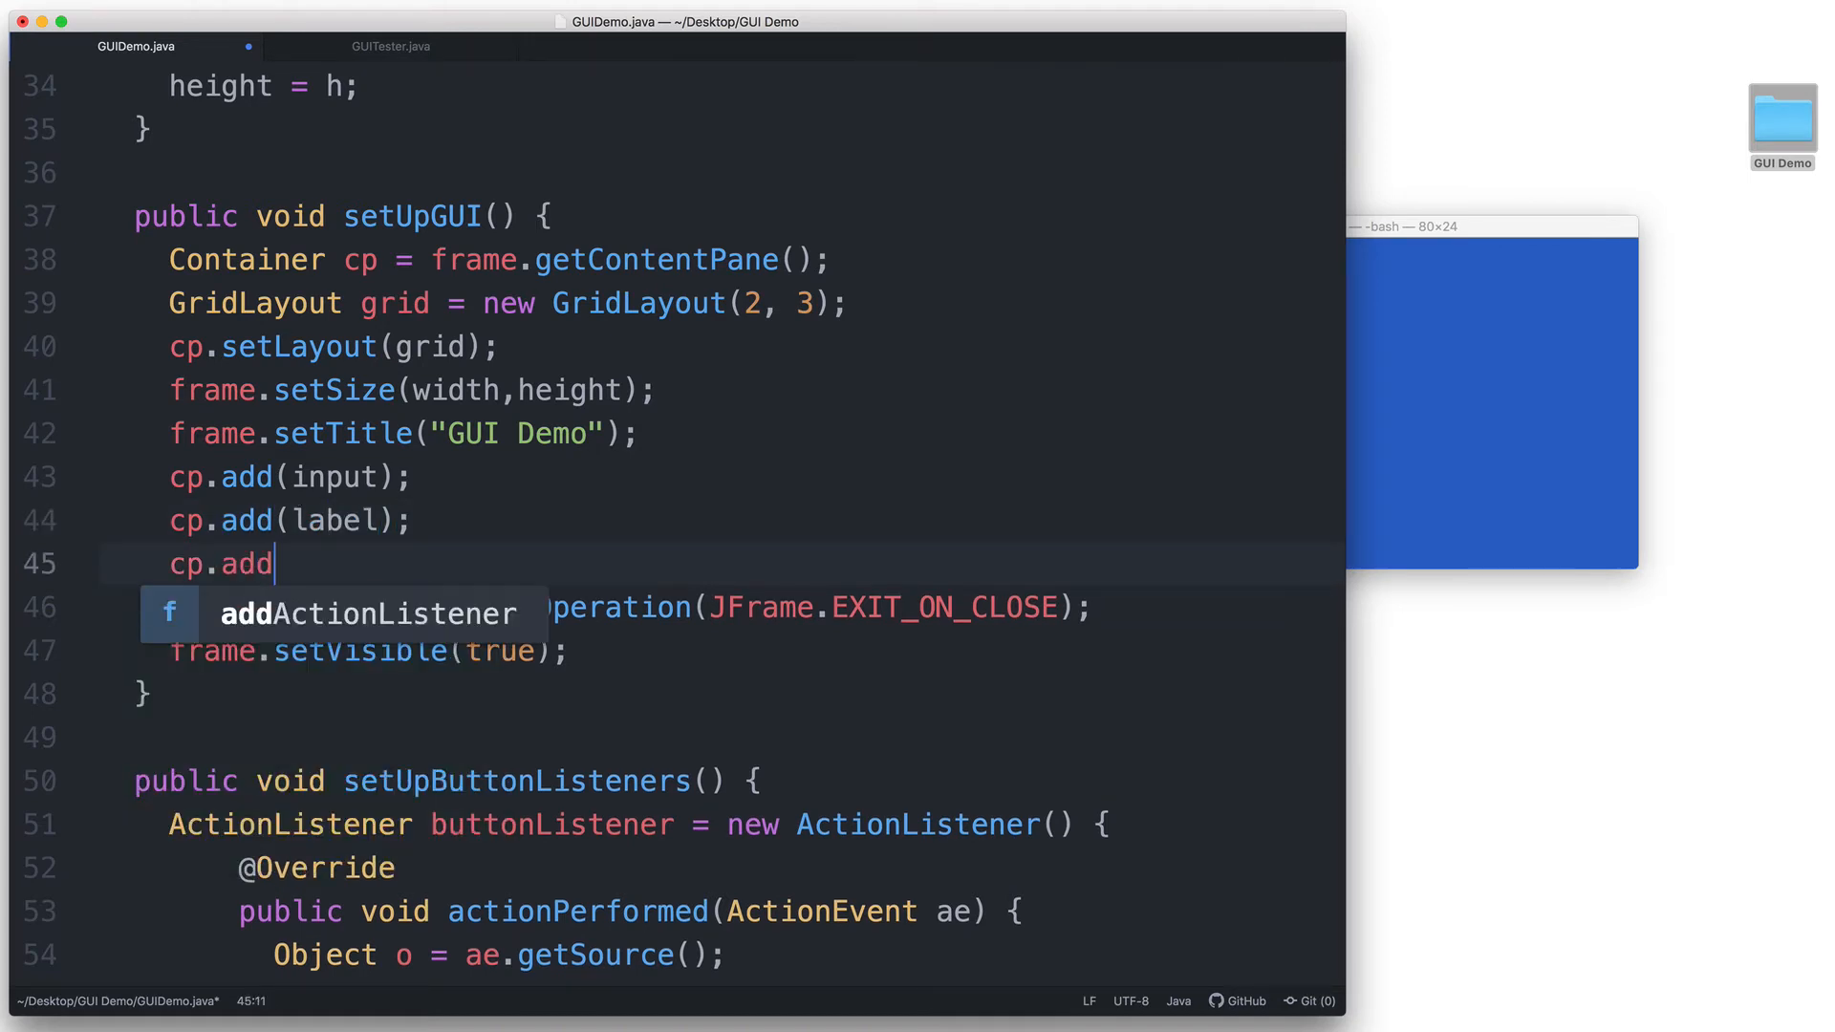
pyautogui.write('(ta);')
pyautogui.write('cp.')
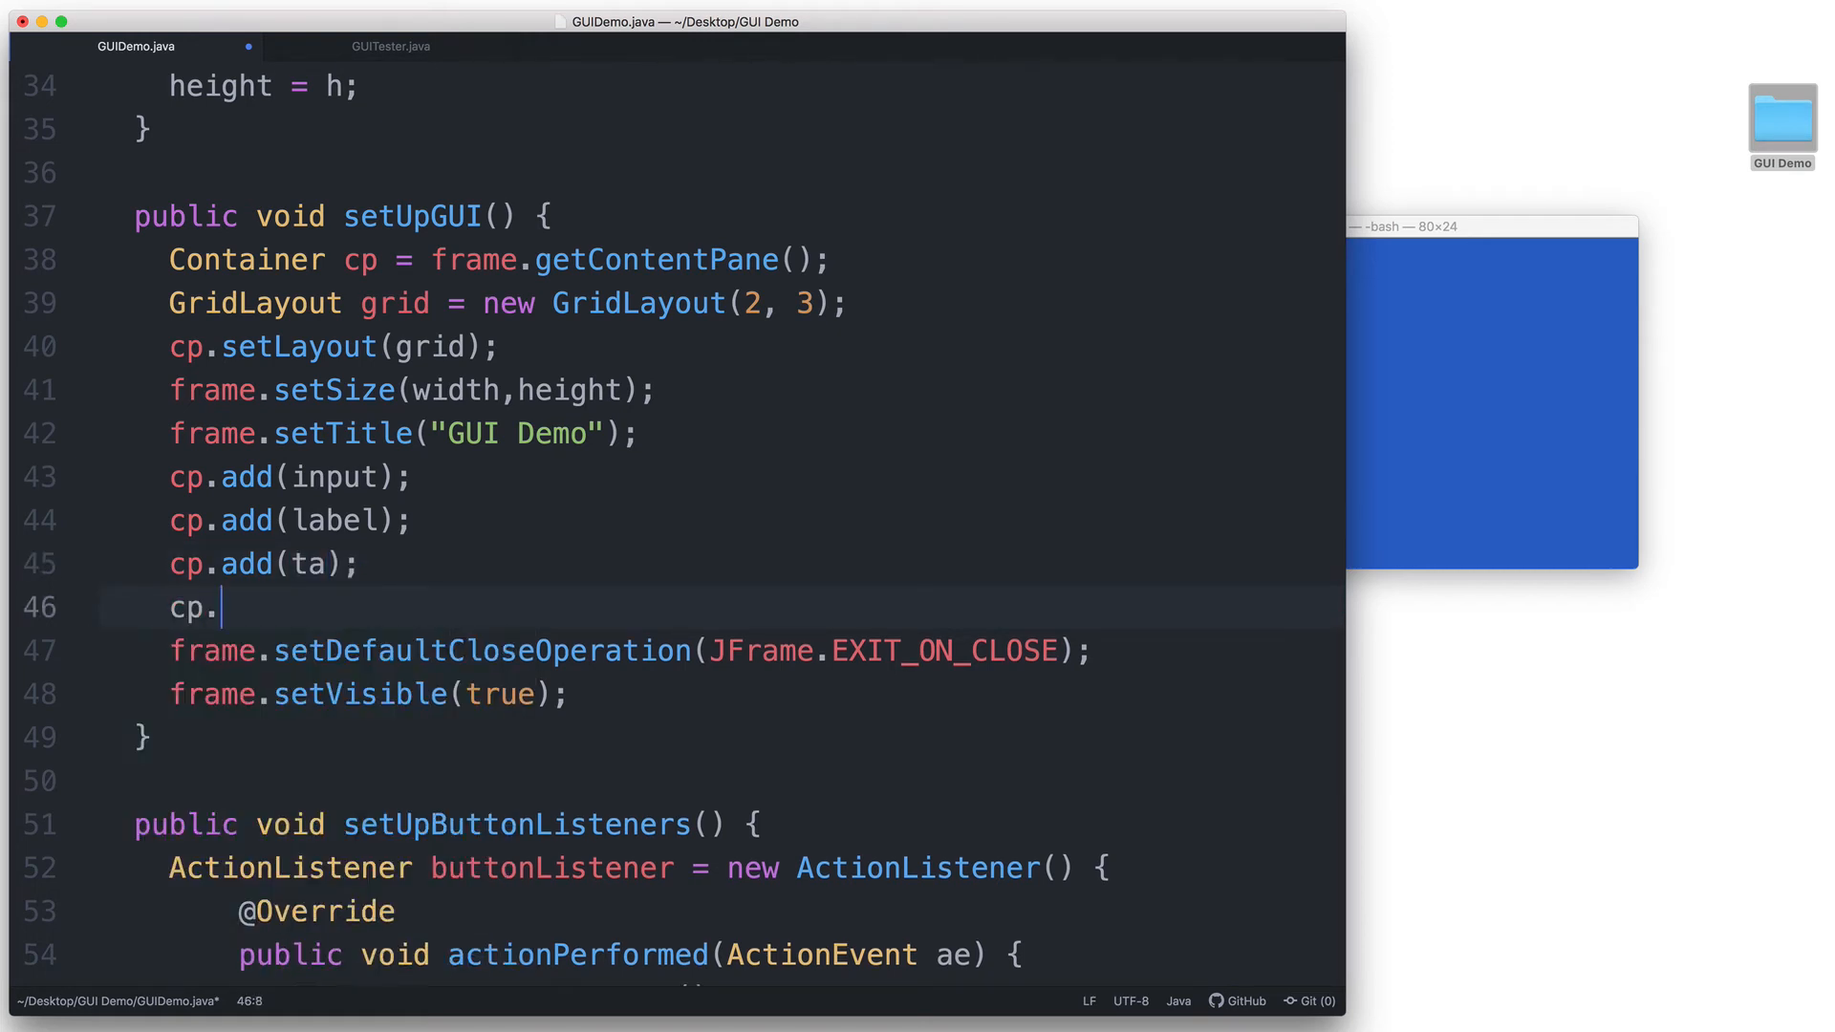
# Add cp.add calls for button1, button2 and button3
pyautogui.write('add(buttton)')
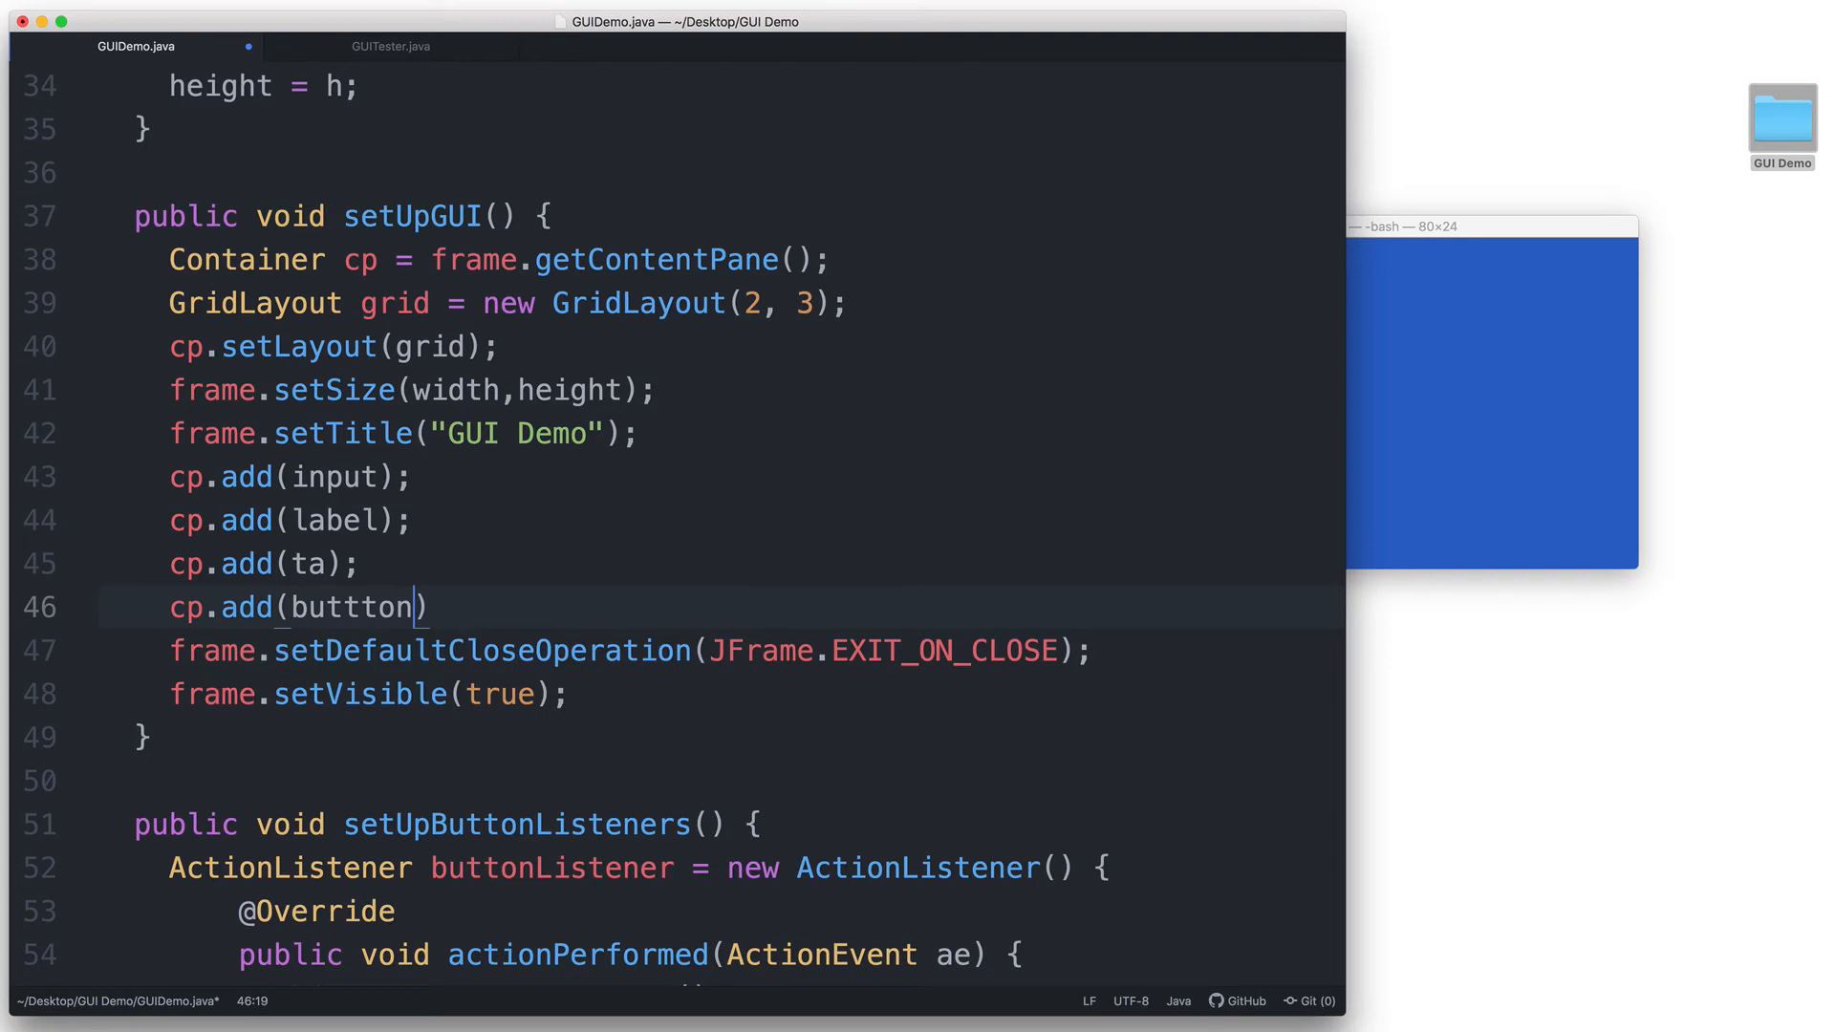
pyautogui.write('button1')
pyautogui.write('cp.a')
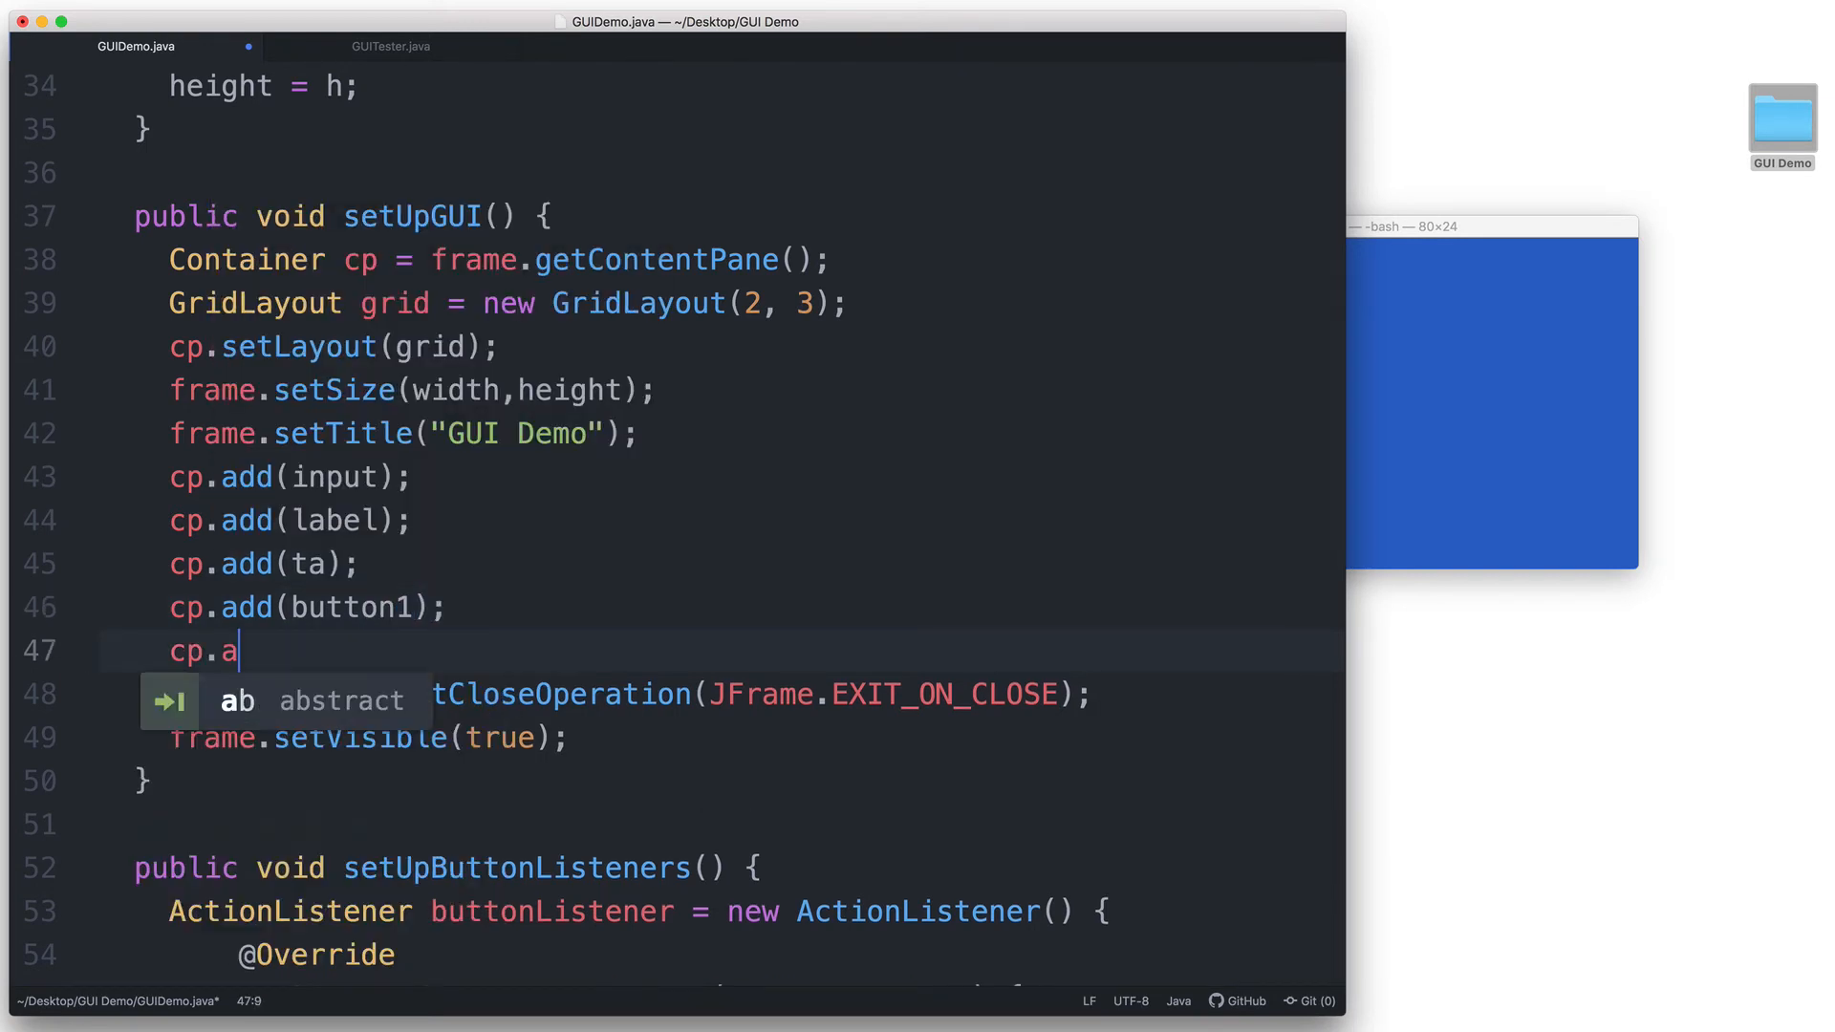
pyautogui.write('dd(button2)')
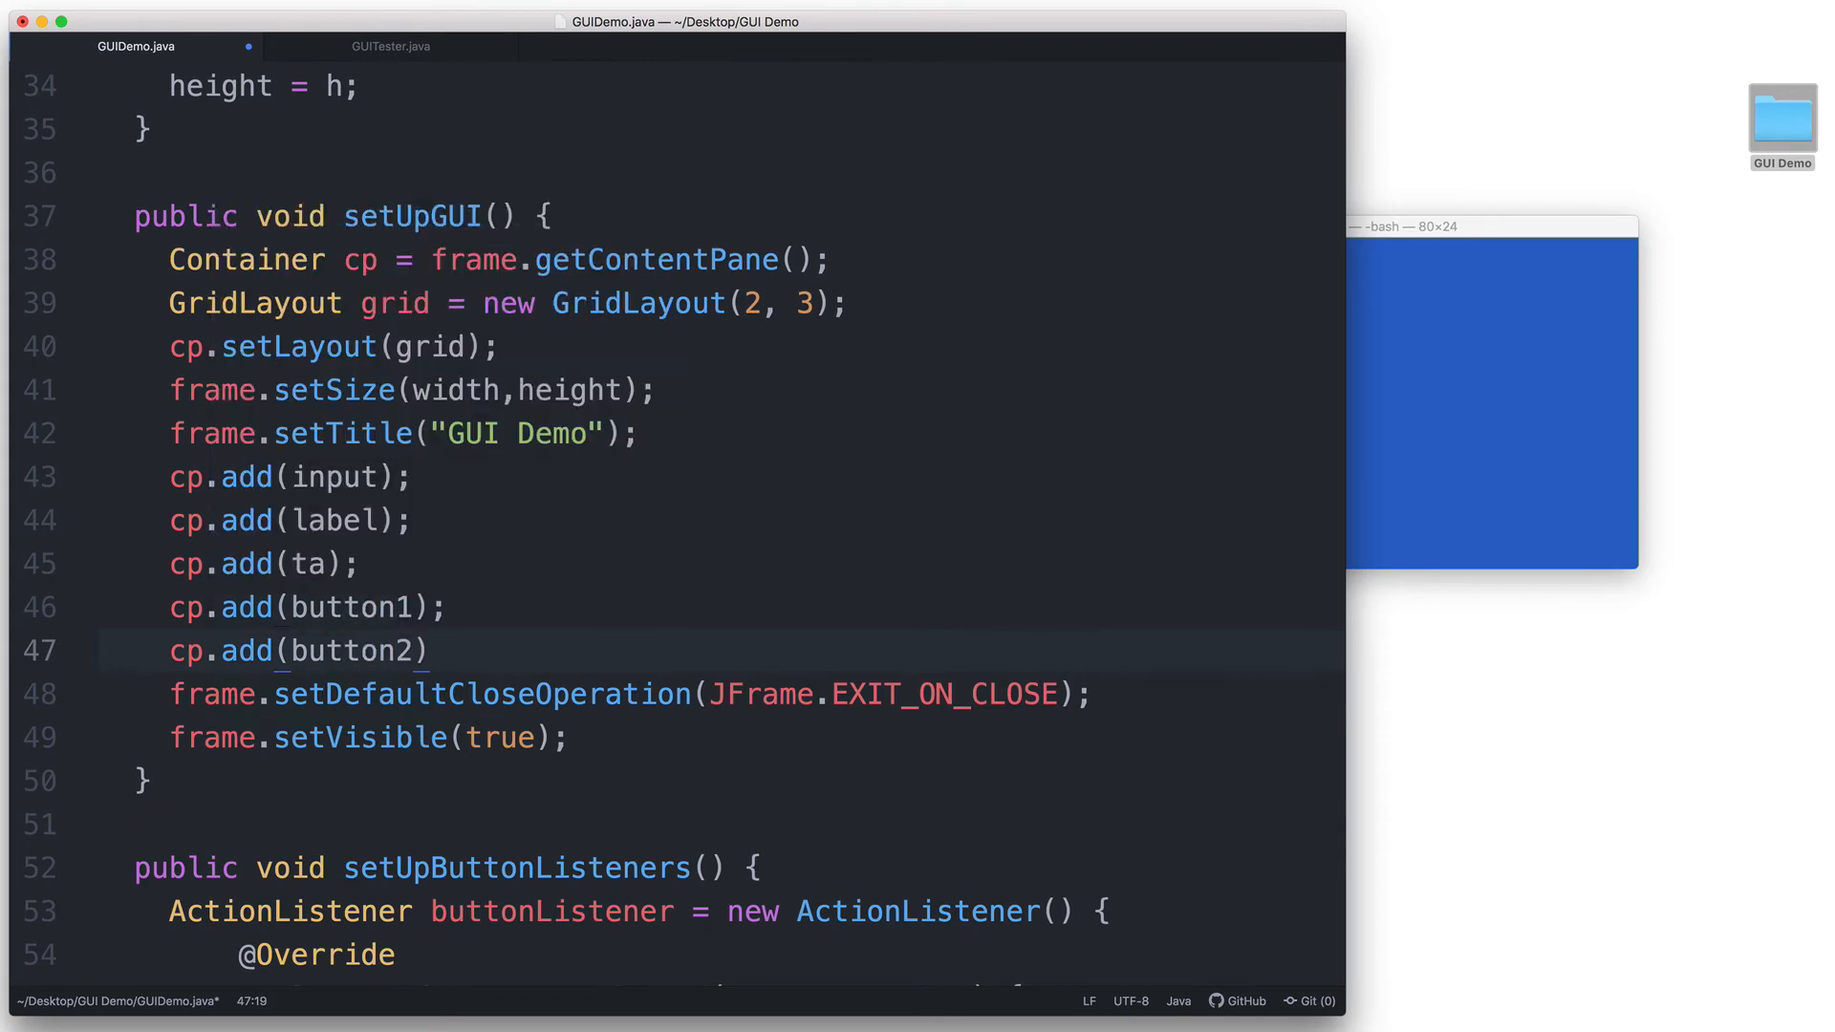
pyautogui.write(';')
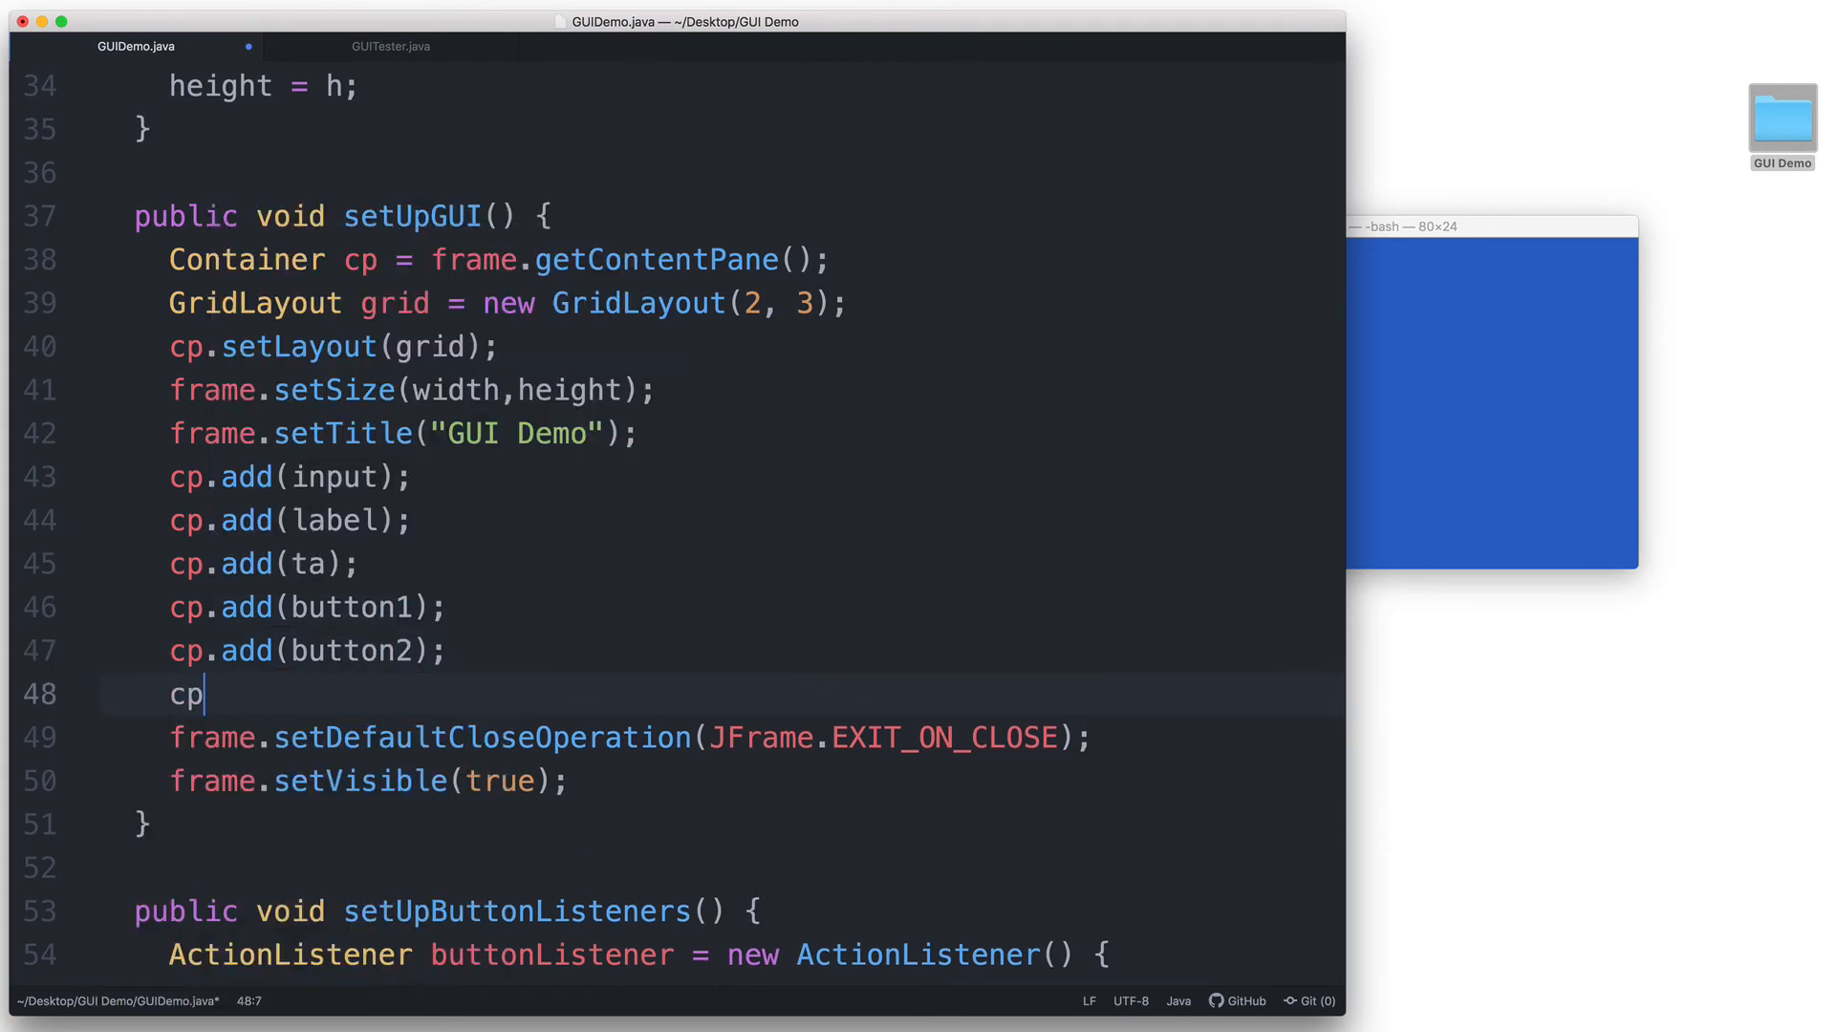
pyautogui.write('.add(button3')
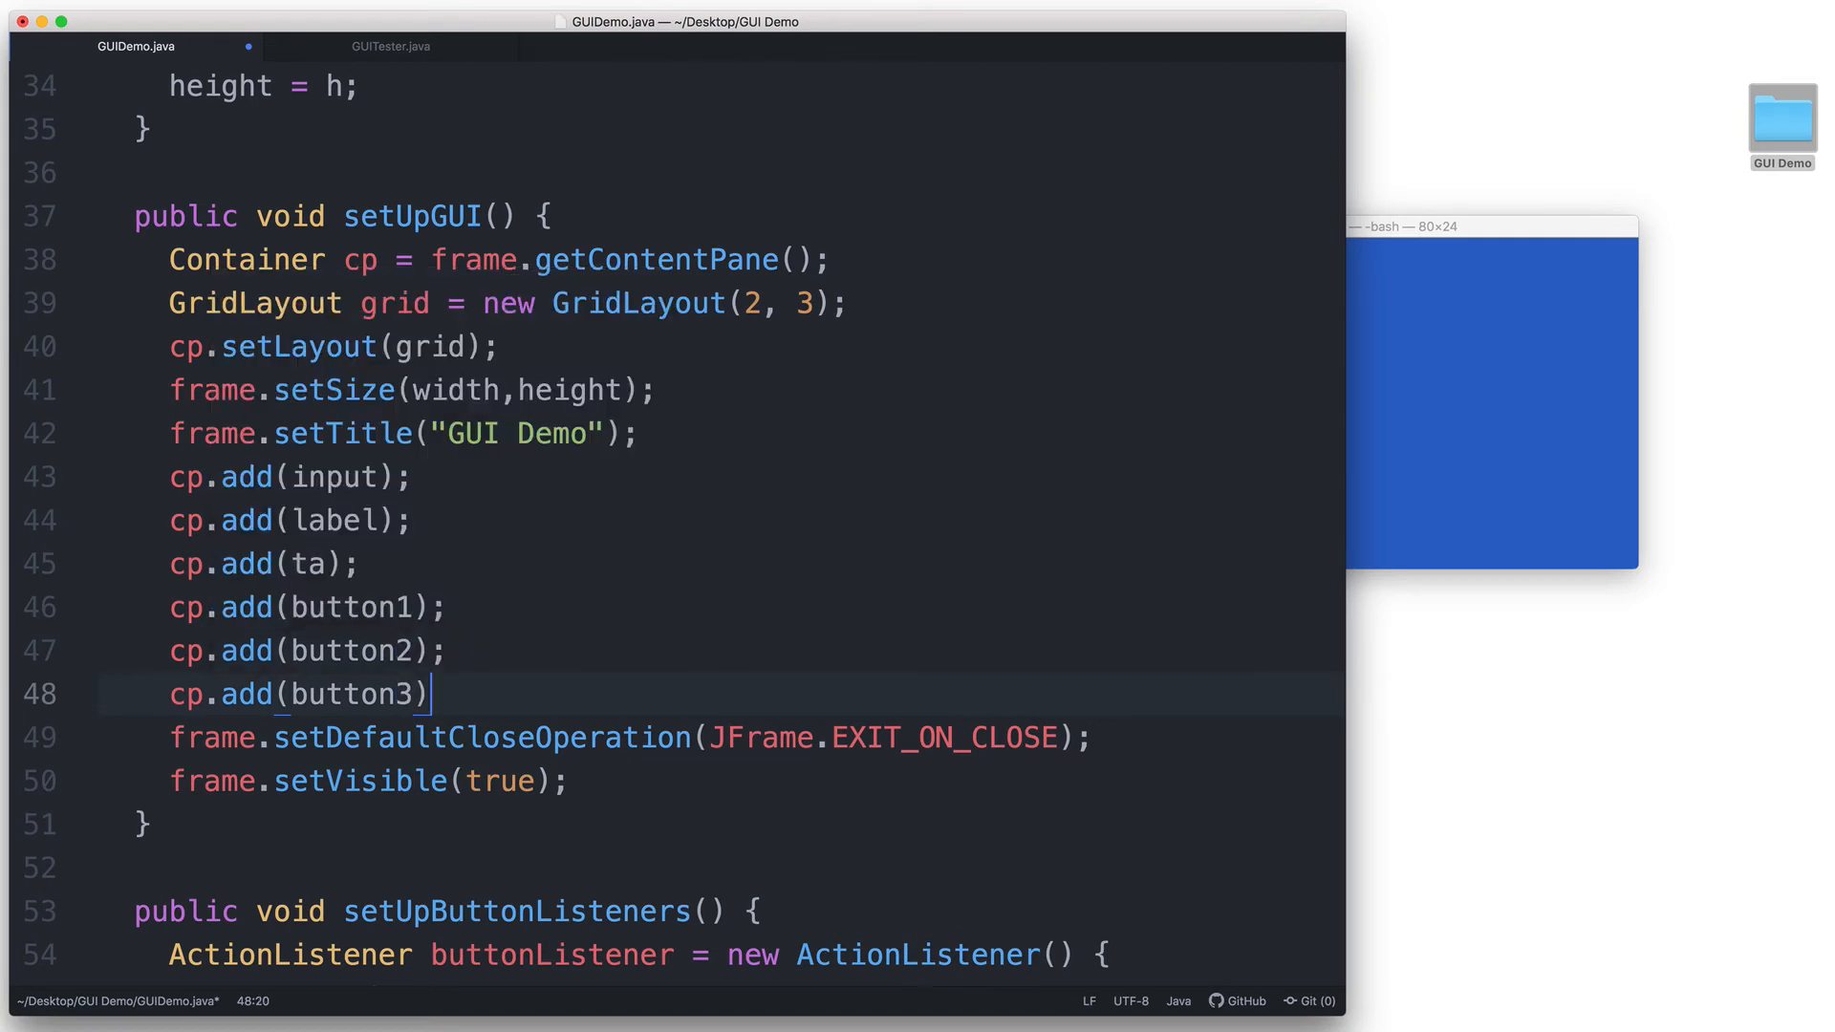
pyautogui.write(';')
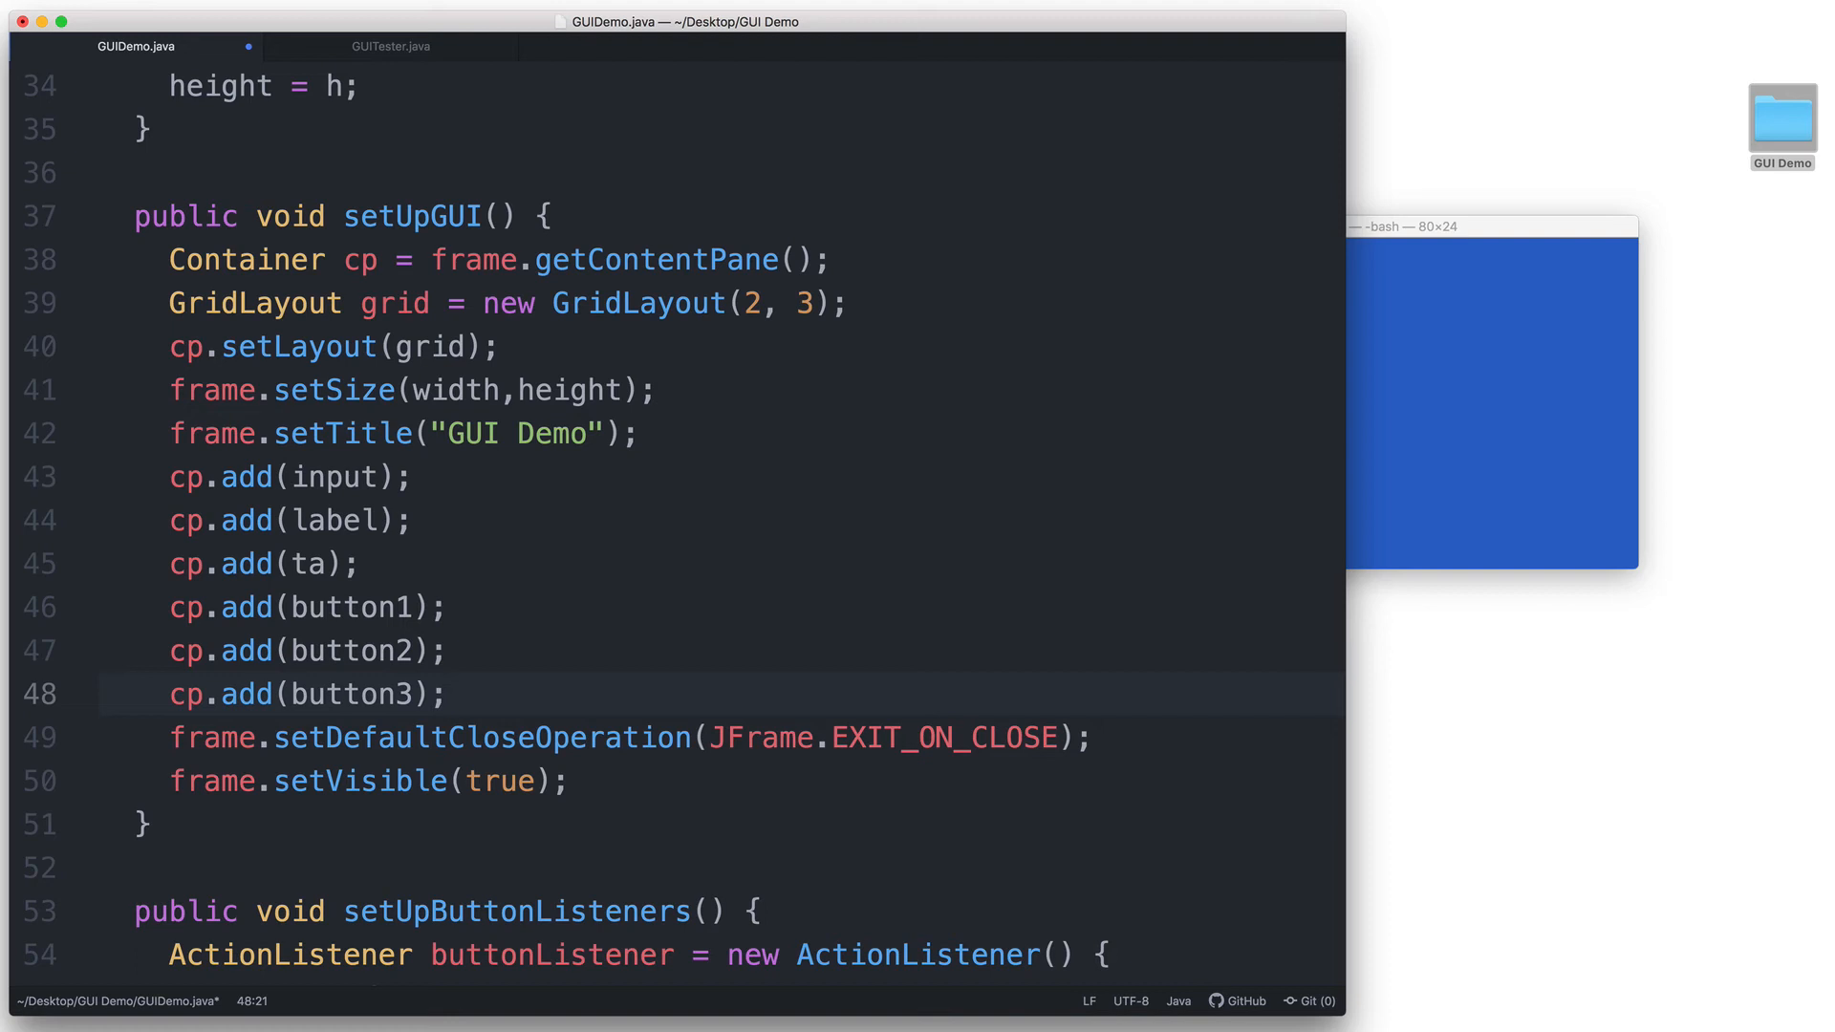
pyautogui.click(448, 694)
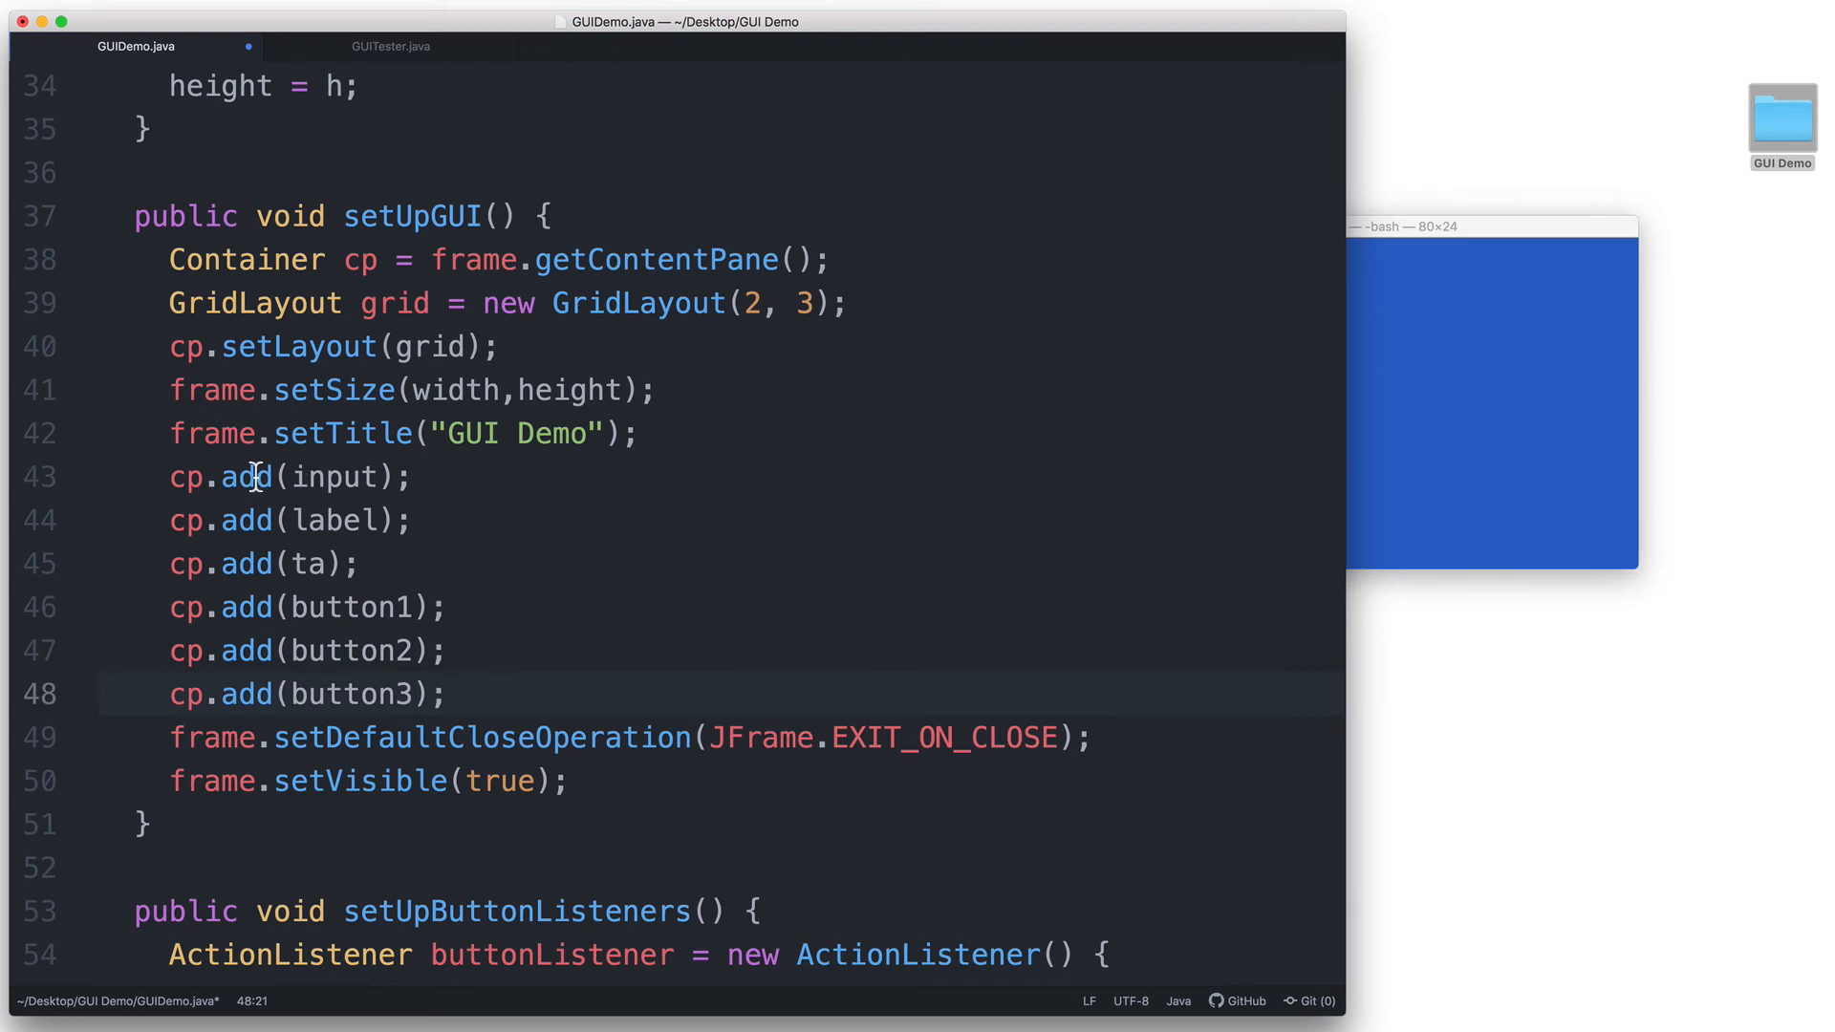
pyautogui.click(449, 694)
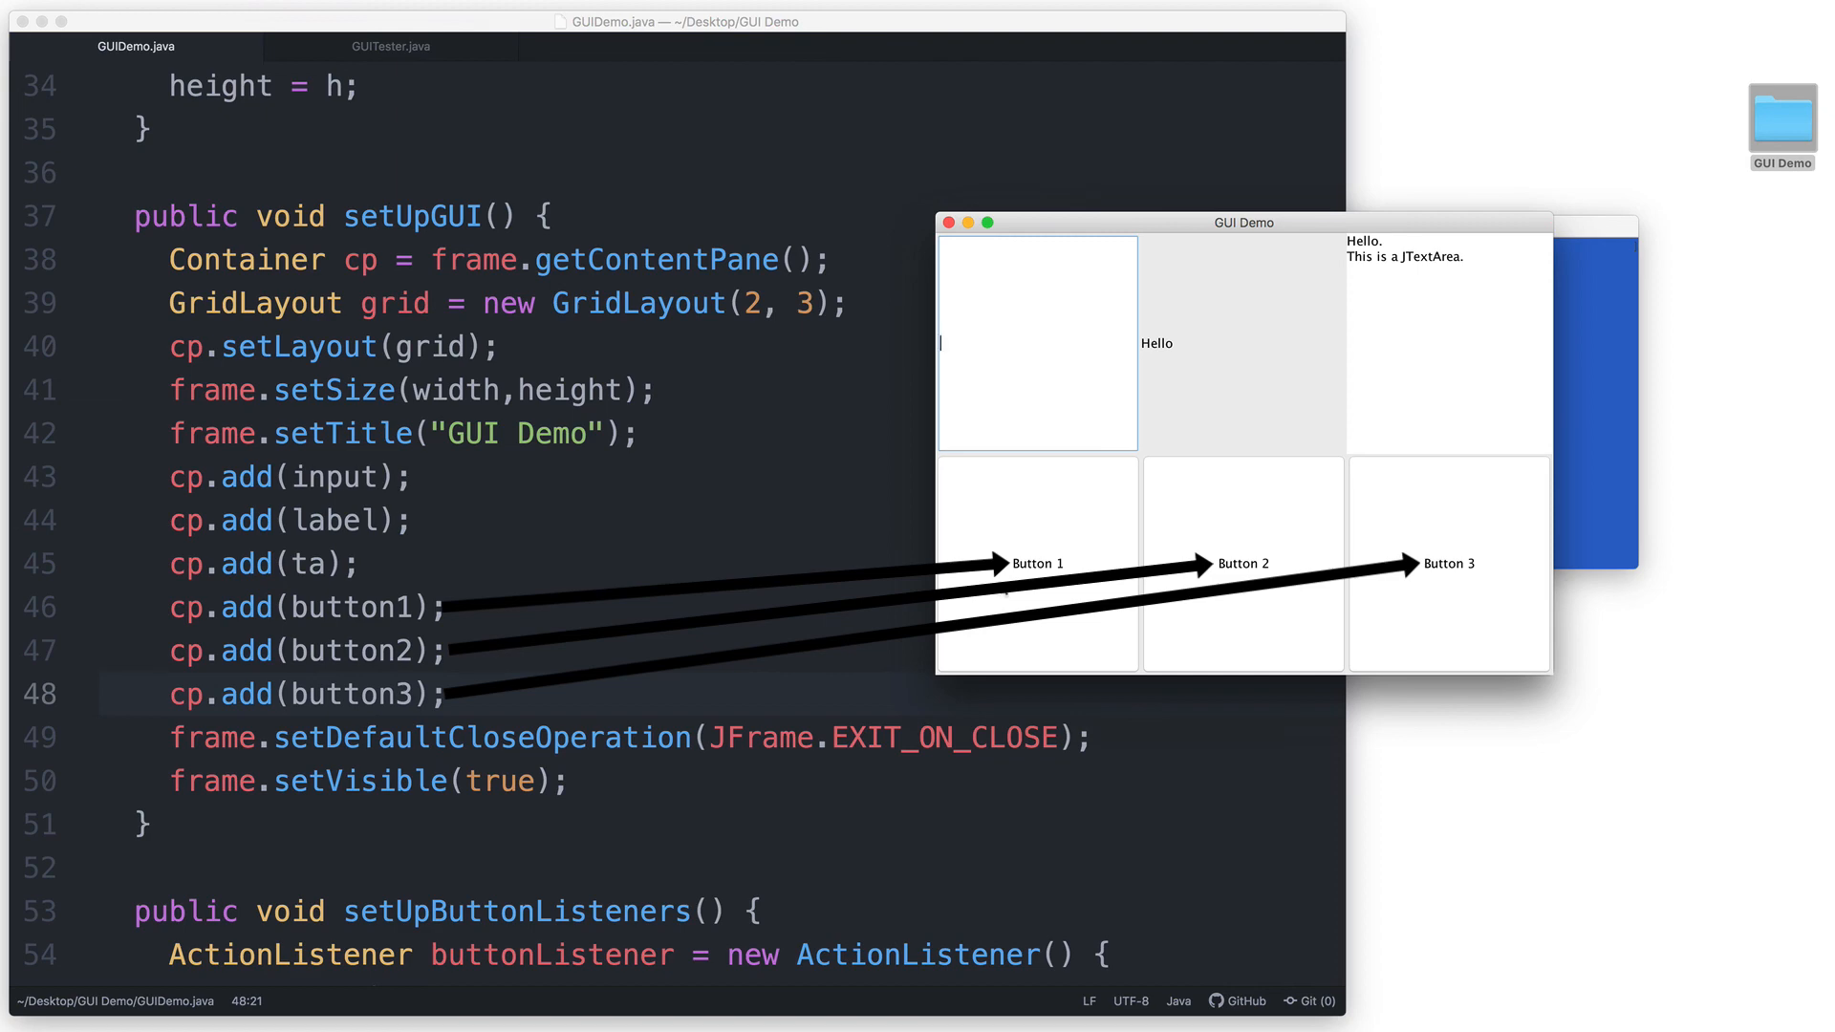
pyautogui.moveTo(1470, 559)
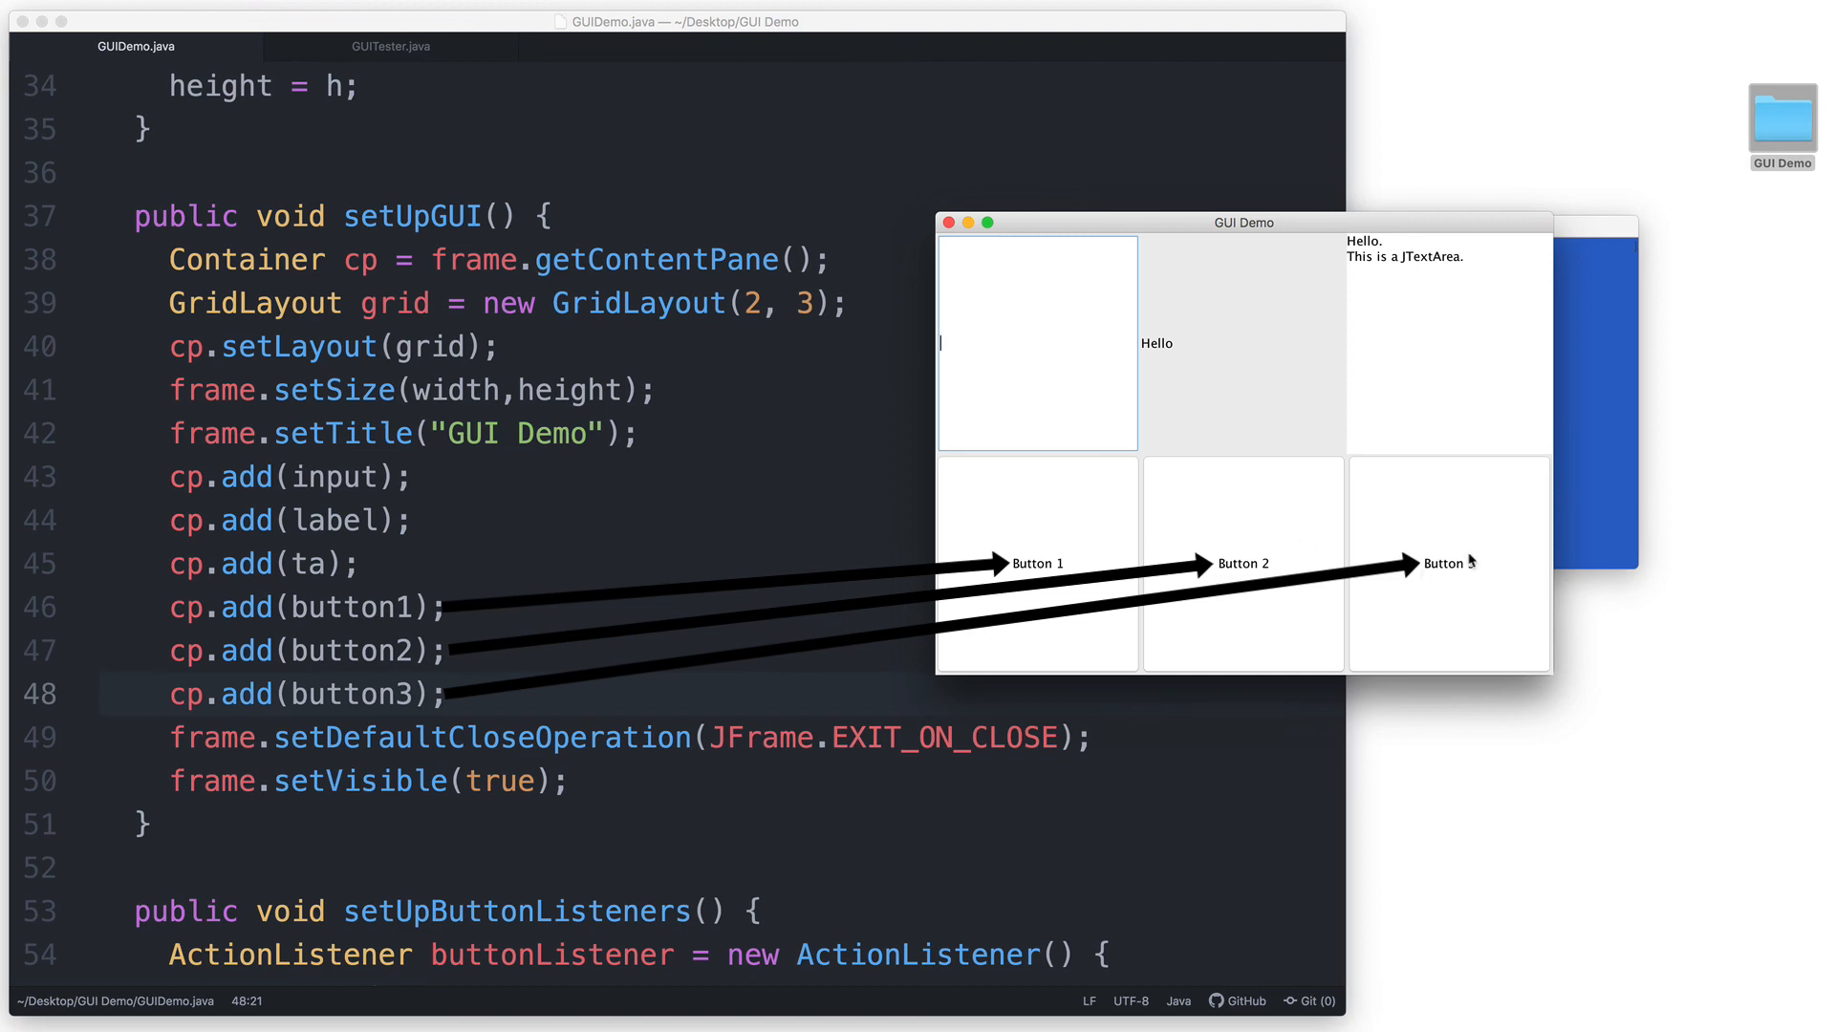